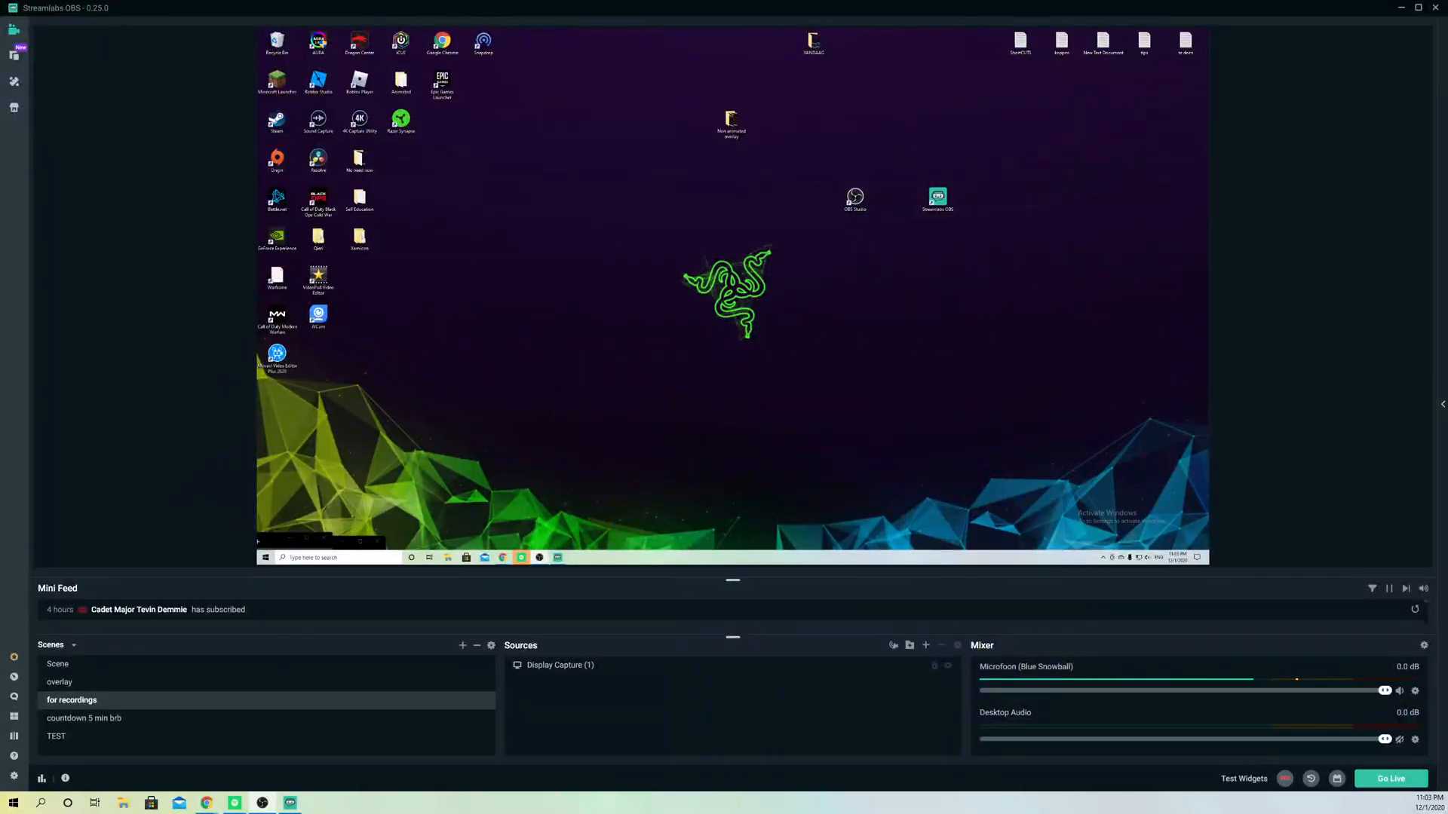
{"action": "mouse_move", "coordinate": [941, 380]}
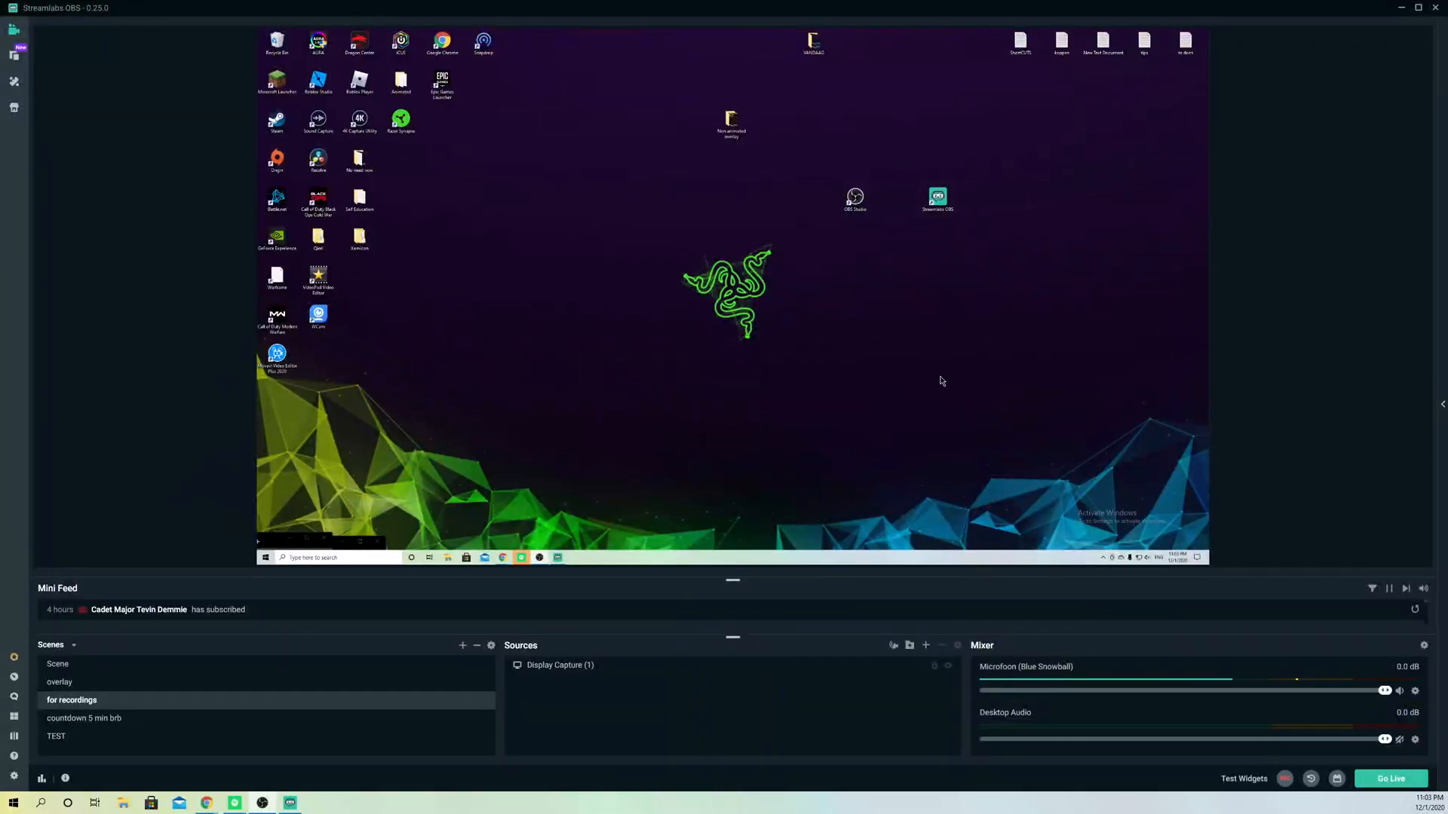
{"action": "mouse_move", "coordinate": [667, 262]}
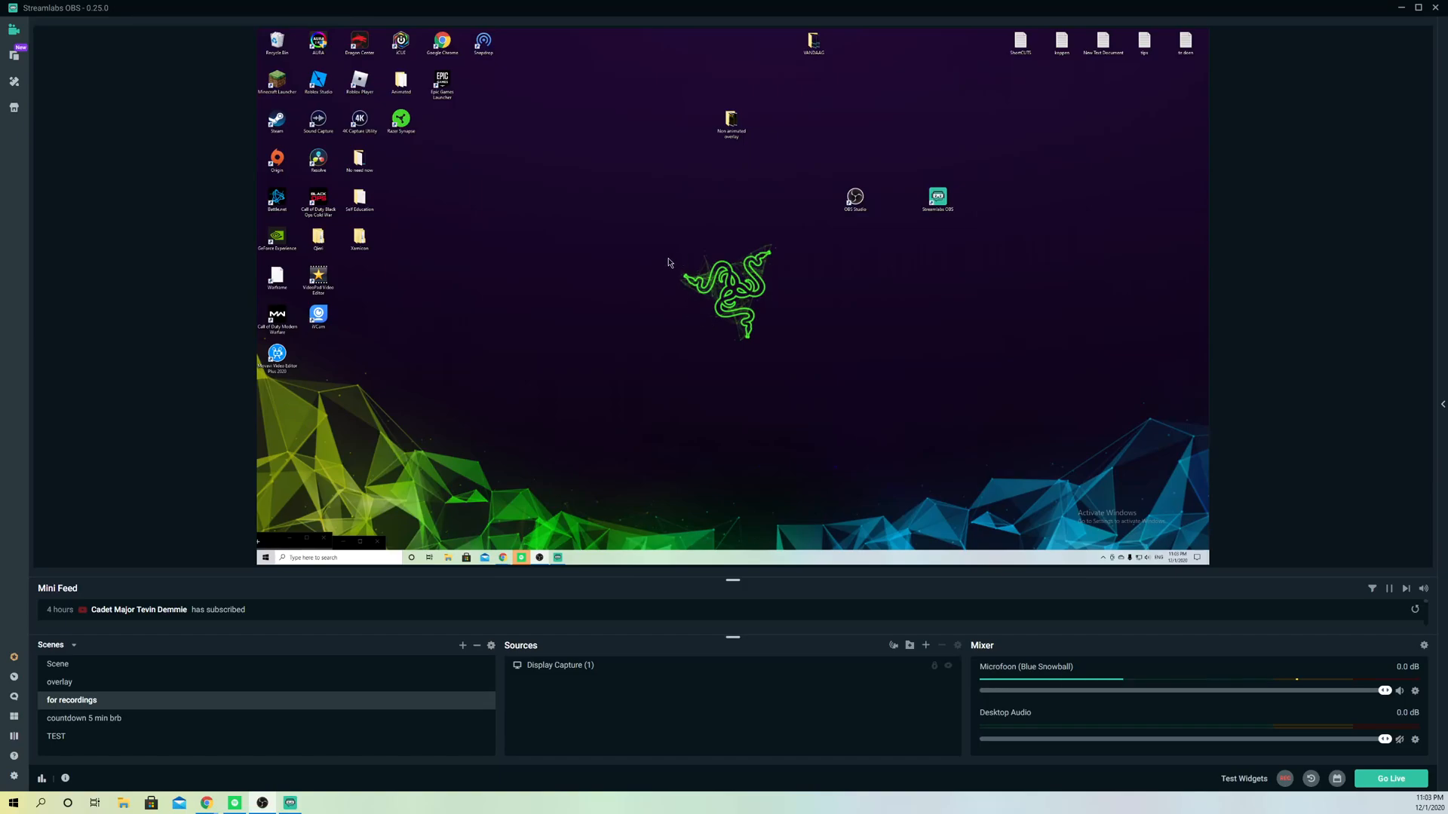
{"action": "mouse_move", "coordinate": [728, 250]}
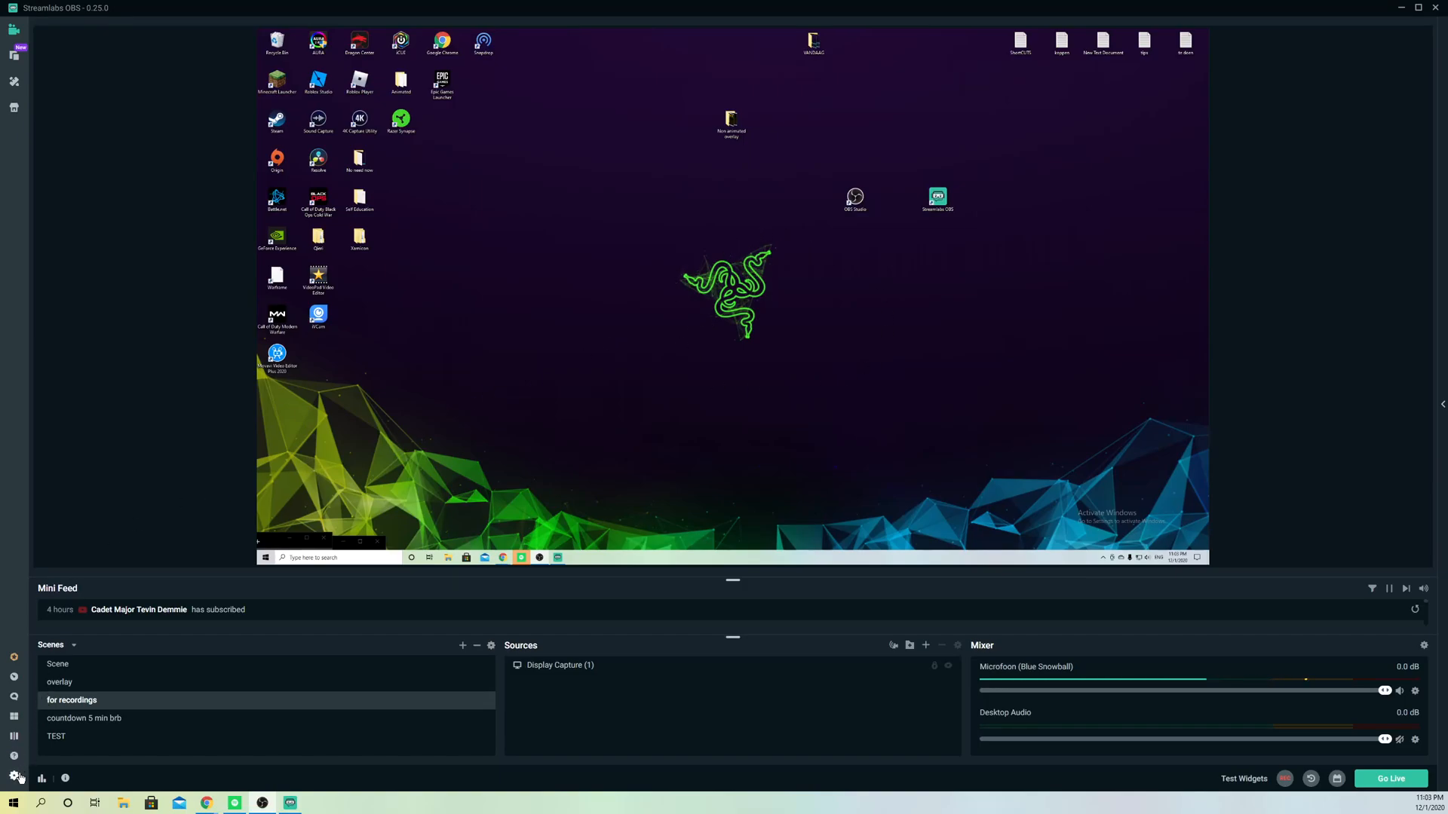
Step: View Stream Destinations in Settings: YouTube linked, Facebook and Twitch unlinked
{"action": "left_click", "coordinate": [14, 778]}
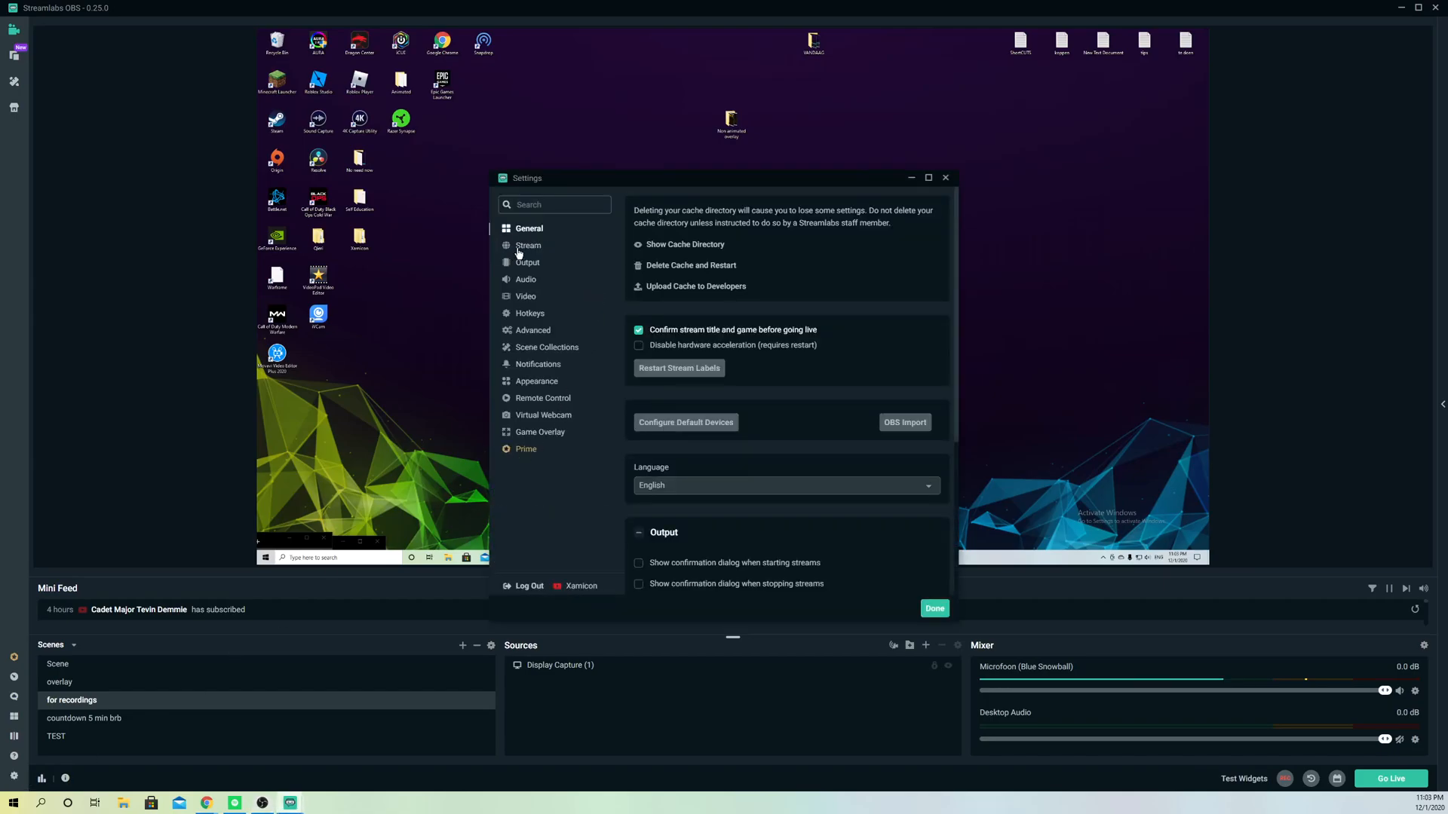
{"action": "left_click", "coordinate": [528, 246]}
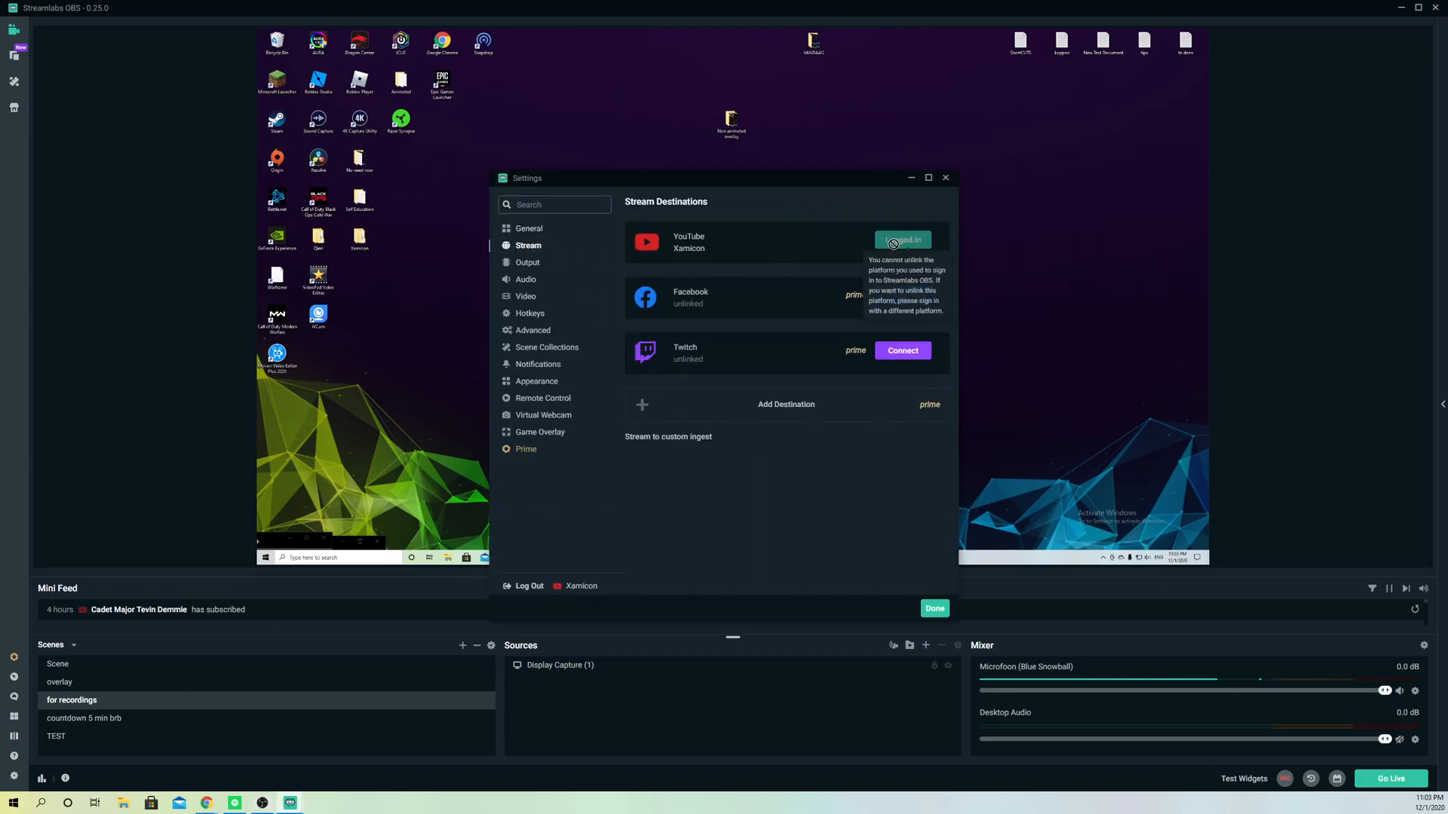
{"action": "mouse_move", "coordinate": [680, 318]}
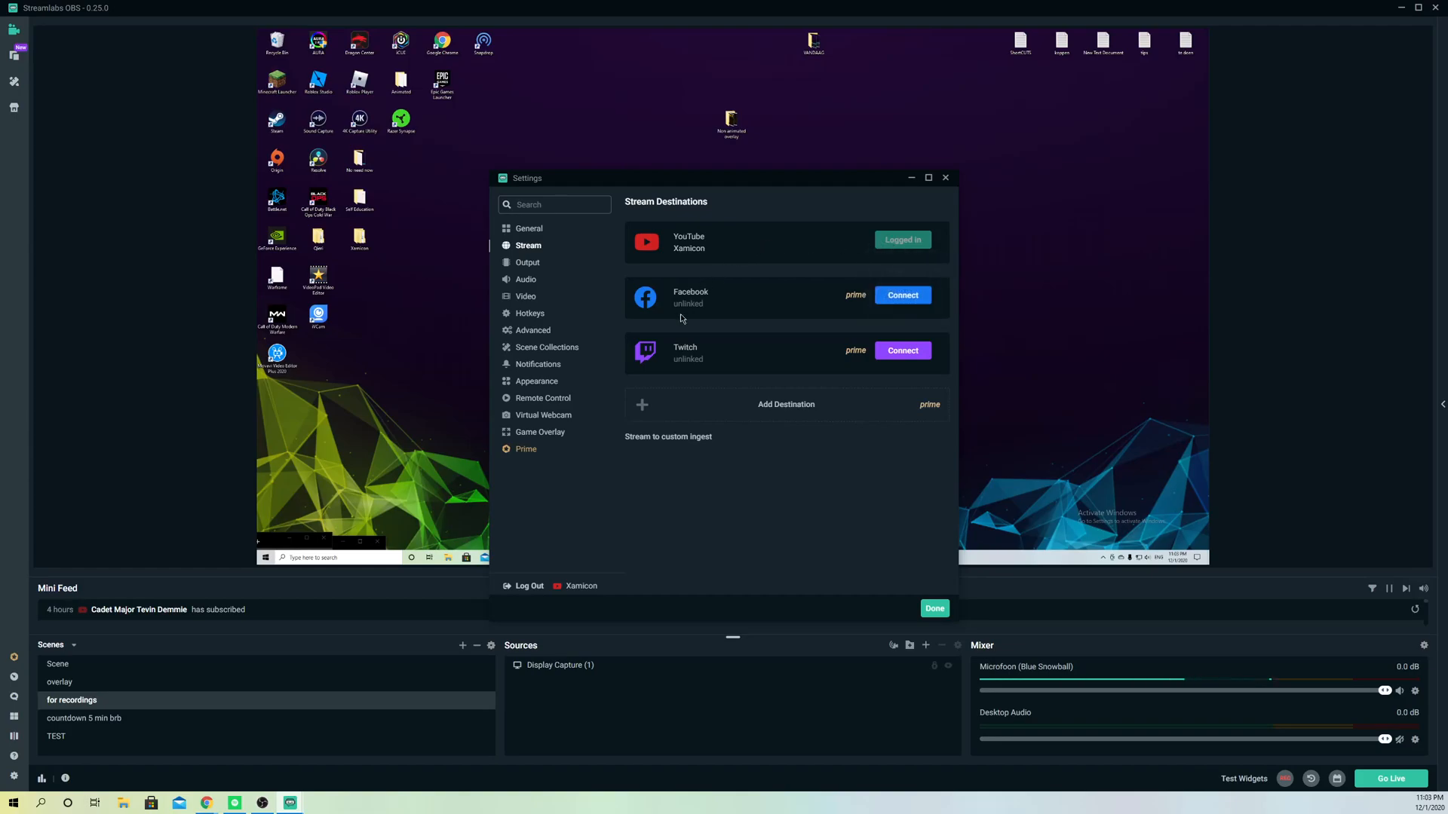
{"action": "mouse_move", "coordinate": [835, 366]}
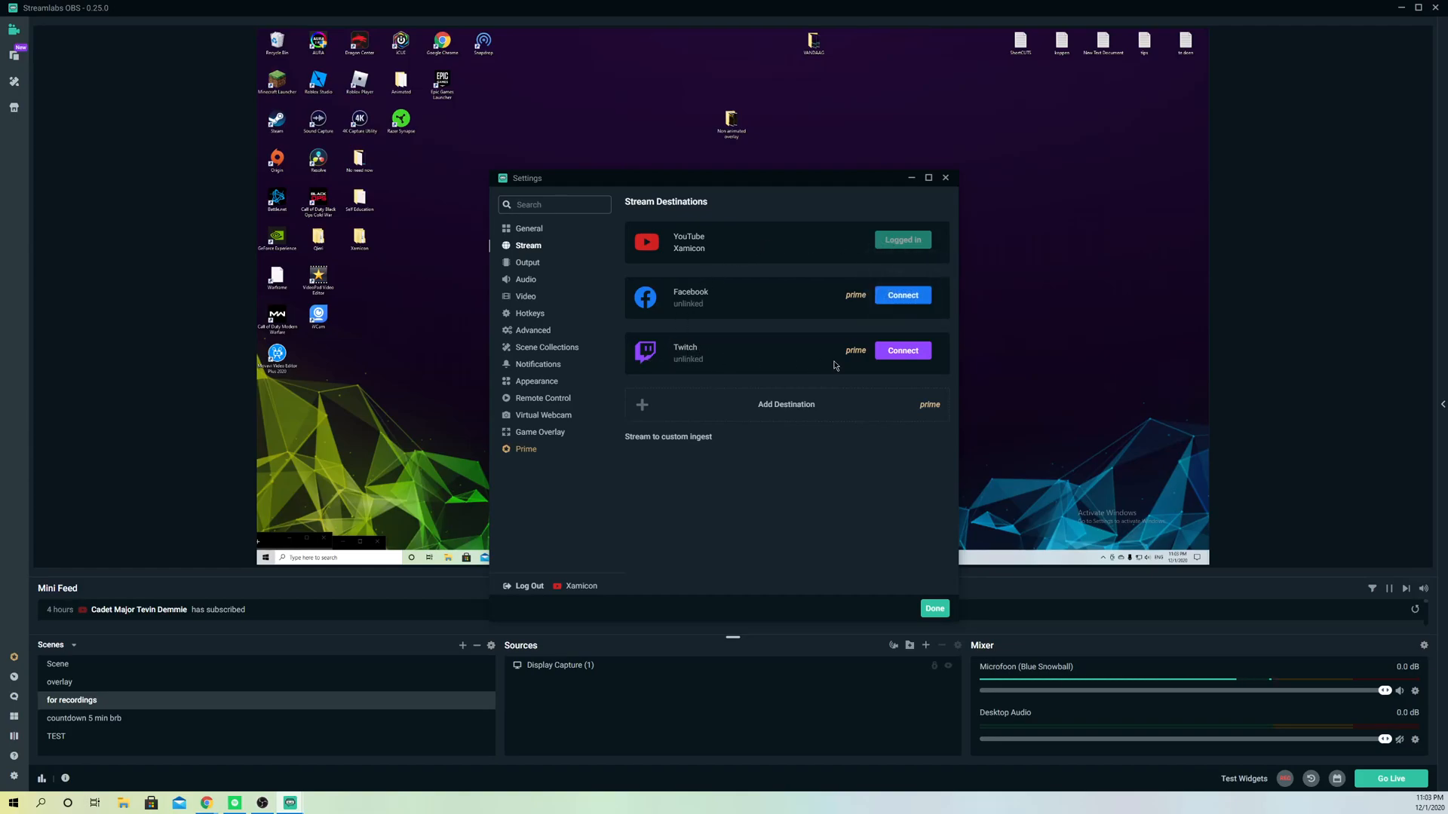
{"action": "mouse_move", "coordinate": [874, 294]}
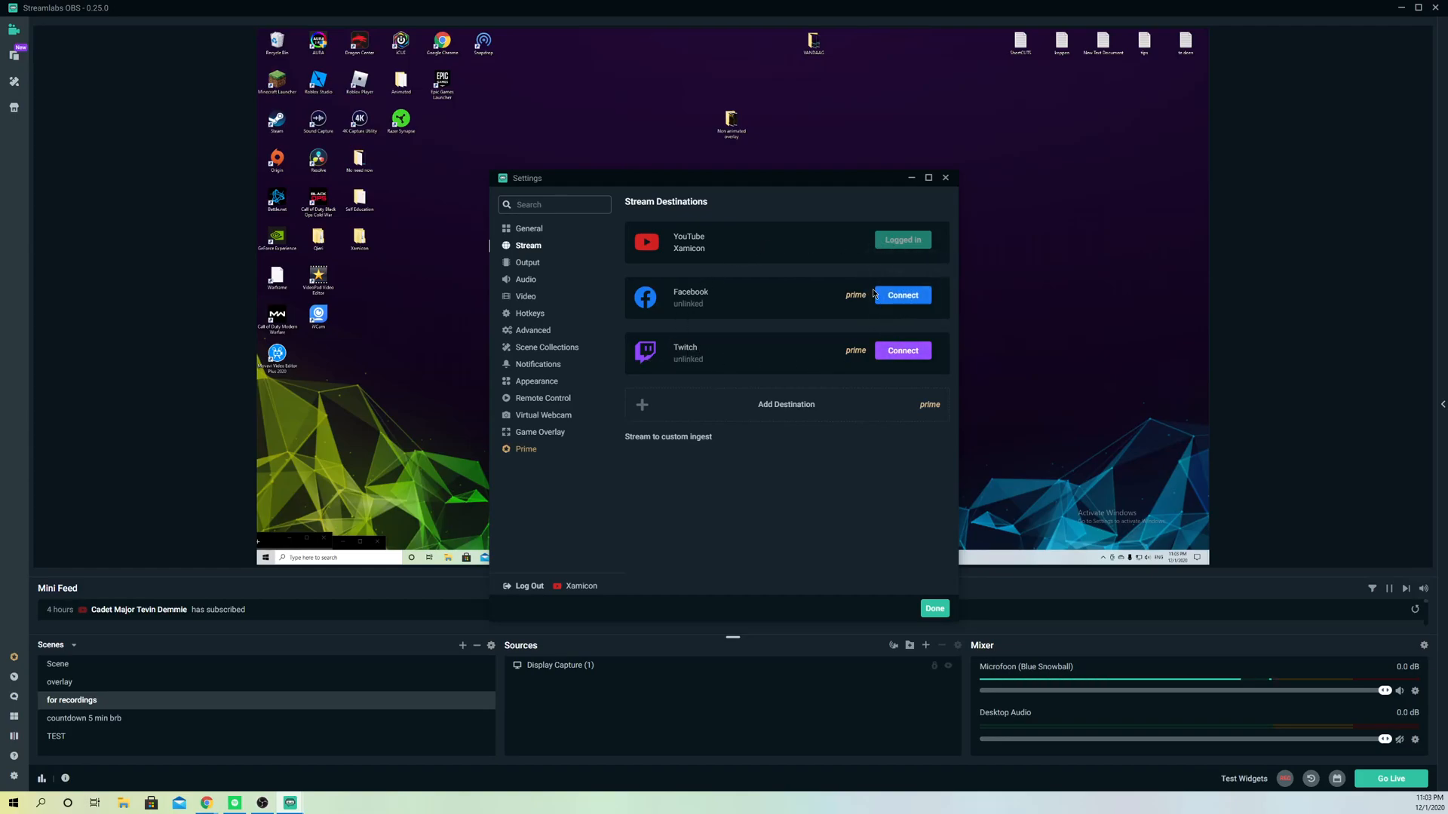
{"action": "mouse_move", "coordinate": [840, 306]}
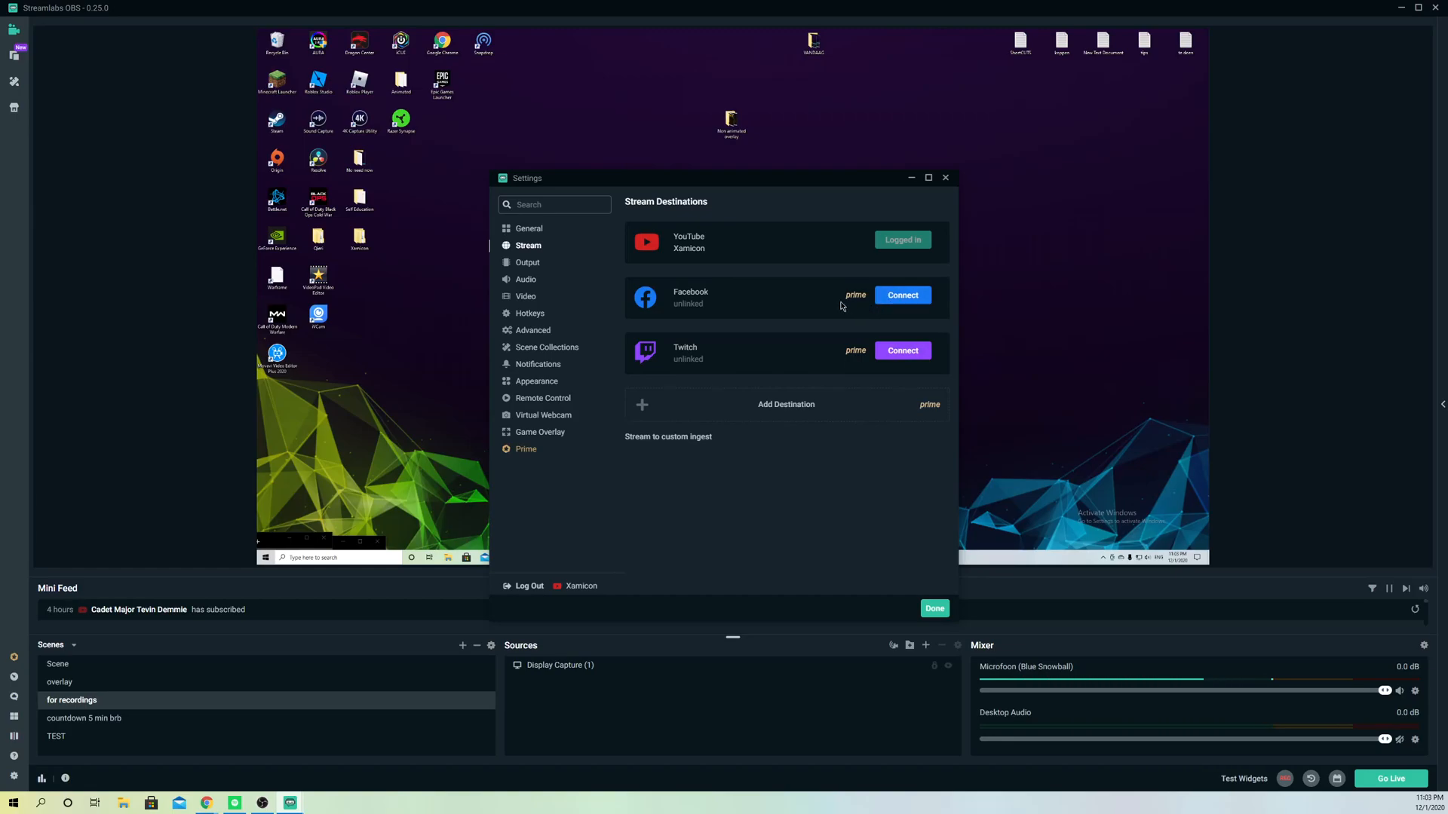
{"action": "mouse_move", "coordinate": [864, 306]}
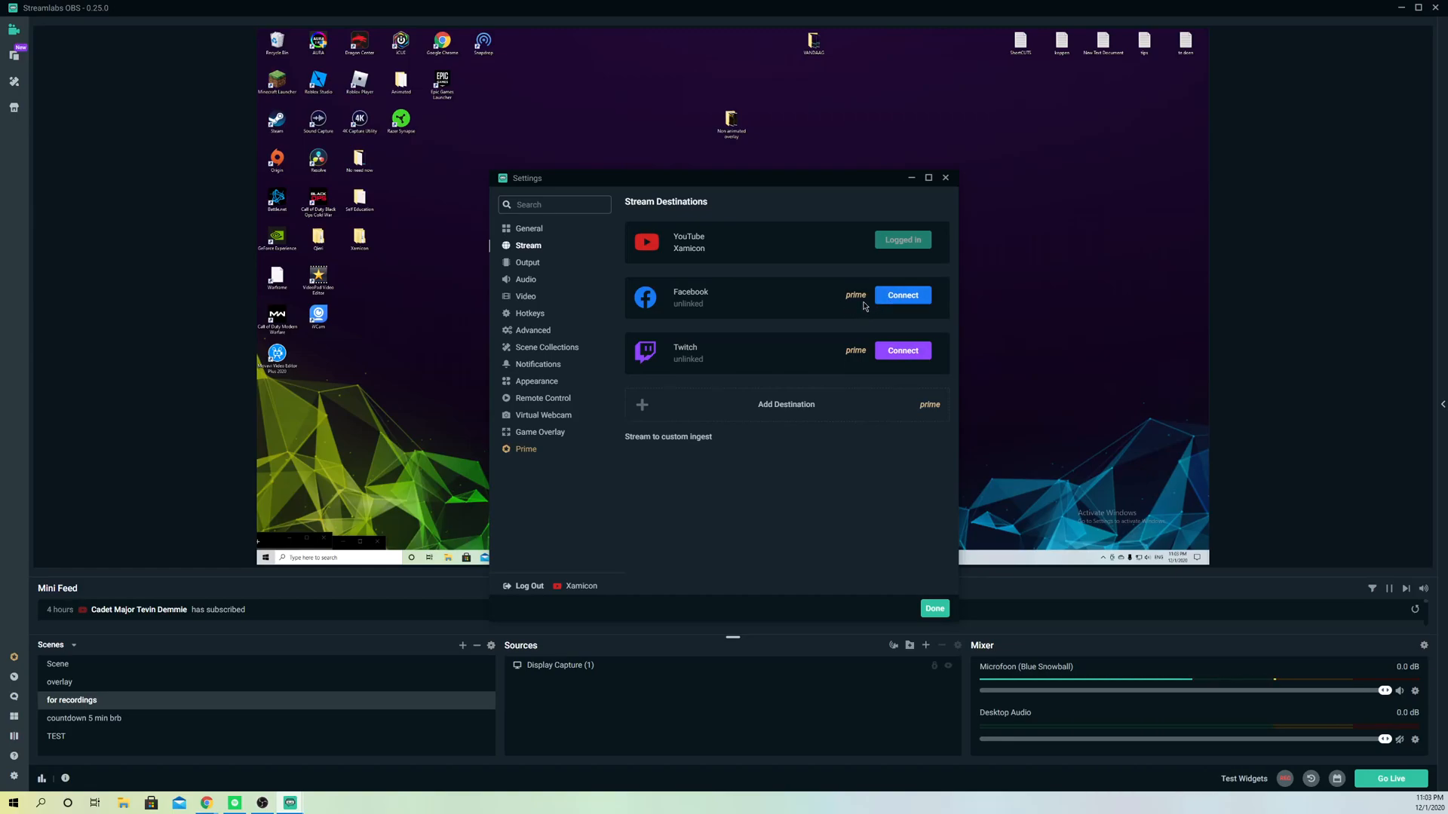
{"action": "mouse_move", "coordinate": [756, 540]}
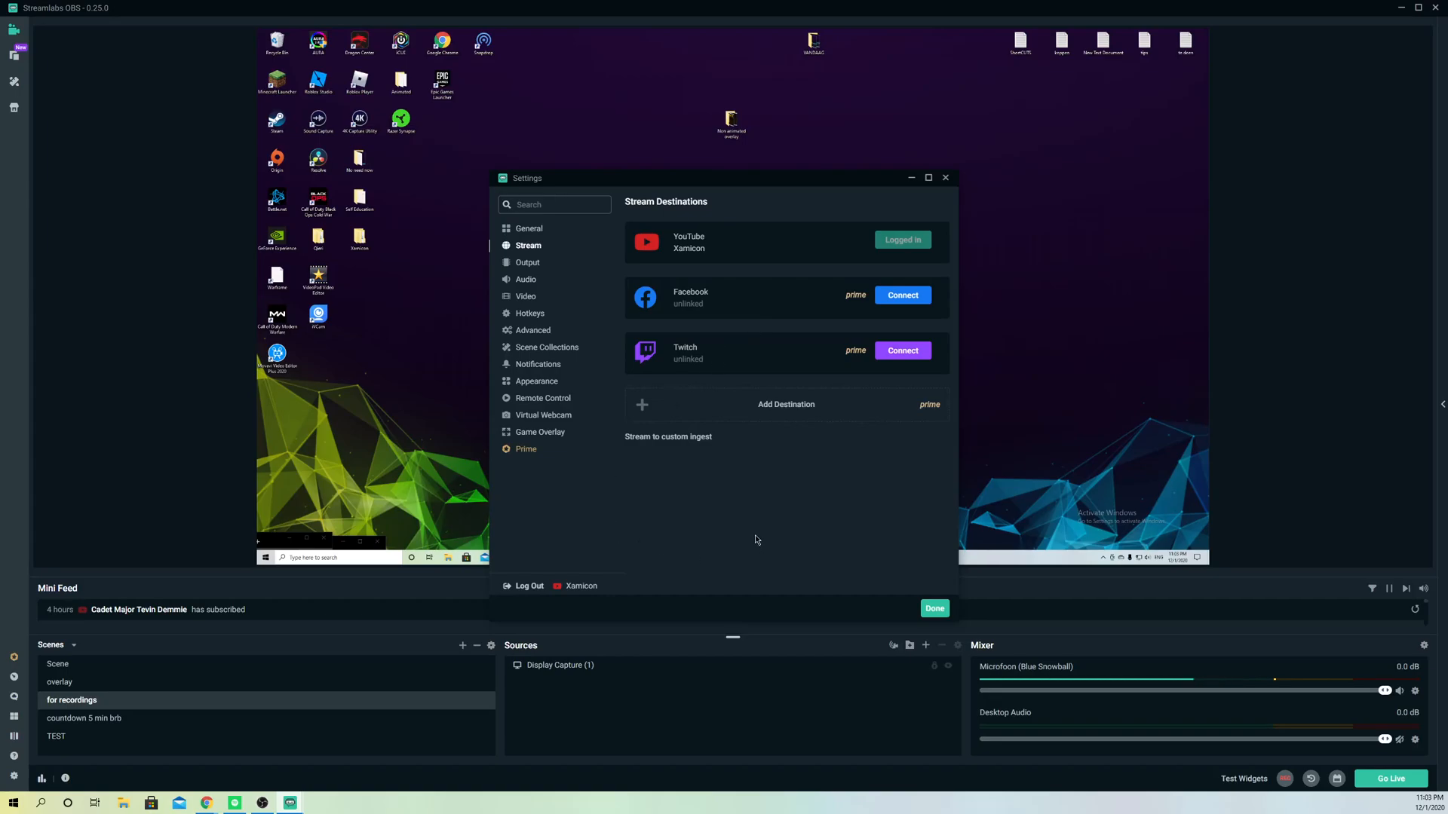
{"action": "mouse_move", "coordinate": [524, 592]}
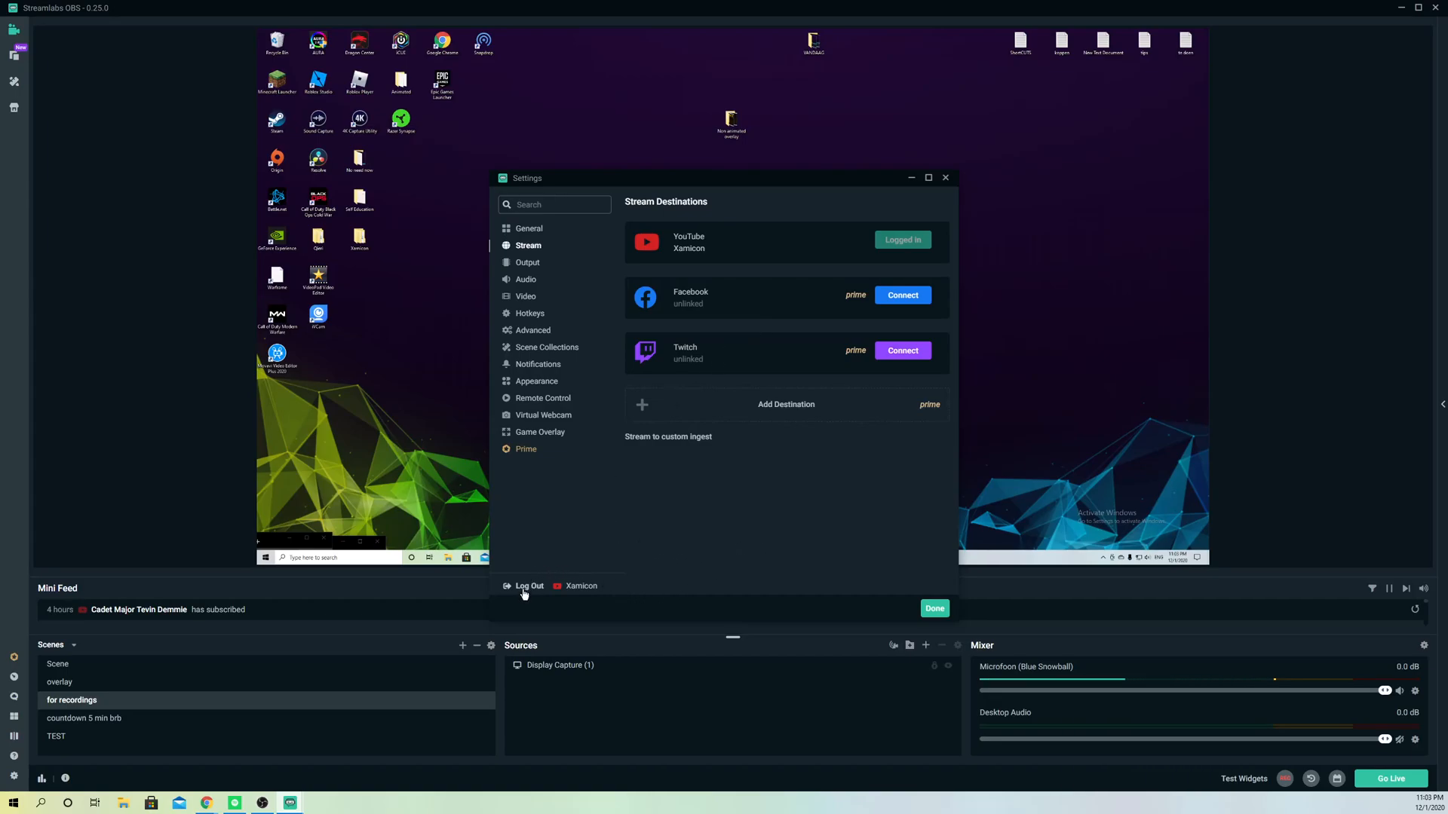
Step: Log out of the YouTube-linked account, confirming with Yes
{"action": "left_click", "coordinate": [527, 585]}
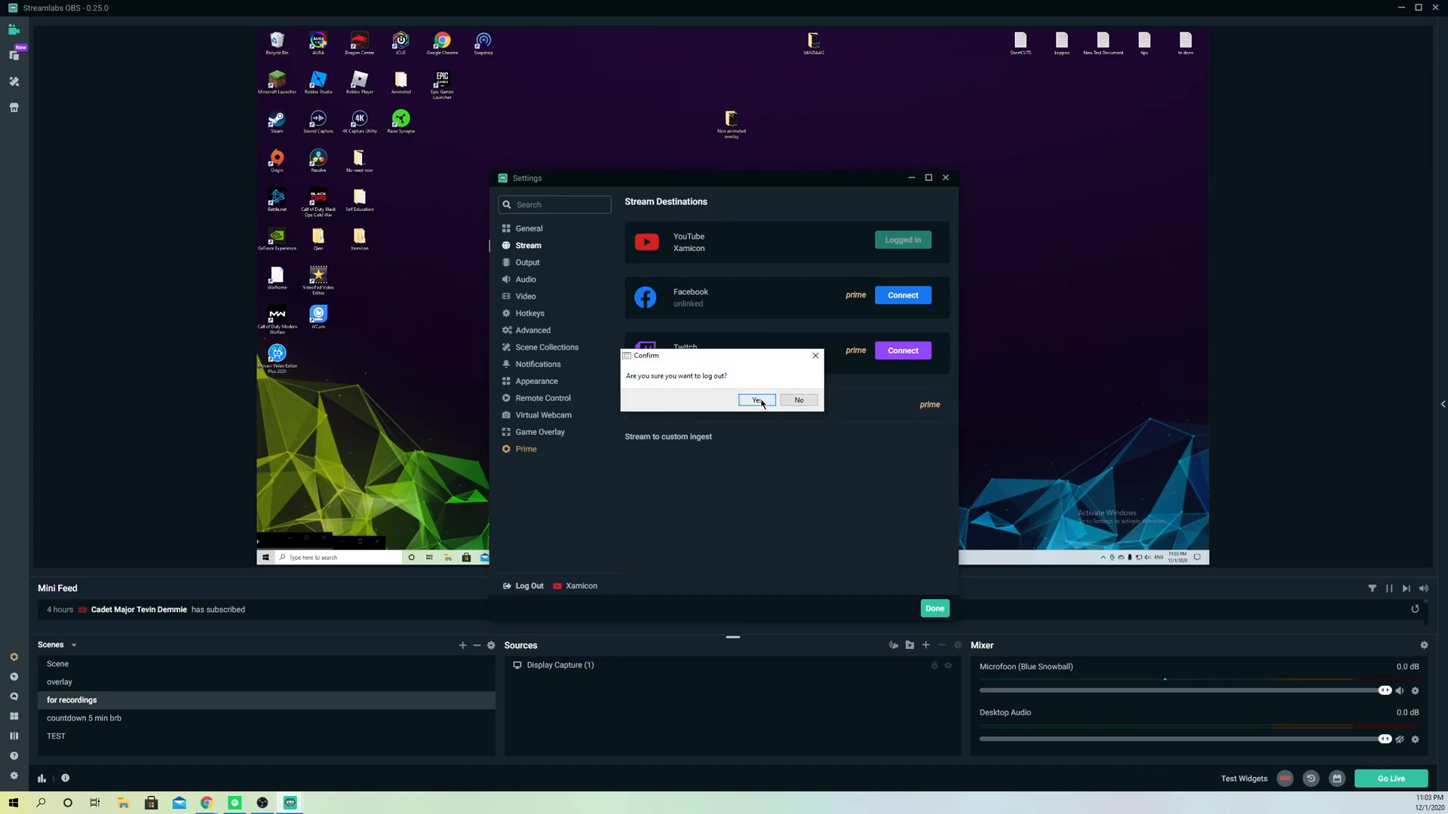
{"action": "left_click", "coordinate": [757, 400]}
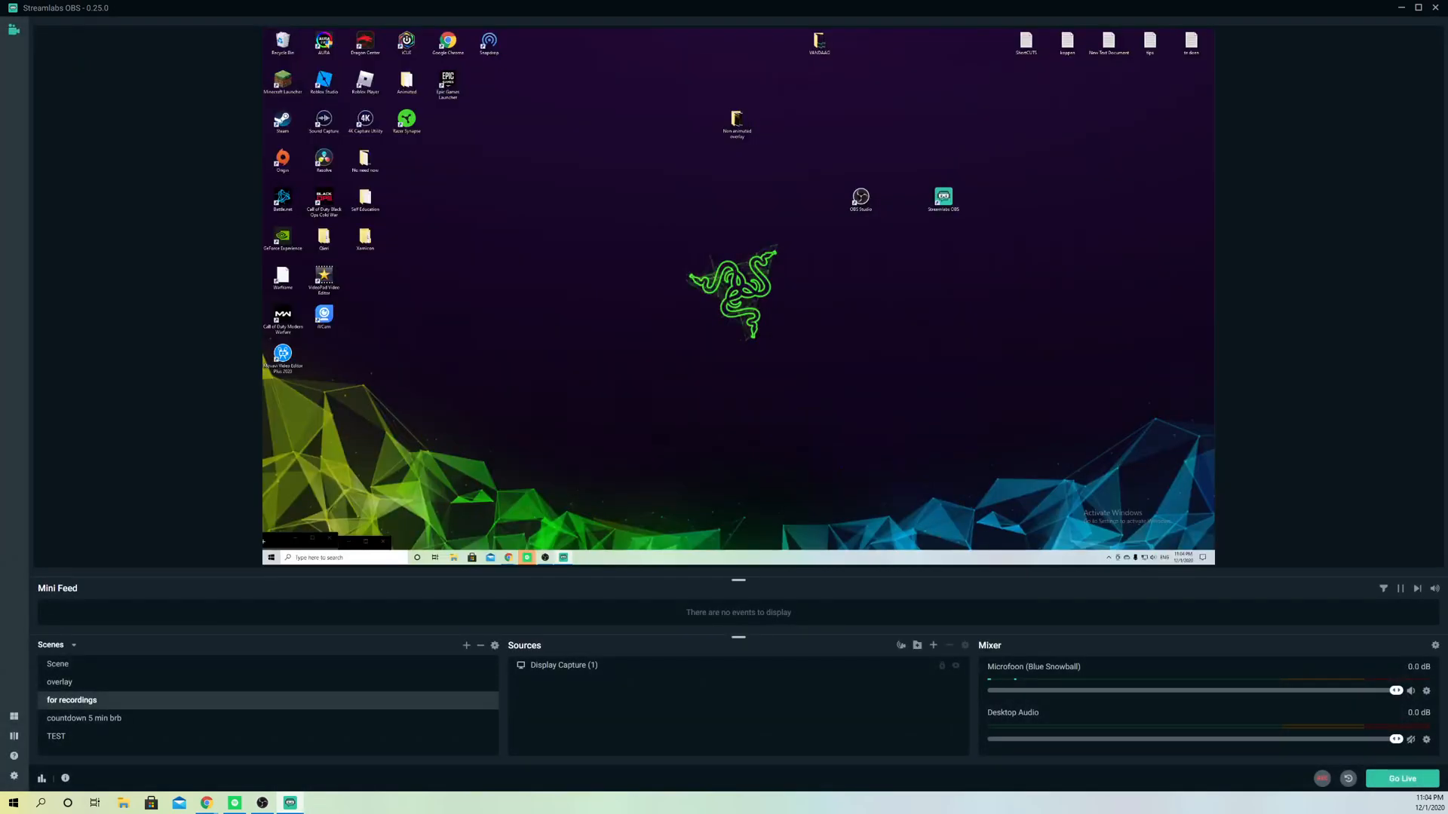
{"action": "mouse_move", "coordinate": [1436, 514]}
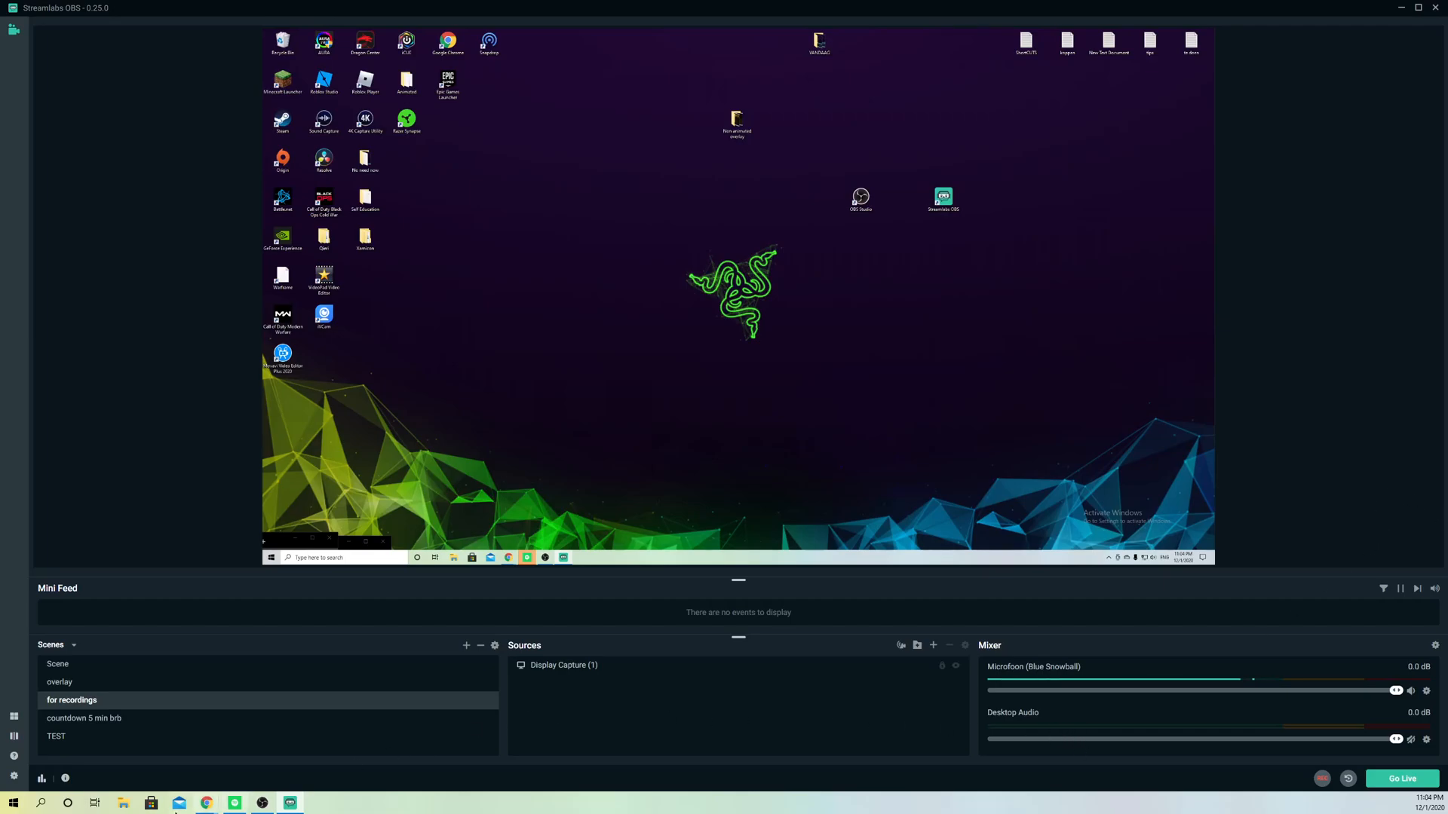
Step: Check the Stream page (Twitch, empty stream key), then reopen Settings on General
{"action": "left_click", "coordinate": [13, 776]}
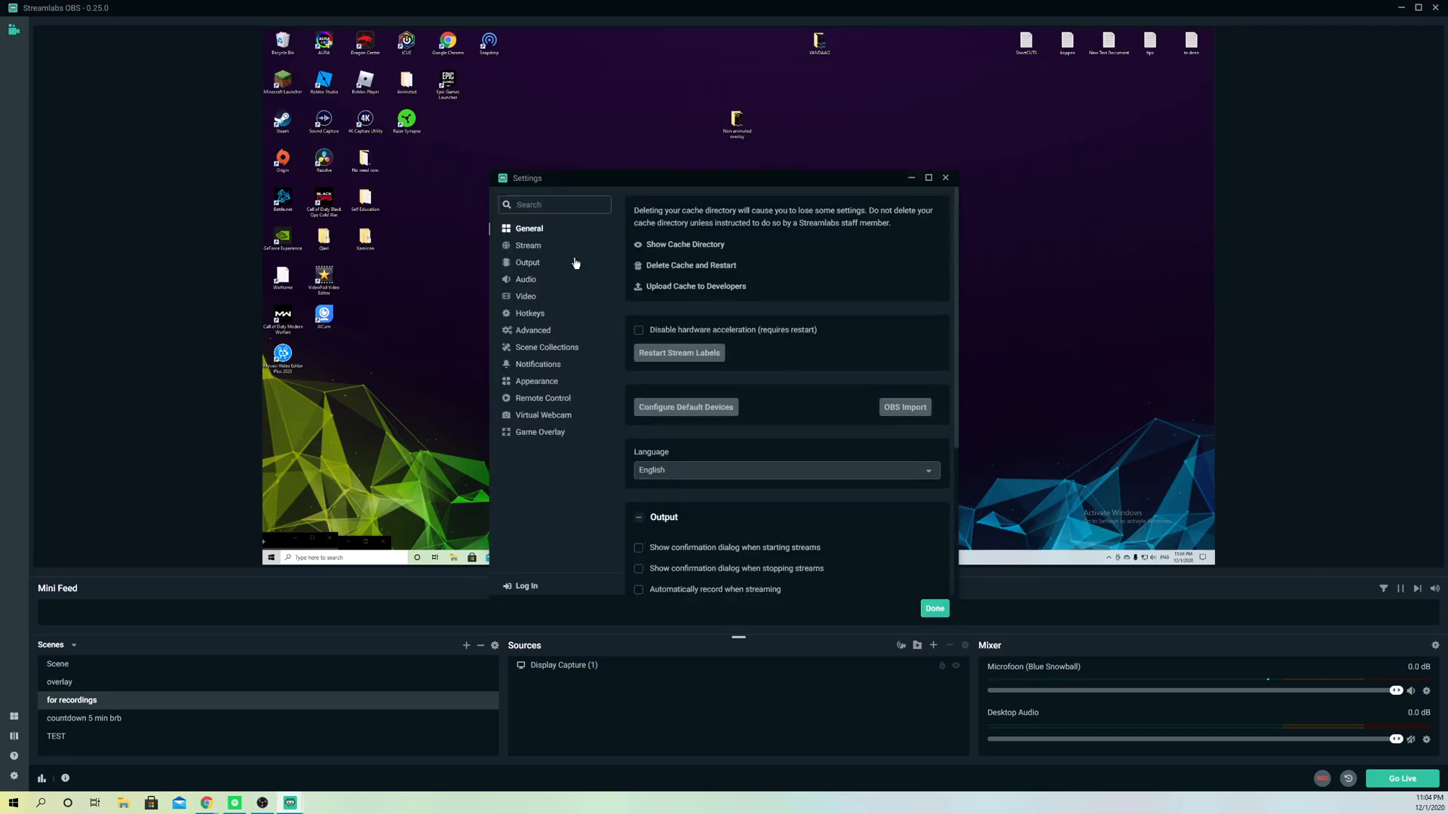
{"action": "left_click", "coordinate": [528, 245]}
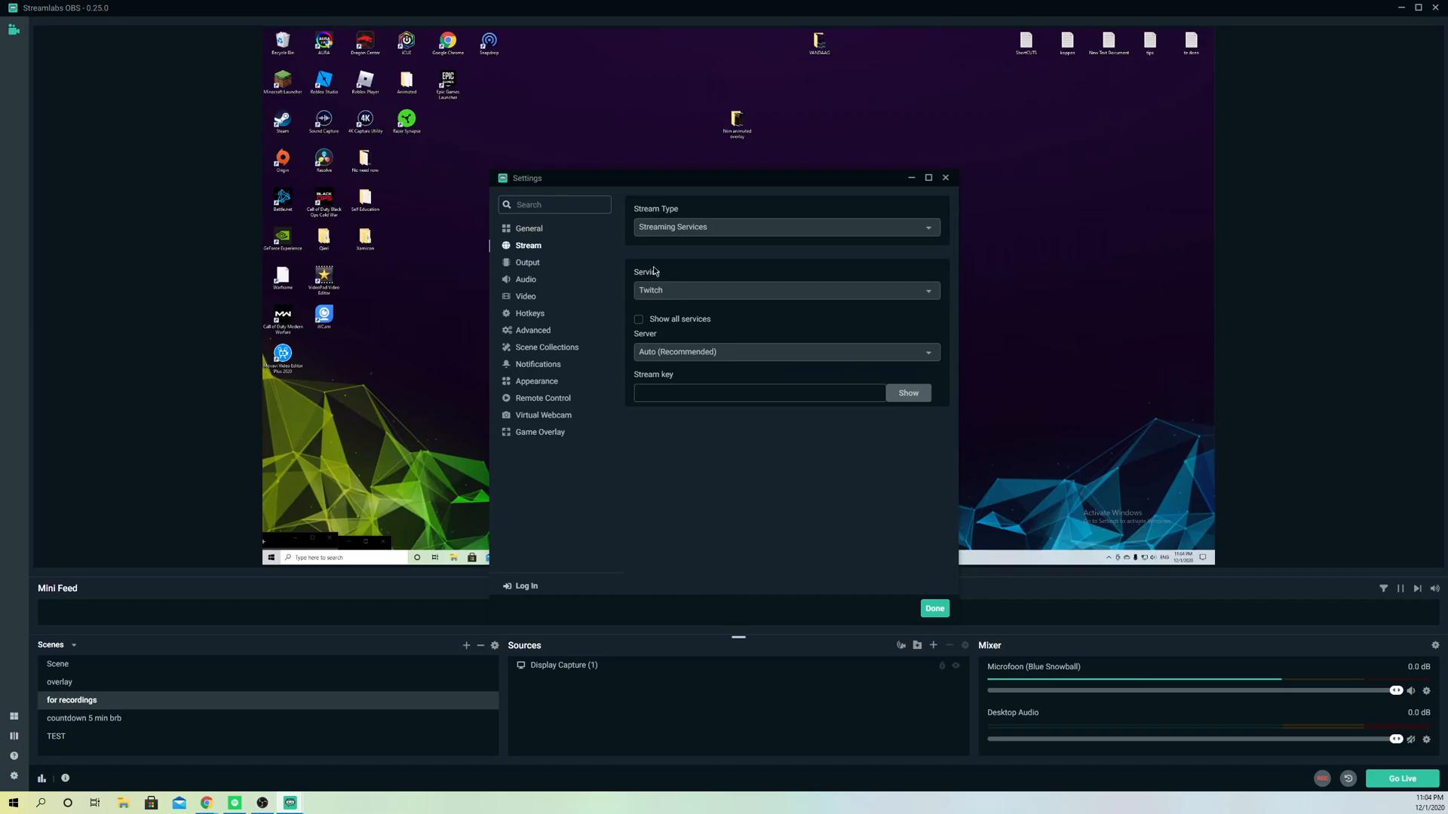
{"action": "left_click", "coordinate": [528, 227]}
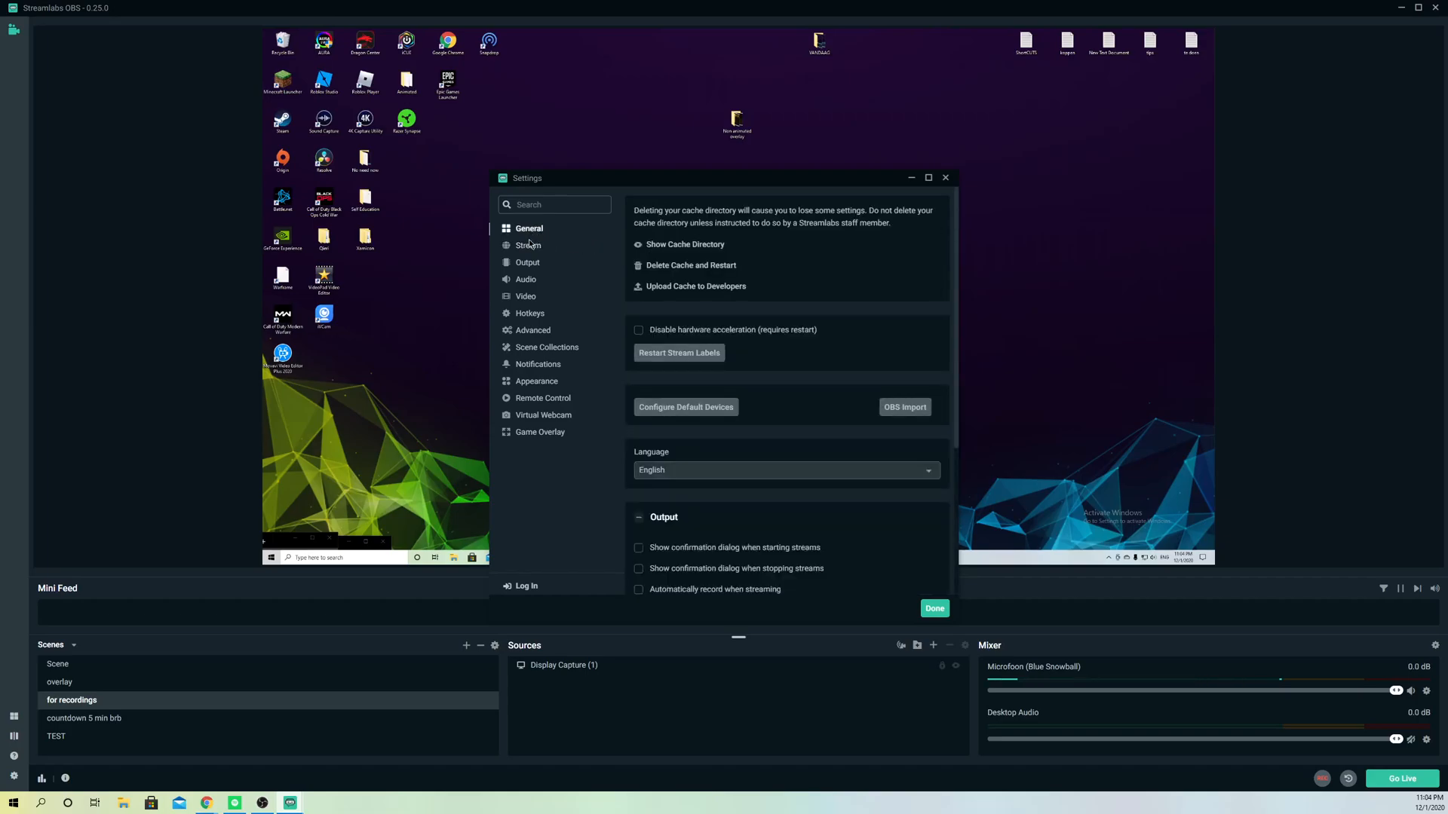
{"action": "left_click", "coordinate": [528, 245]}
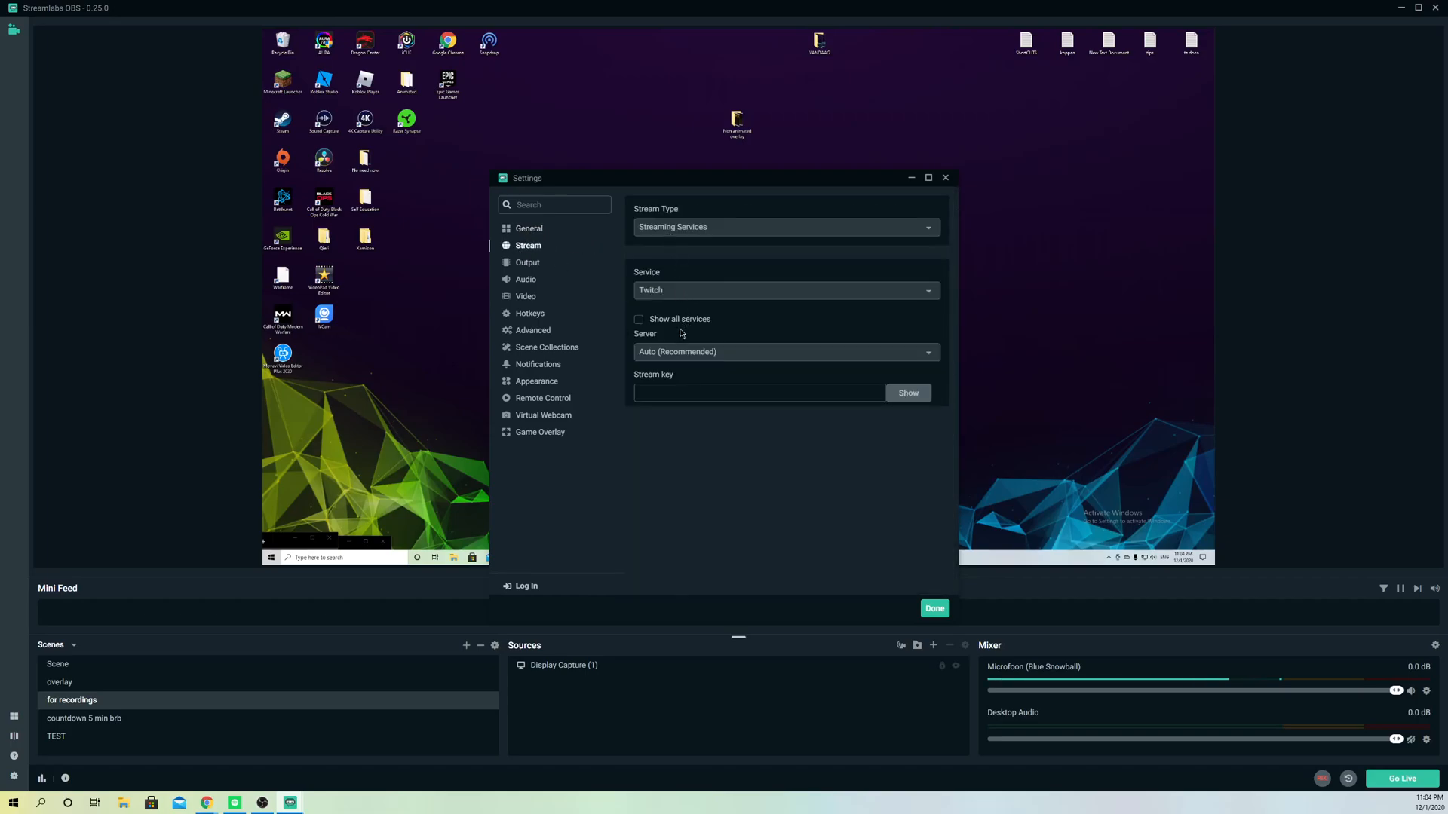
{"action": "left_click", "coordinate": [785, 290]}
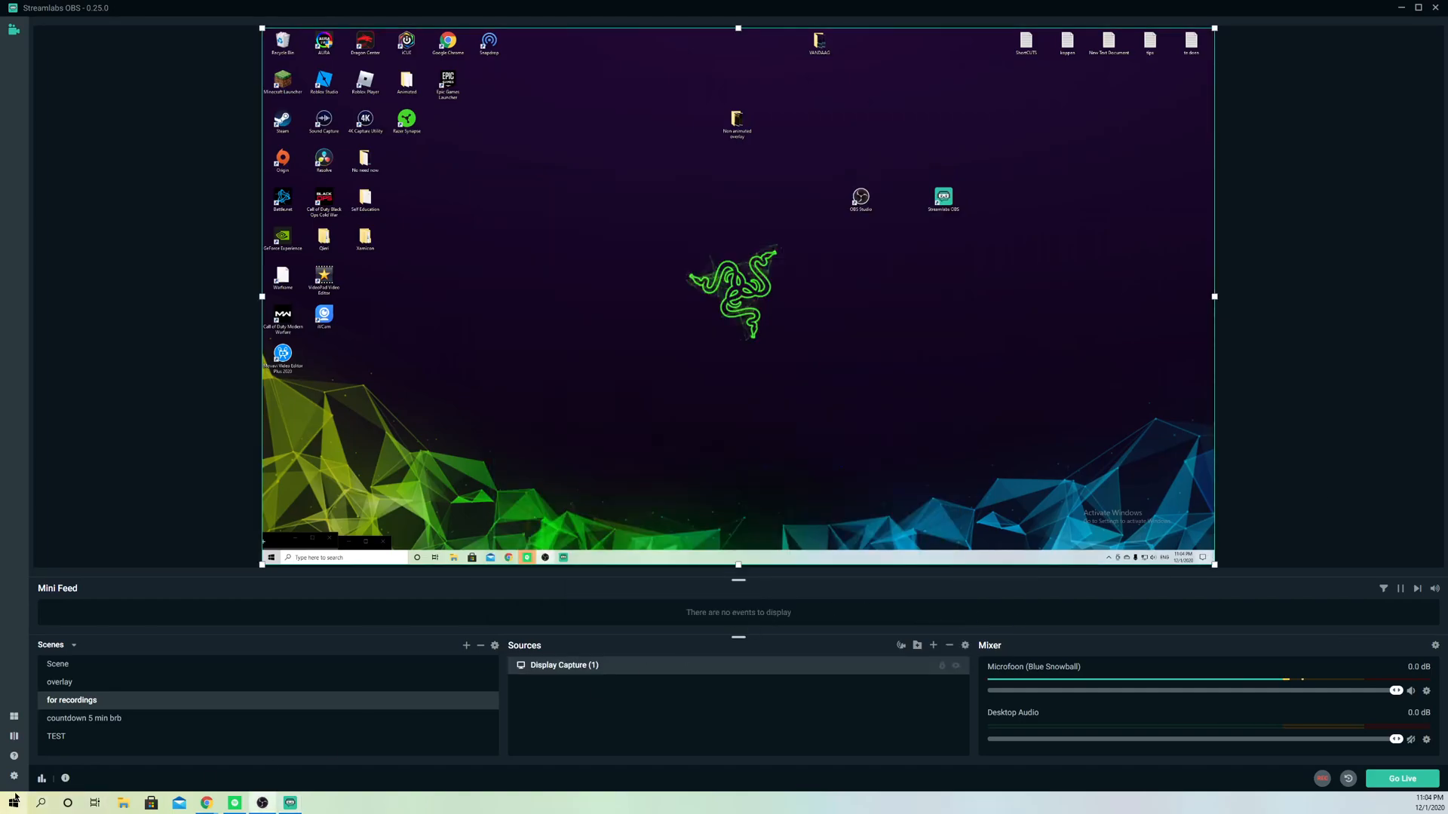
{"action": "left_click", "coordinate": [13, 776]}
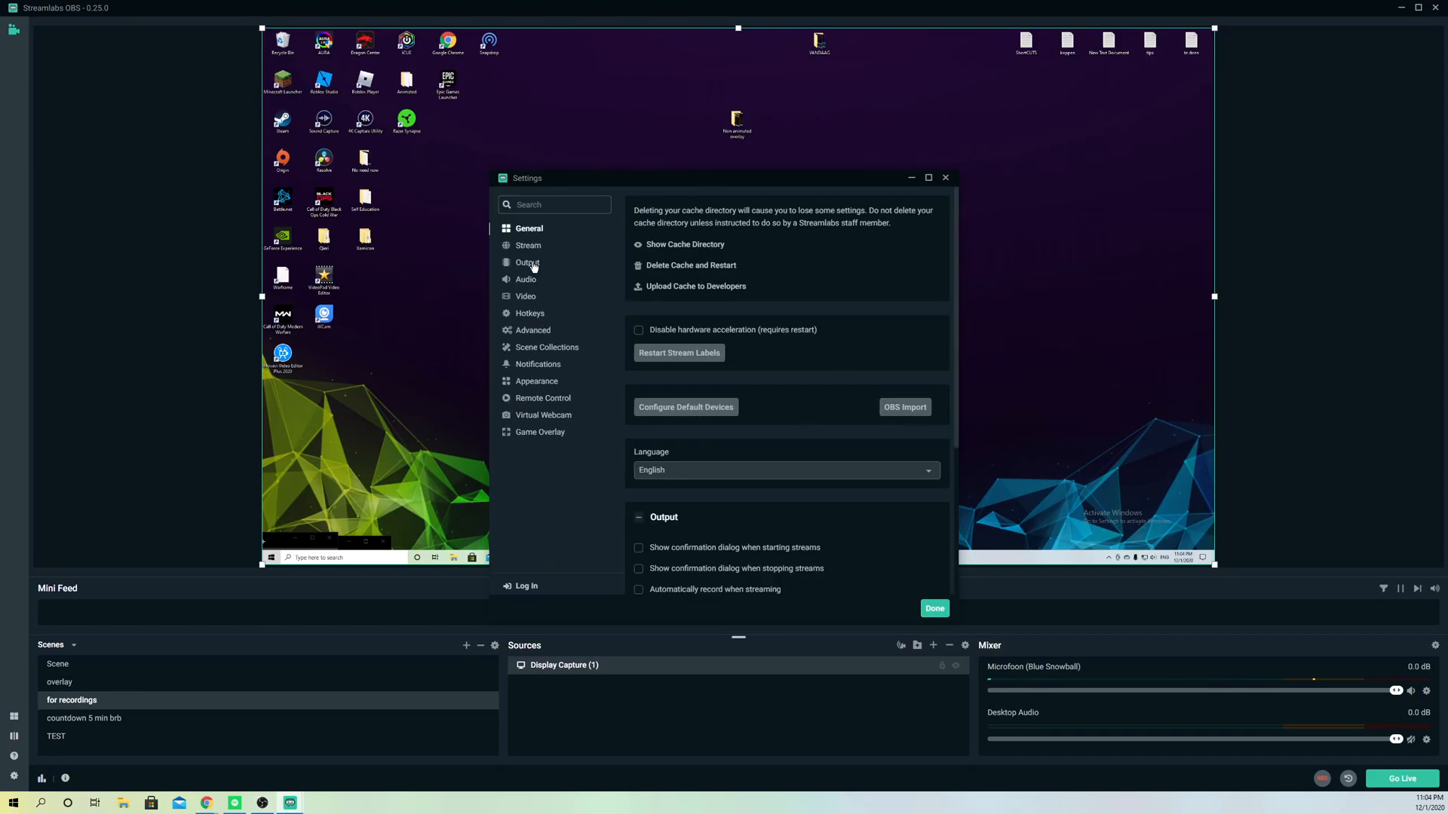
Step: Start logging in from Settings and choose Twitch on the Connect screen
{"action": "left_click", "coordinate": [525, 585]}
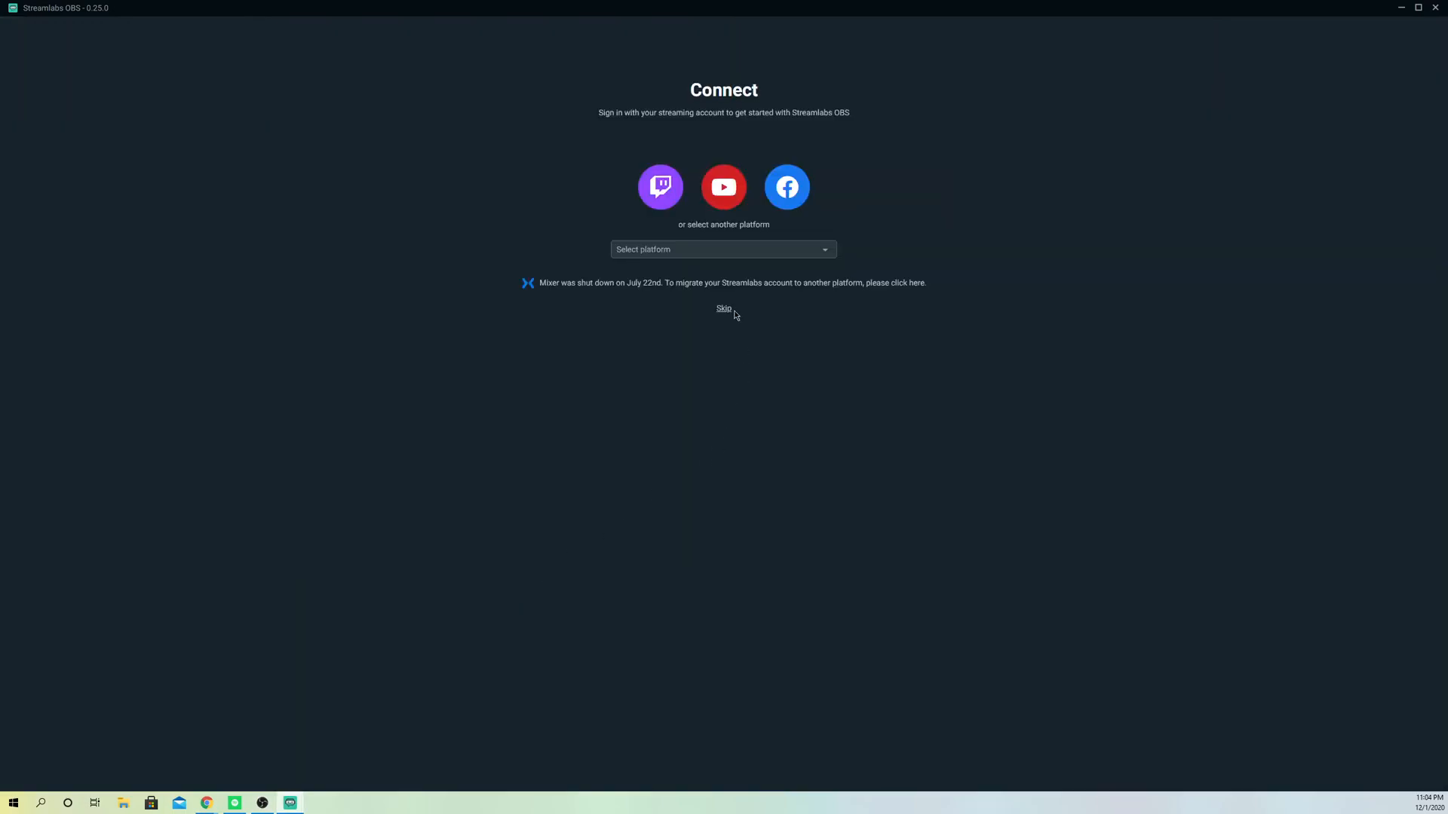
{"action": "mouse_move", "coordinate": [695, 194]}
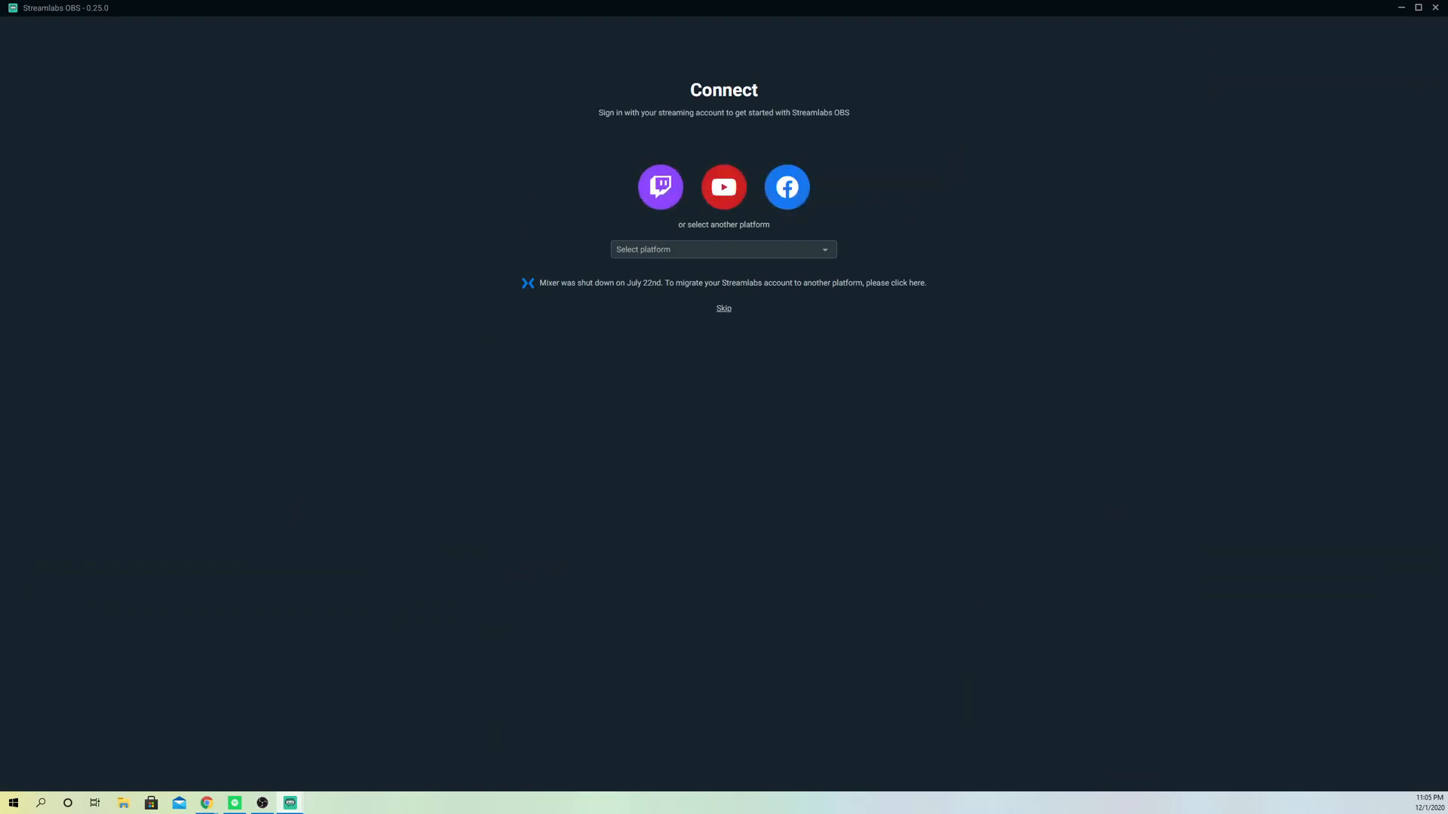
{"action": "left_click", "coordinate": [658, 186]}
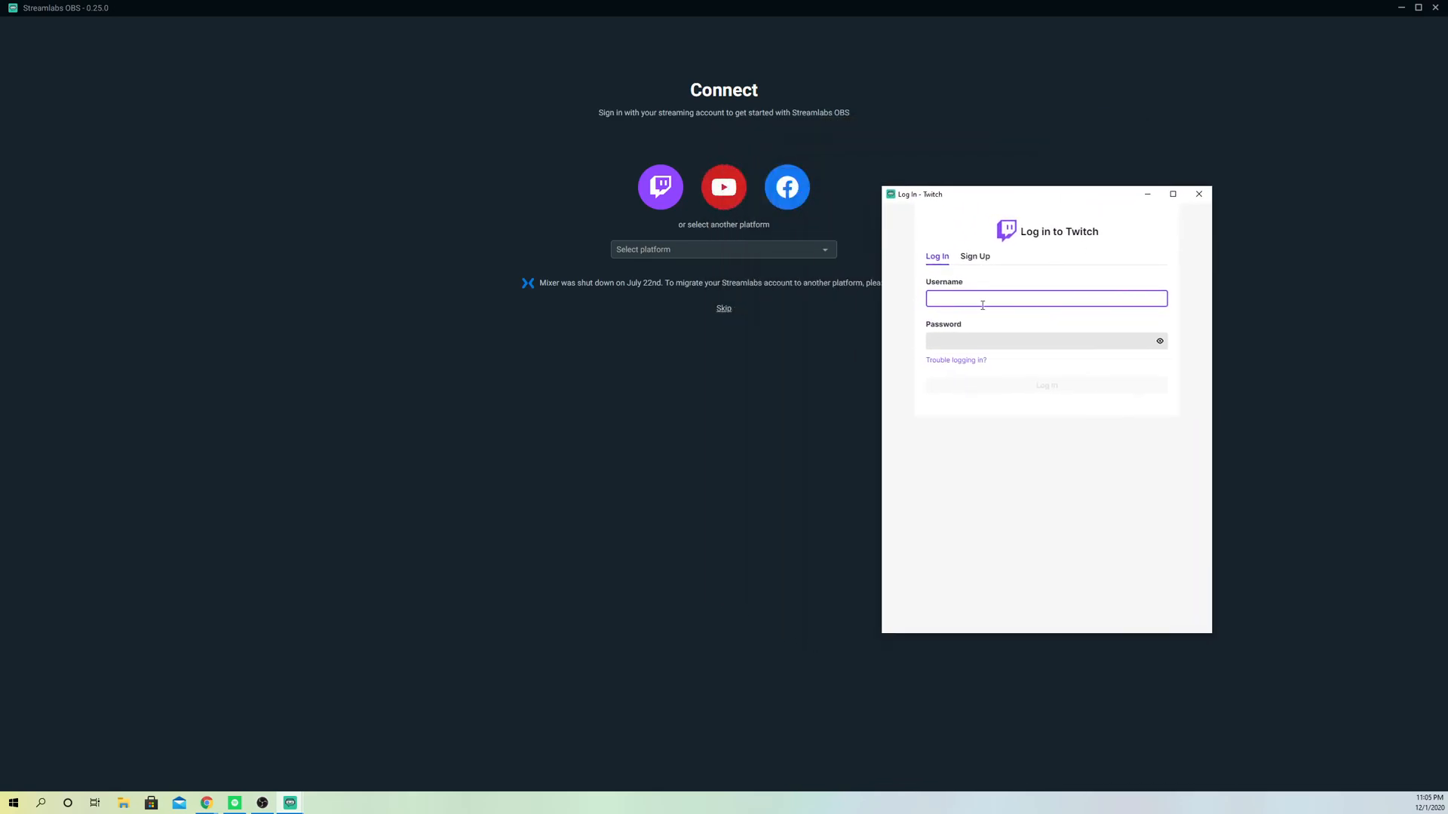
{"action": "mouse_move", "coordinate": [1013, 202]}
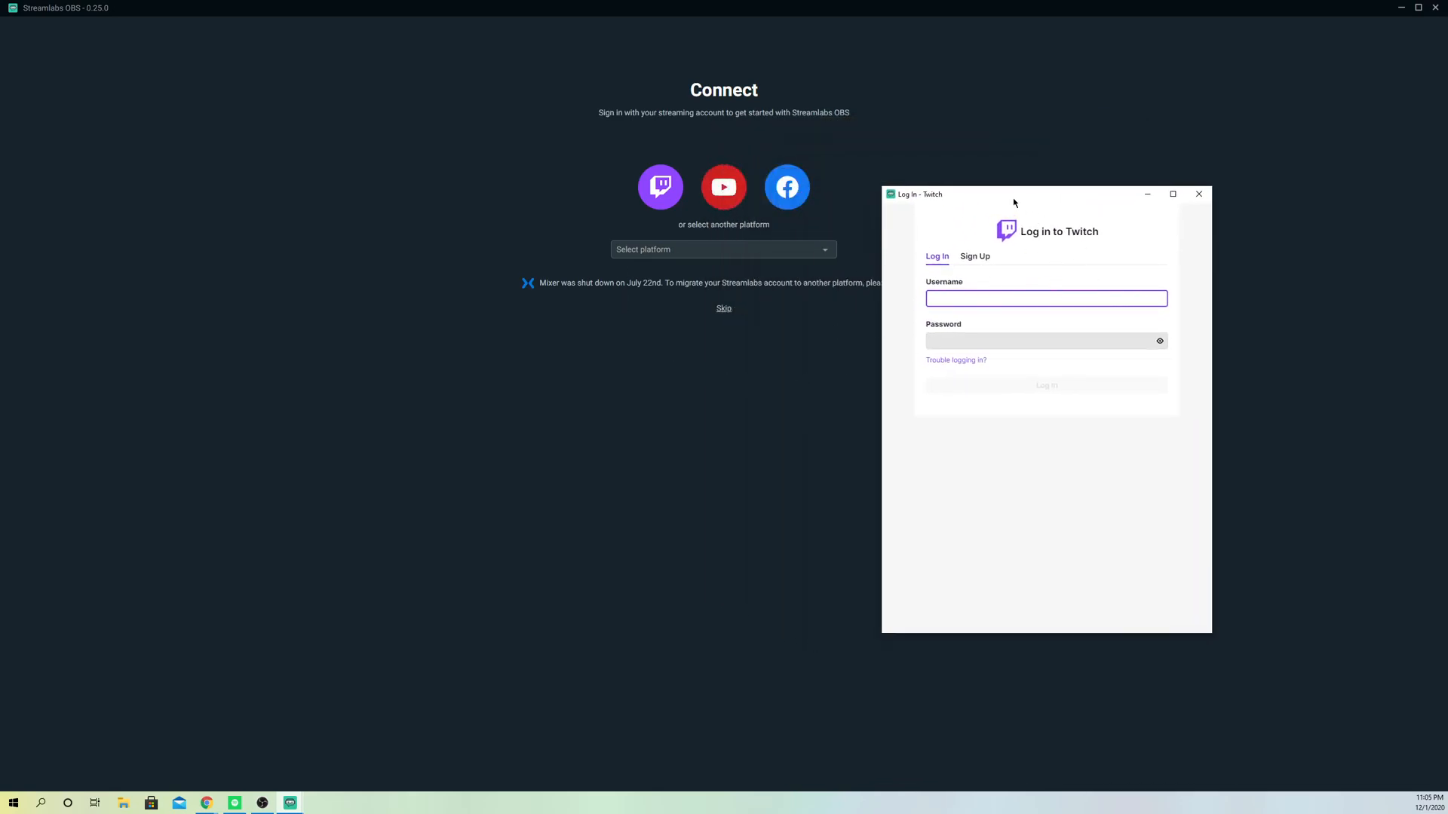
{"action": "left_click", "coordinate": [1198, 194]}
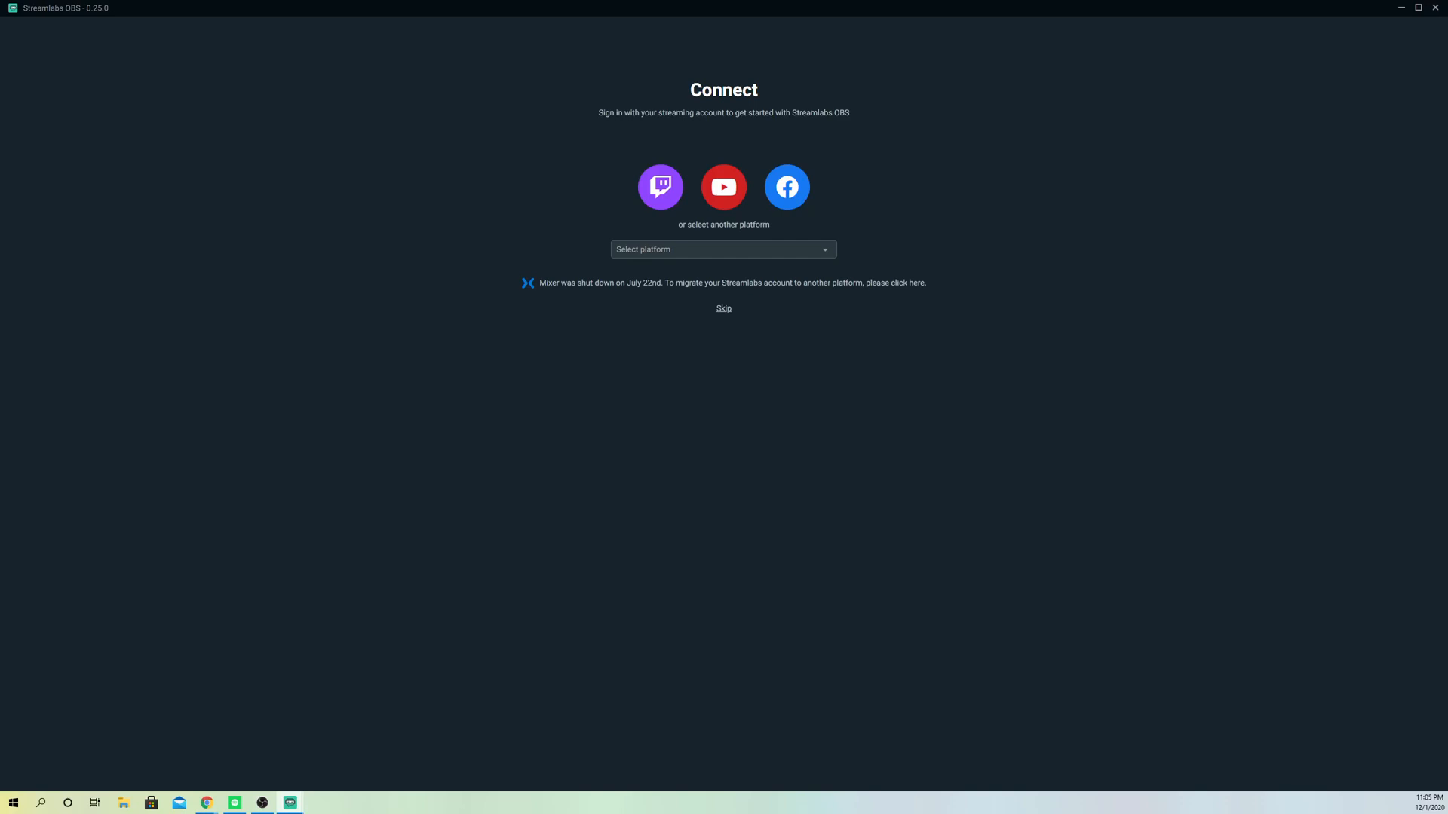
{"action": "left_click", "coordinate": [723, 308]}
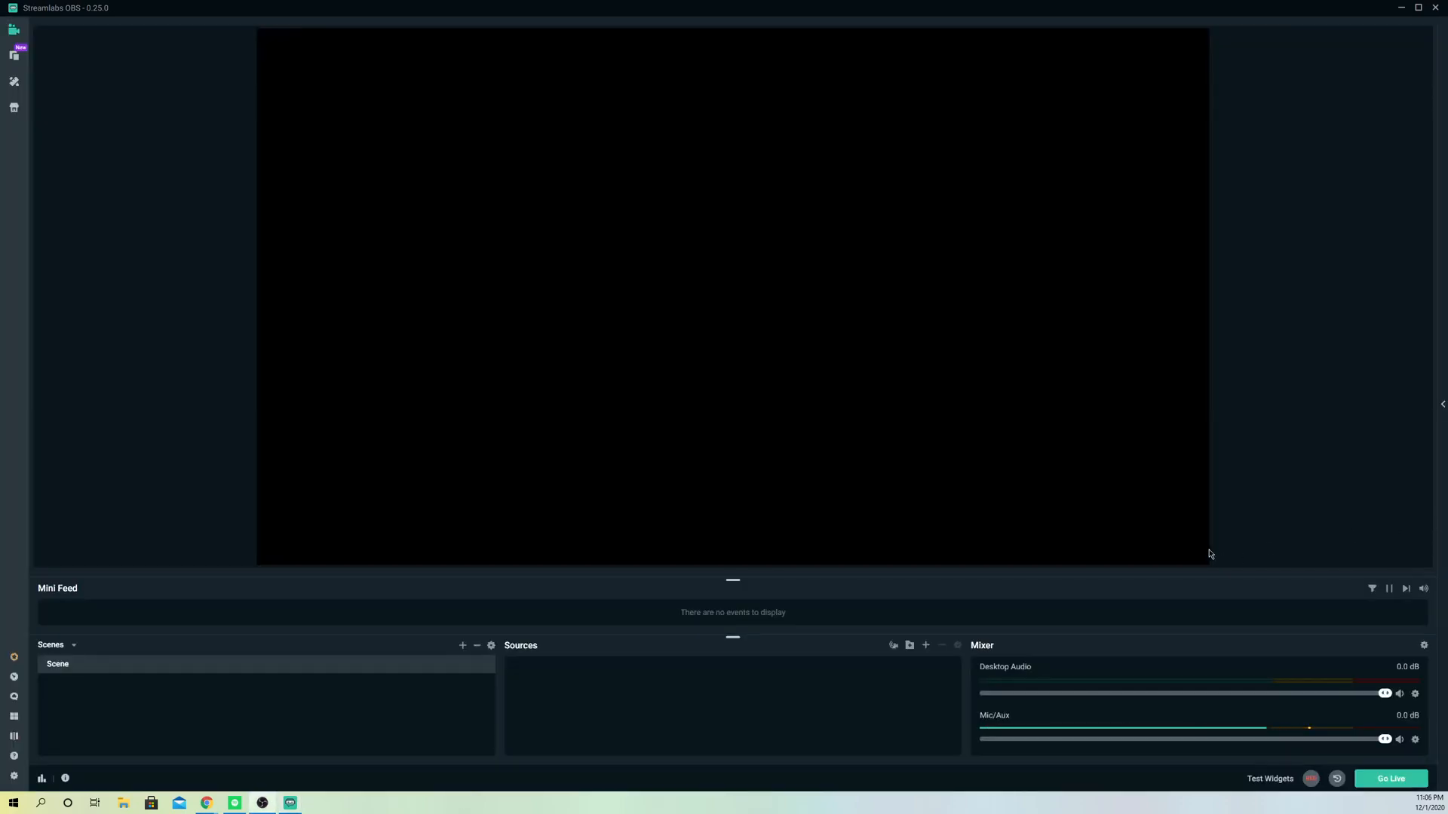
{"action": "mouse_move", "coordinate": [425, 684]}
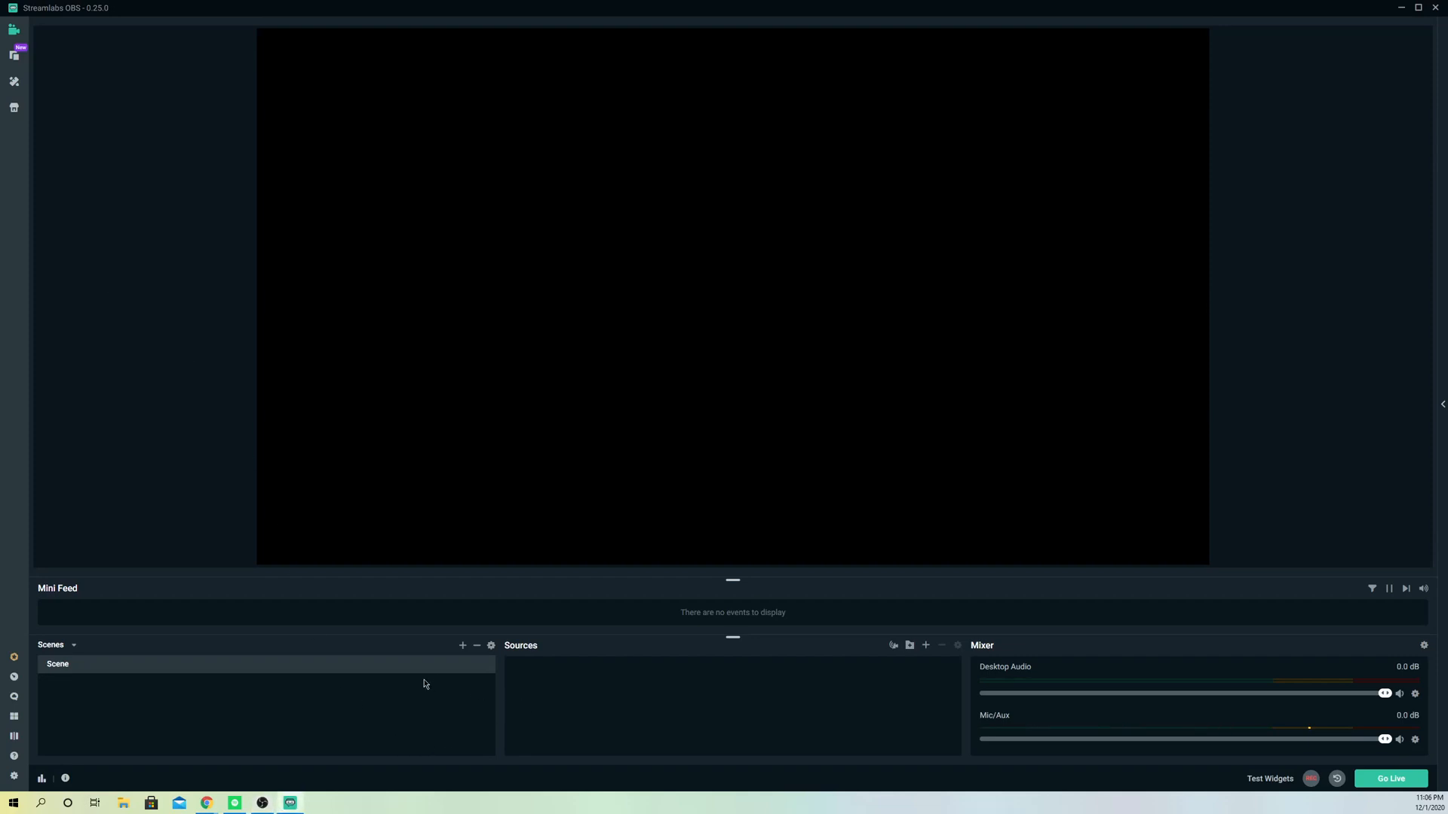
{"action": "left_click", "coordinate": [13, 775]}
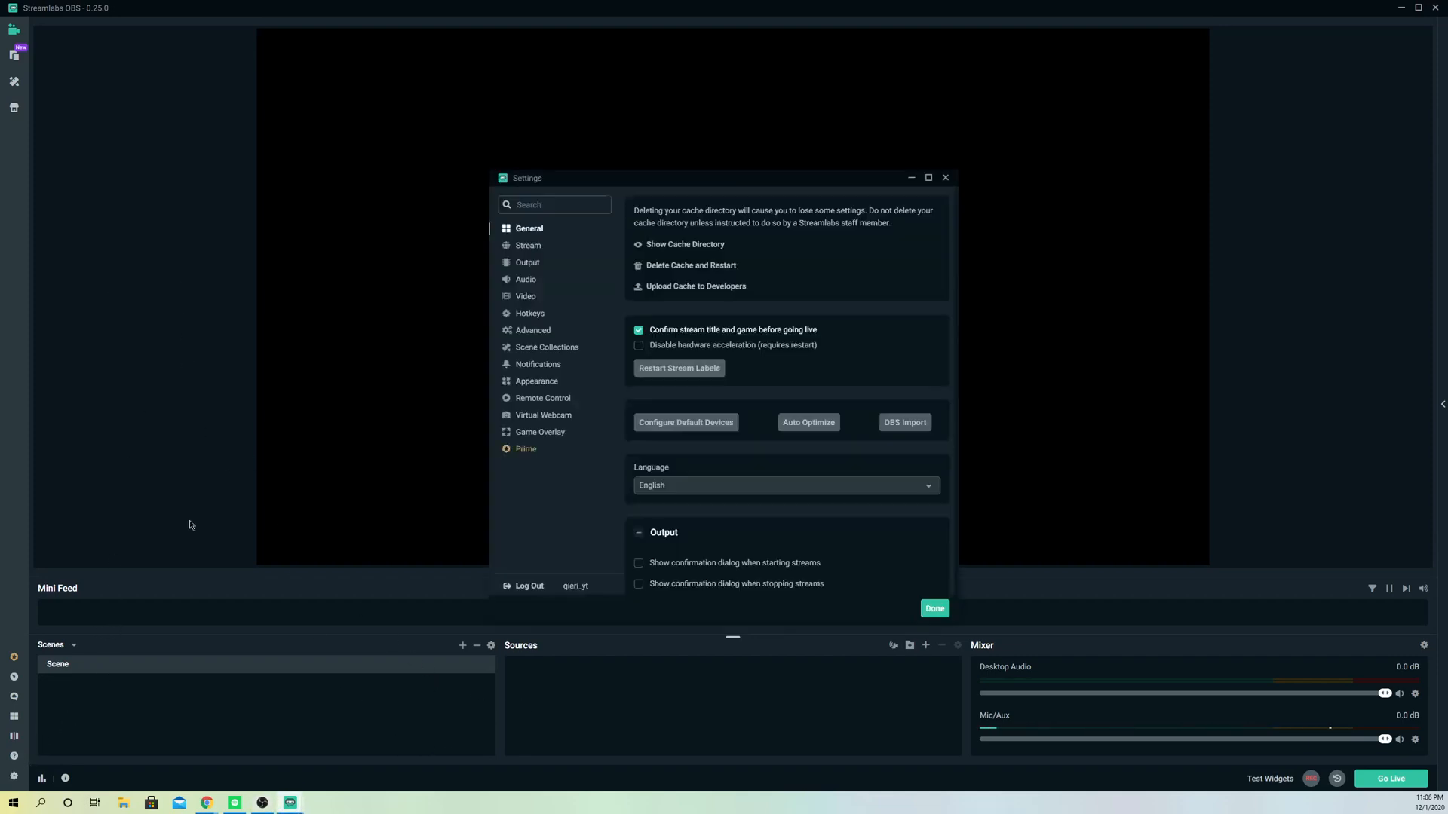
{"action": "left_click", "coordinate": [528, 246]}
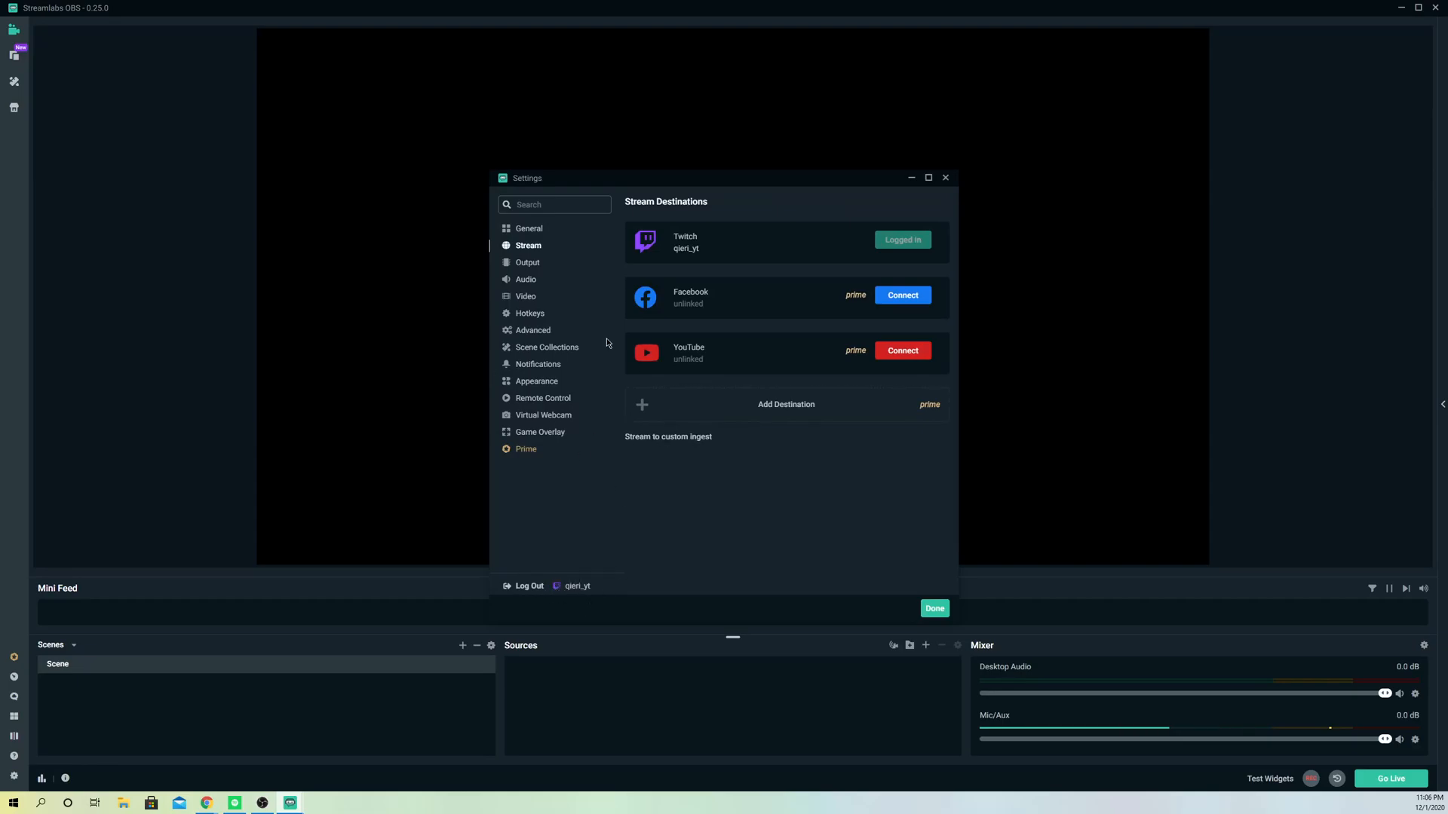
{"action": "mouse_move", "coordinate": [708, 356]}
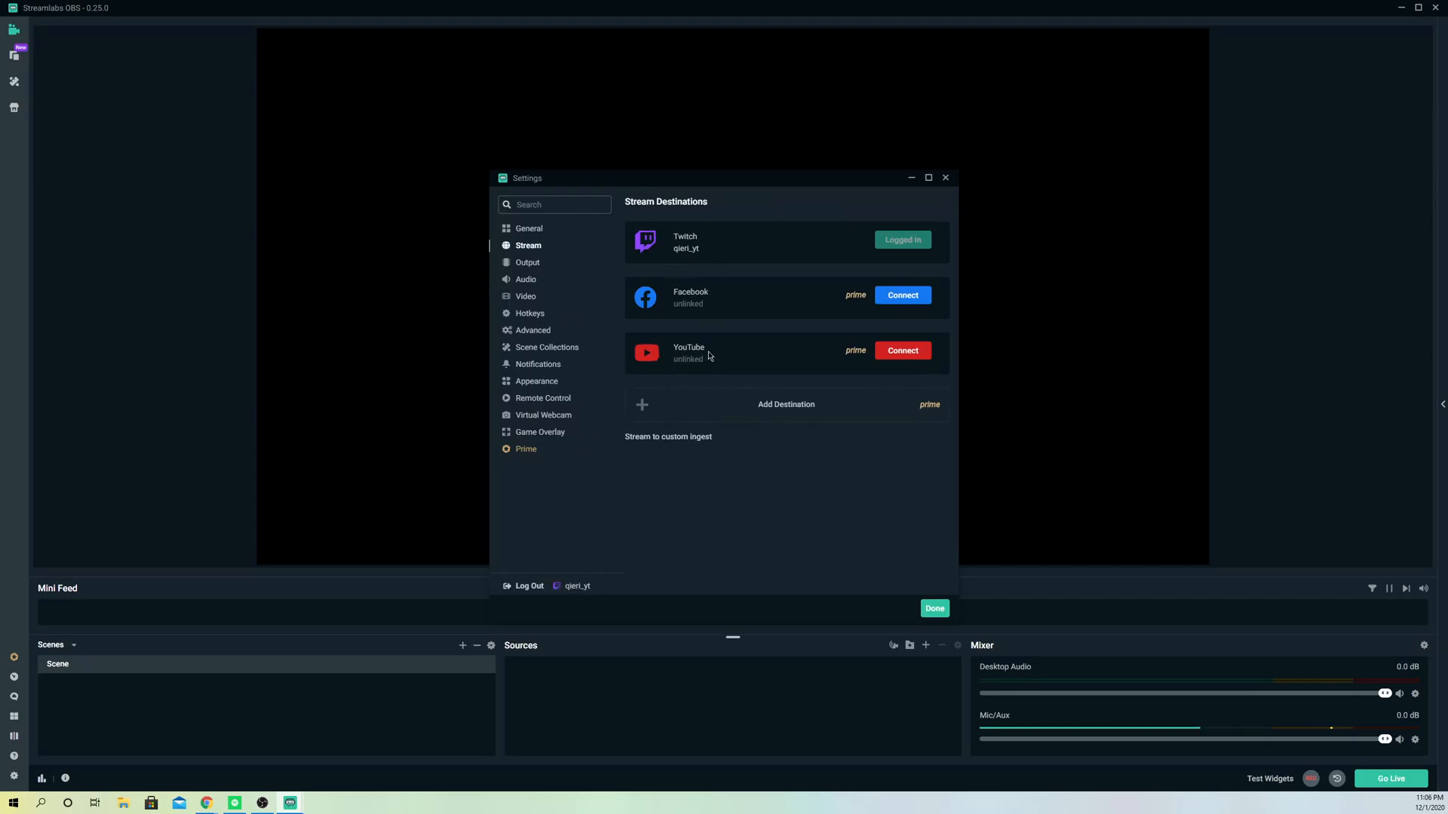
{"action": "mouse_move", "coordinate": [688, 355]}
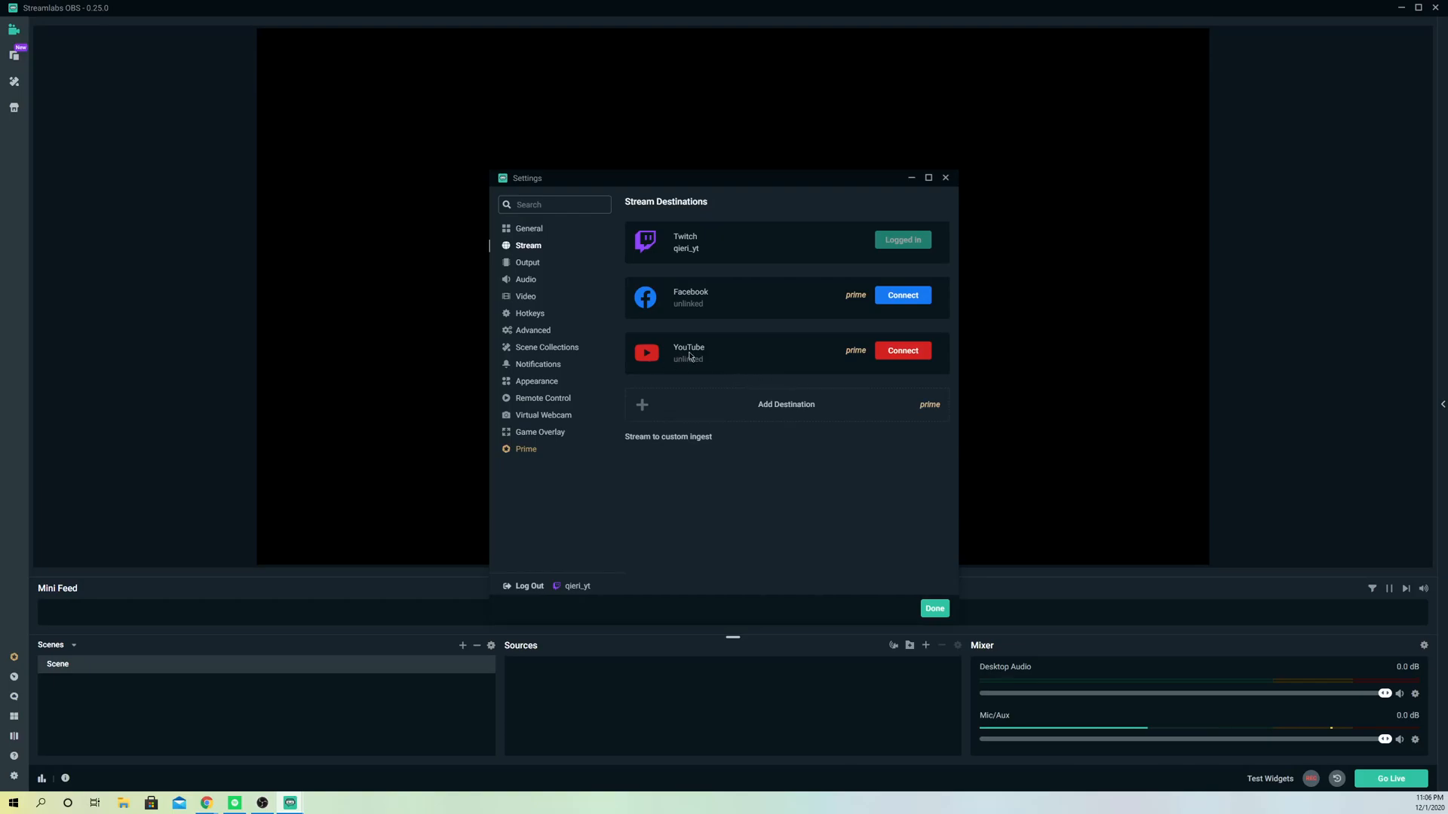
{"action": "mouse_move", "coordinate": [792, 453]}
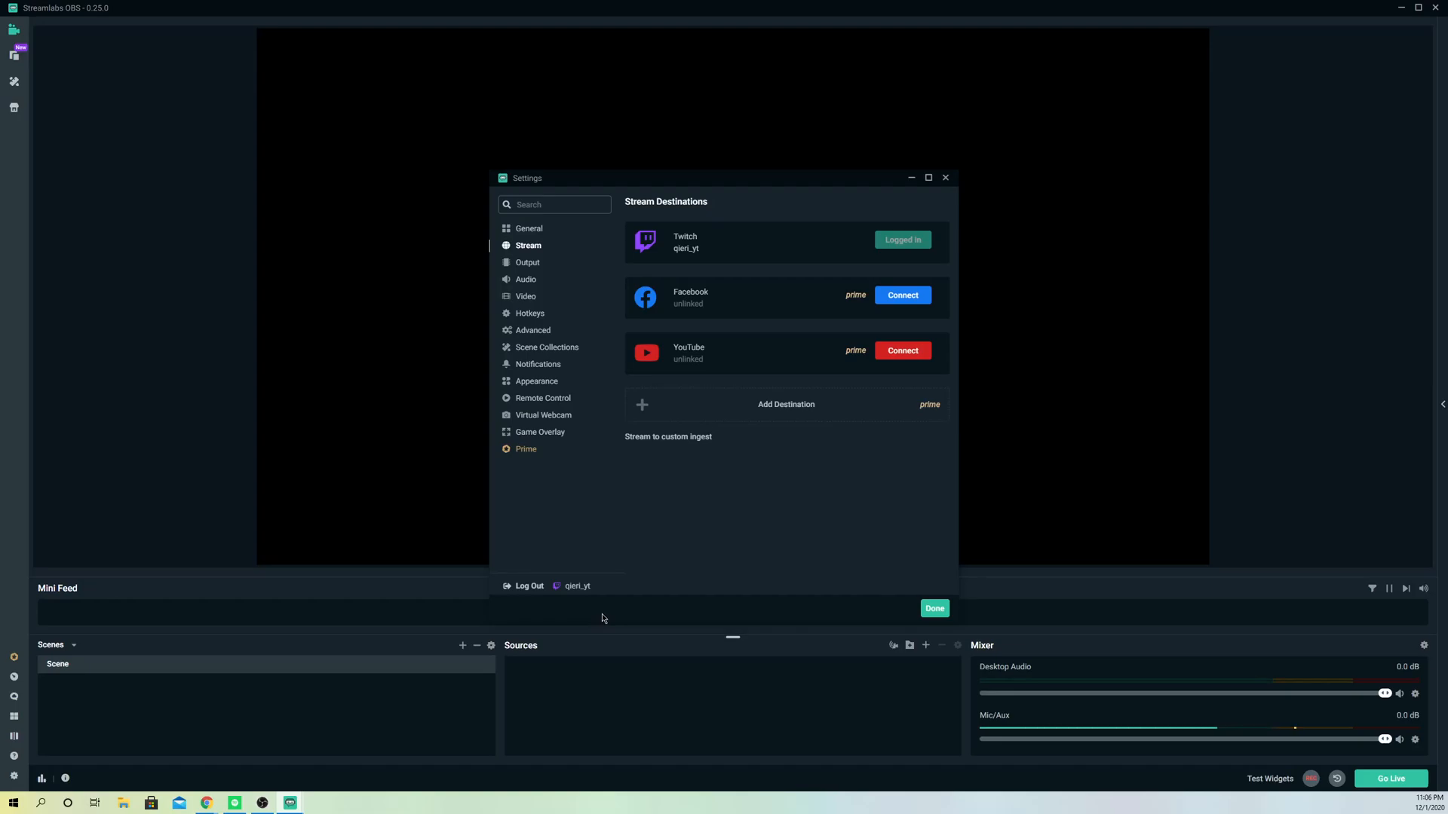
{"action": "mouse_move", "coordinate": [642, 466]}
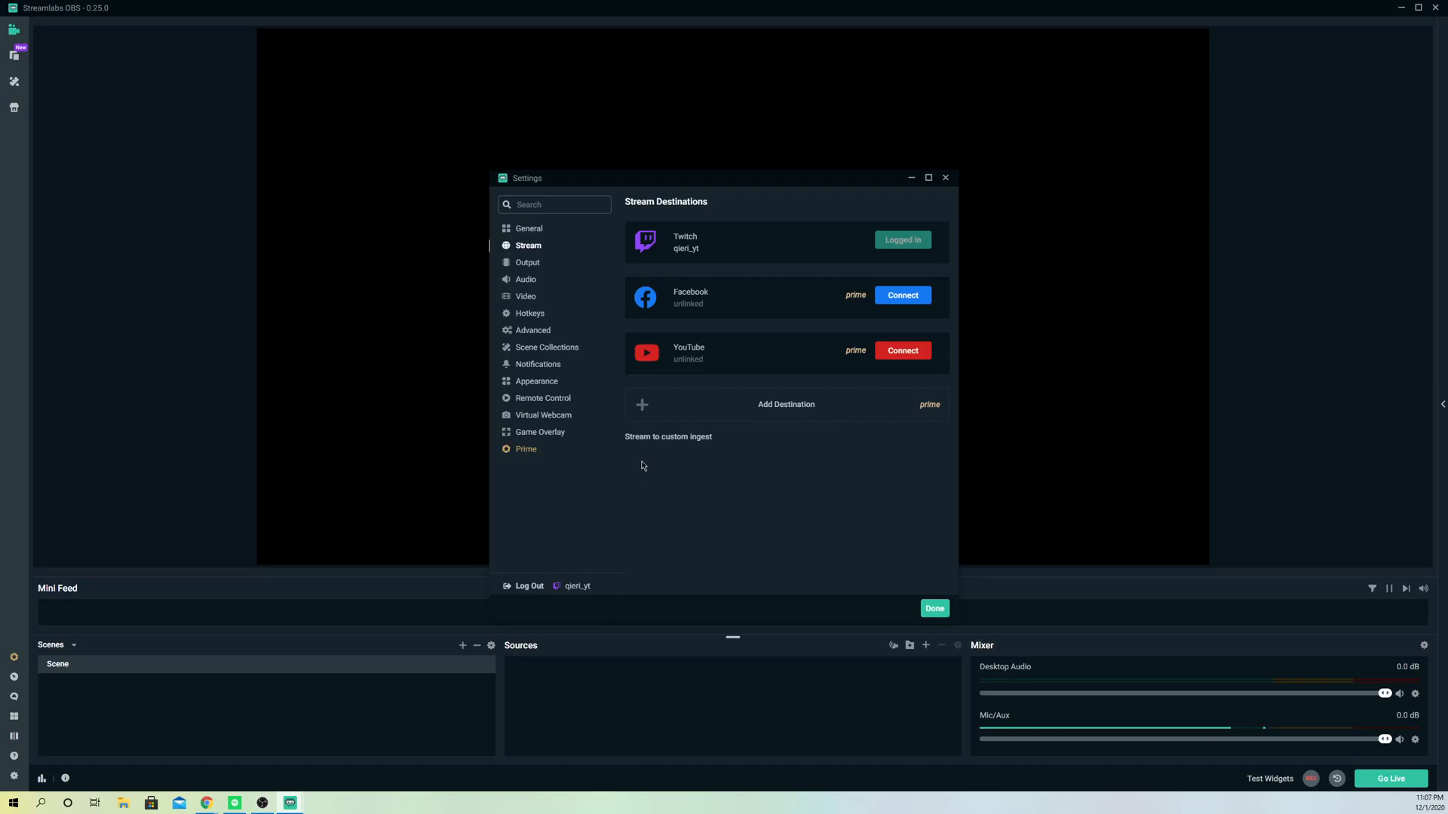
{"action": "mouse_move", "coordinate": [603, 515]}
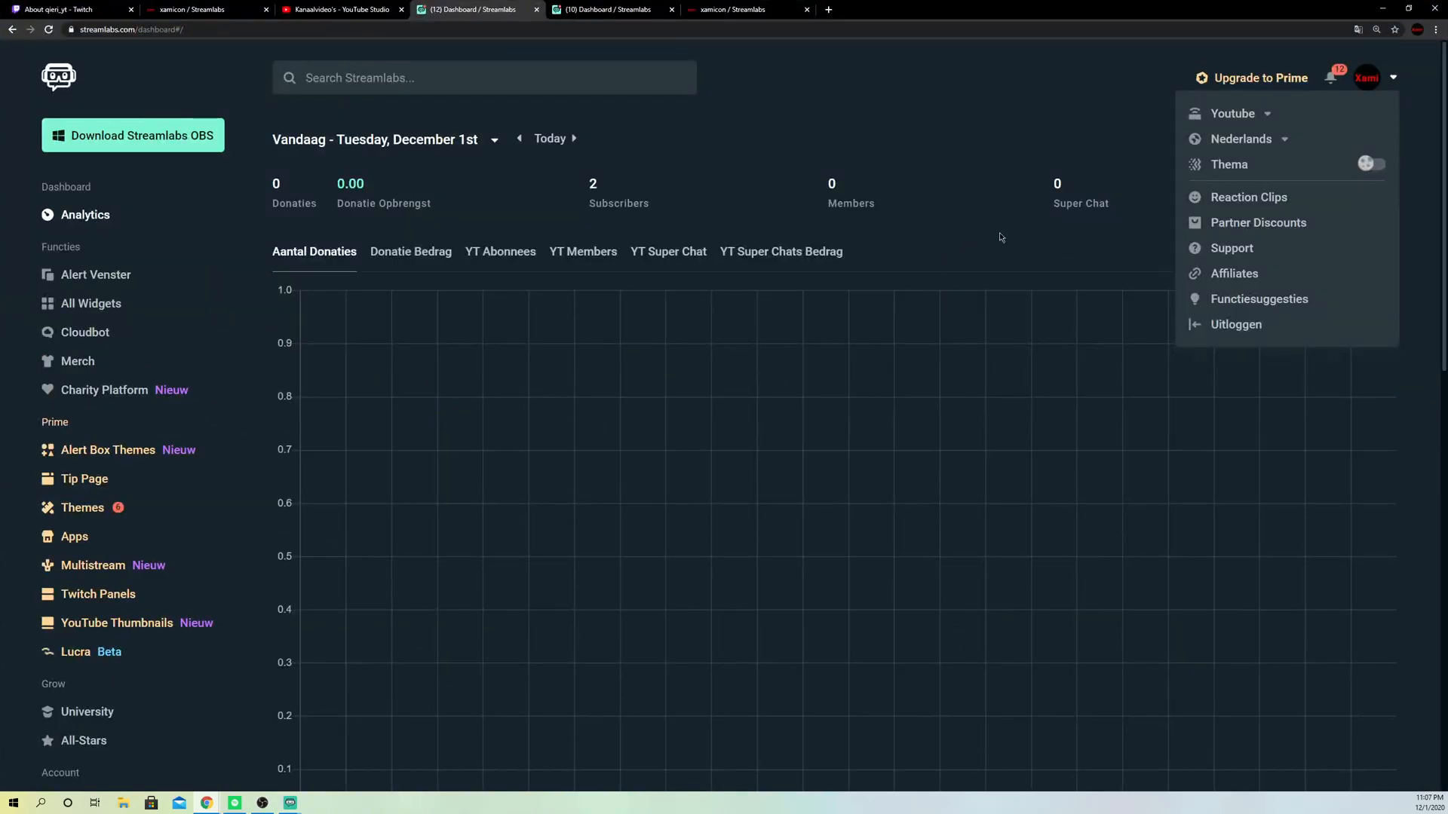
{"action": "mouse_move", "coordinate": [1218, 338]}
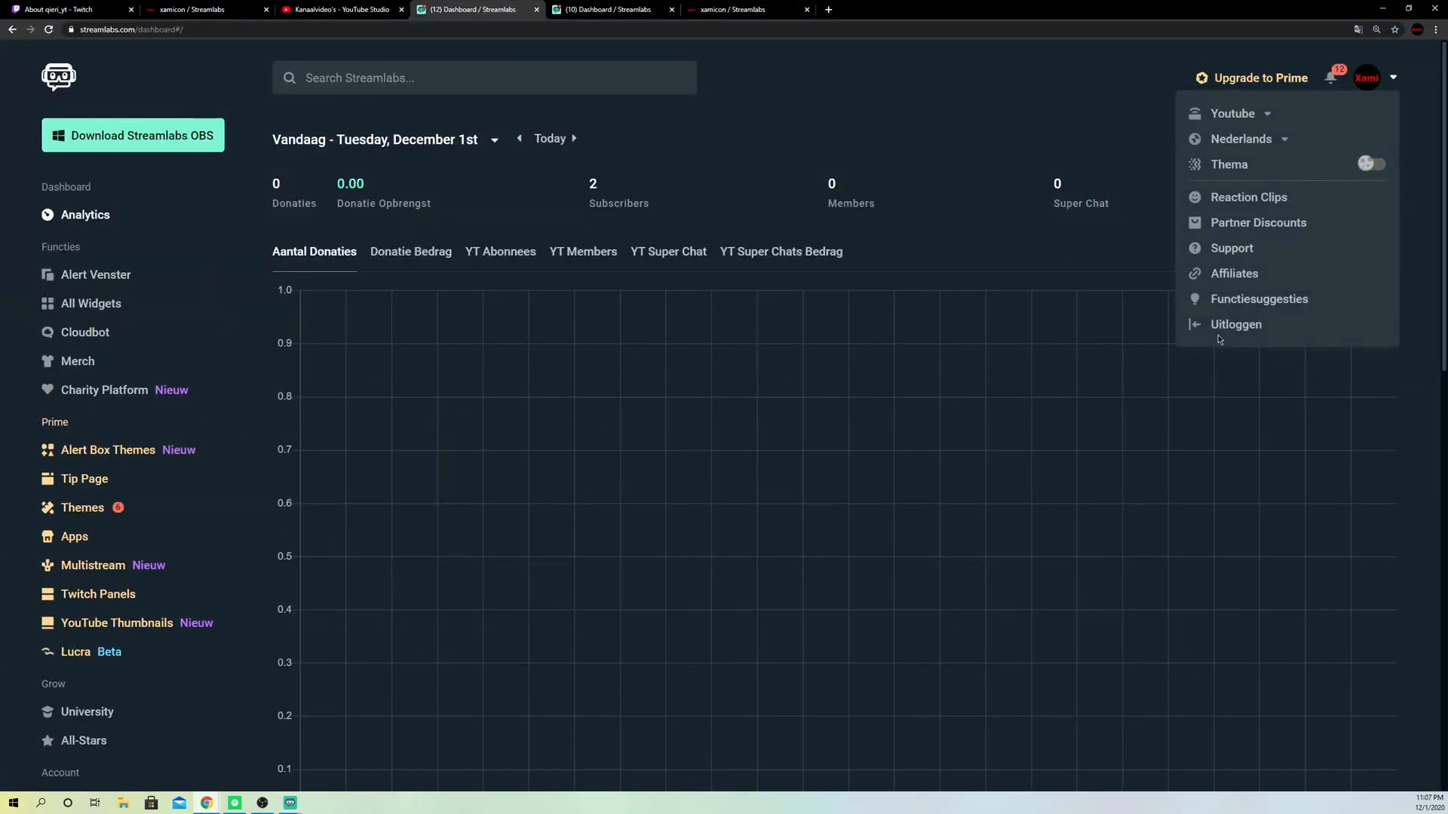
Step: Dismiss the streamlabs.com profile dropdown and return to Streamlabs OBS
{"action": "left_click", "coordinate": [954, 110]}
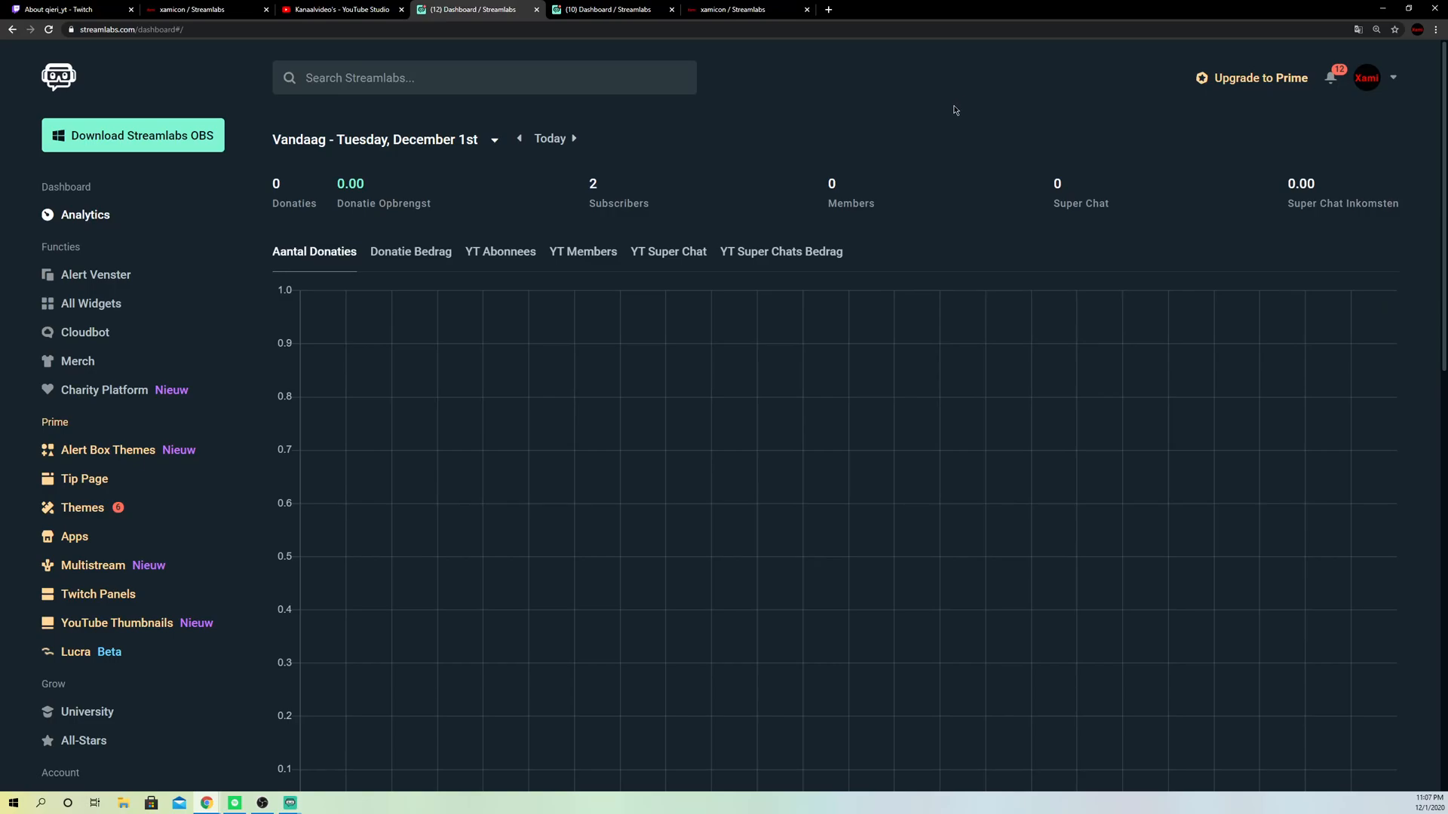
{"action": "mouse_move", "coordinate": [518, 107]}
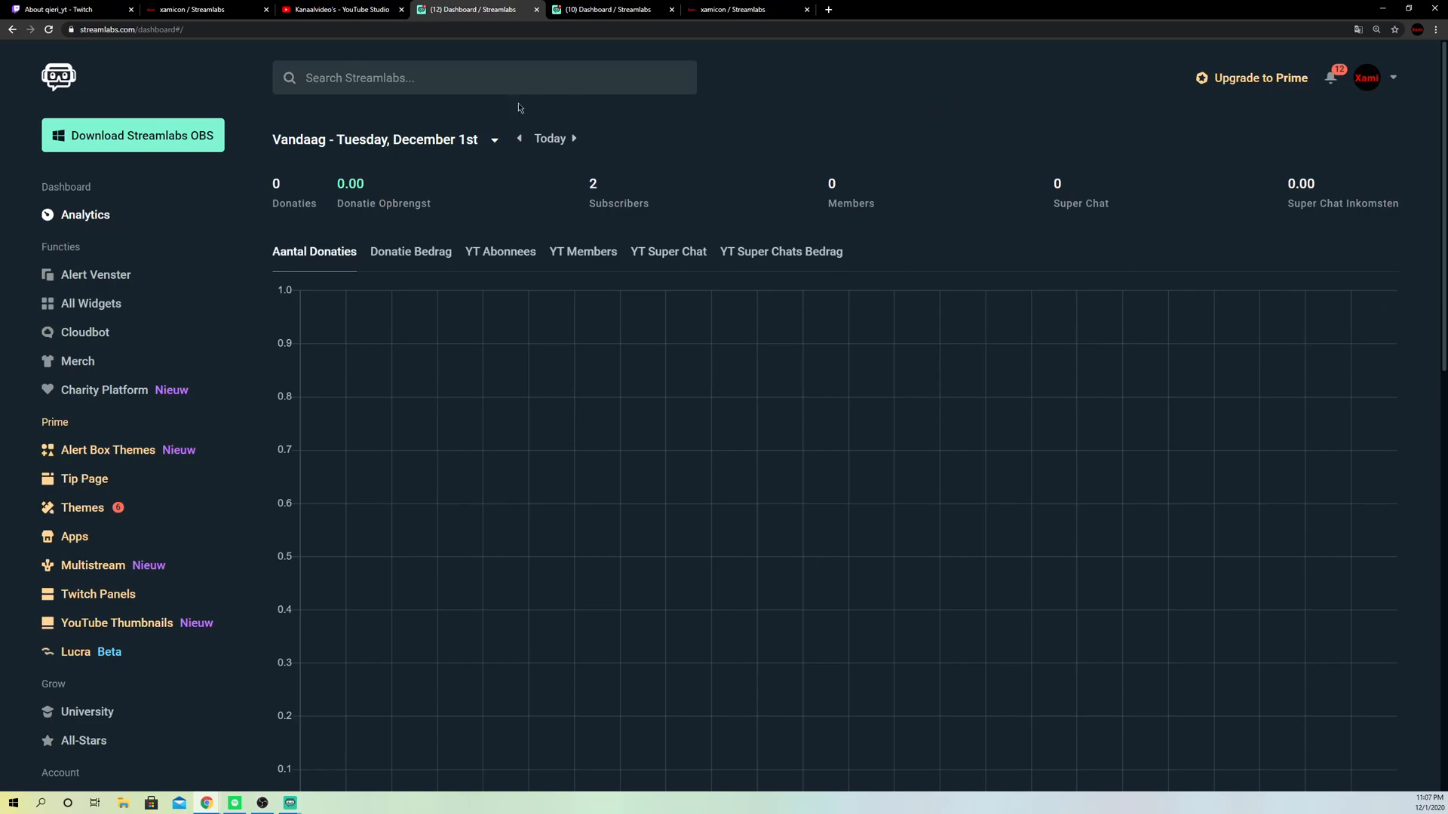
{"action": "mouse_move", "coordinate": [857, 20]}
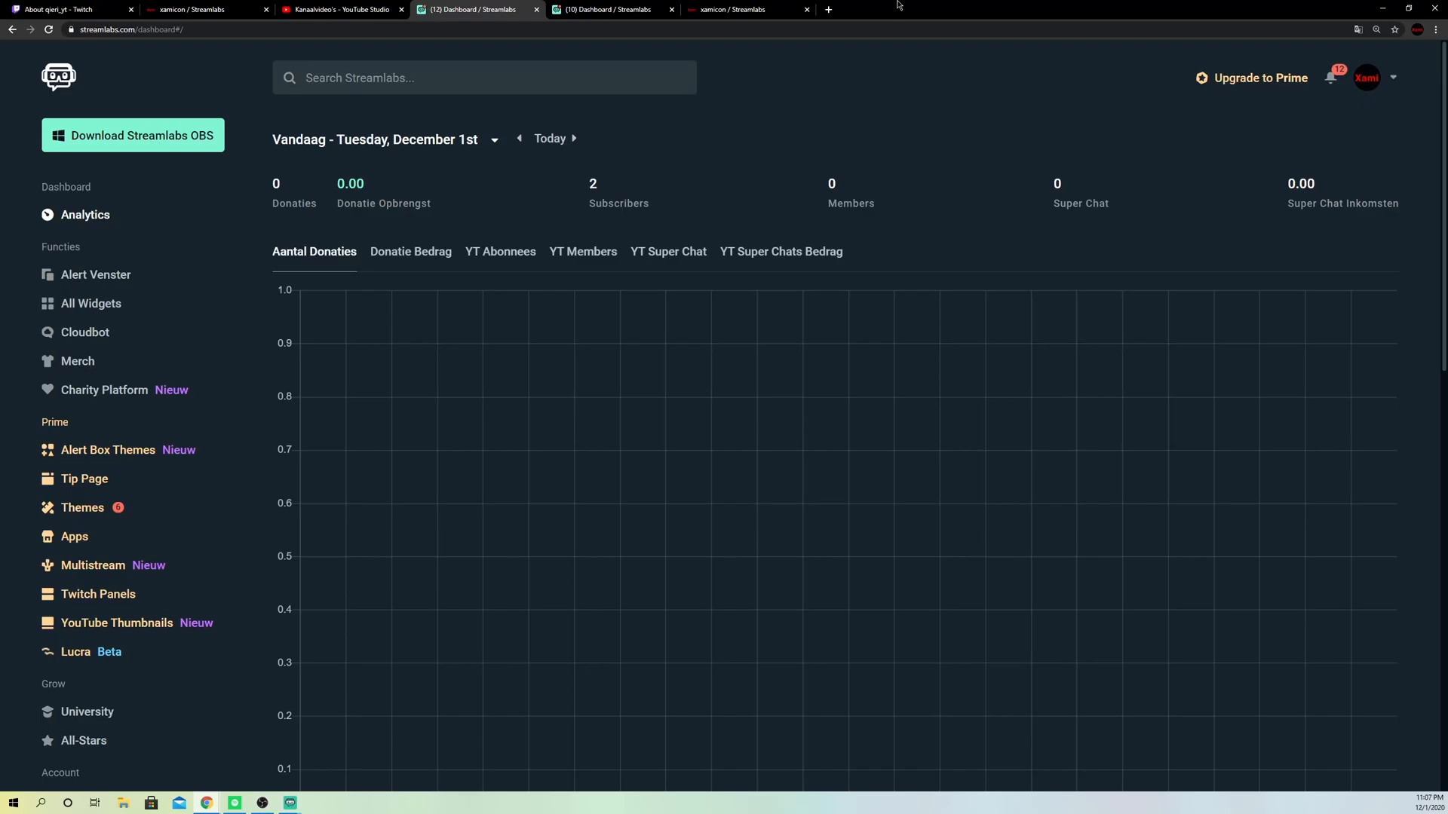
{"action": "left_click", "coordinate": [289, 801]}
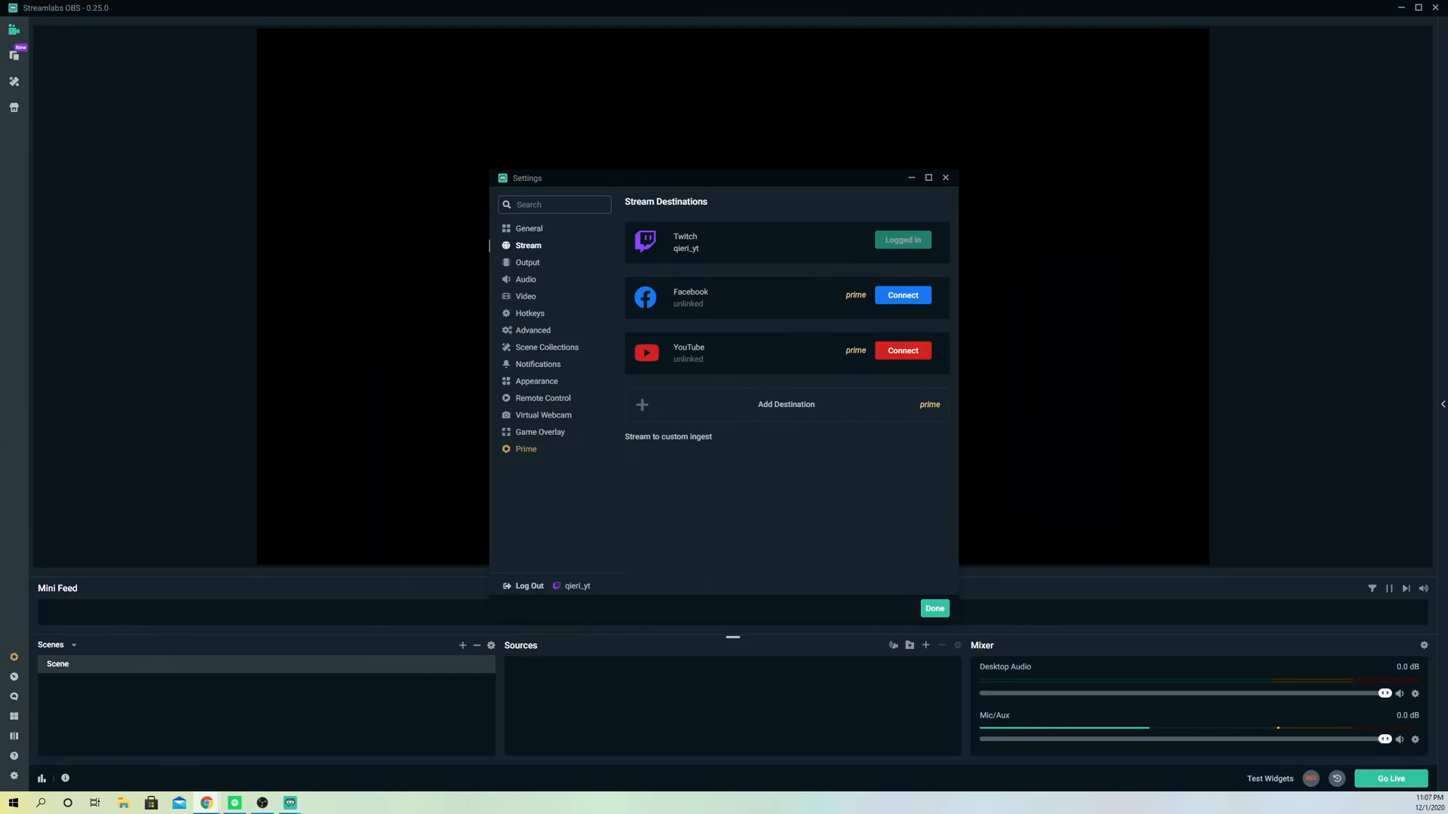
{"action": "mouse_move", "coordinate": [974, 185]}
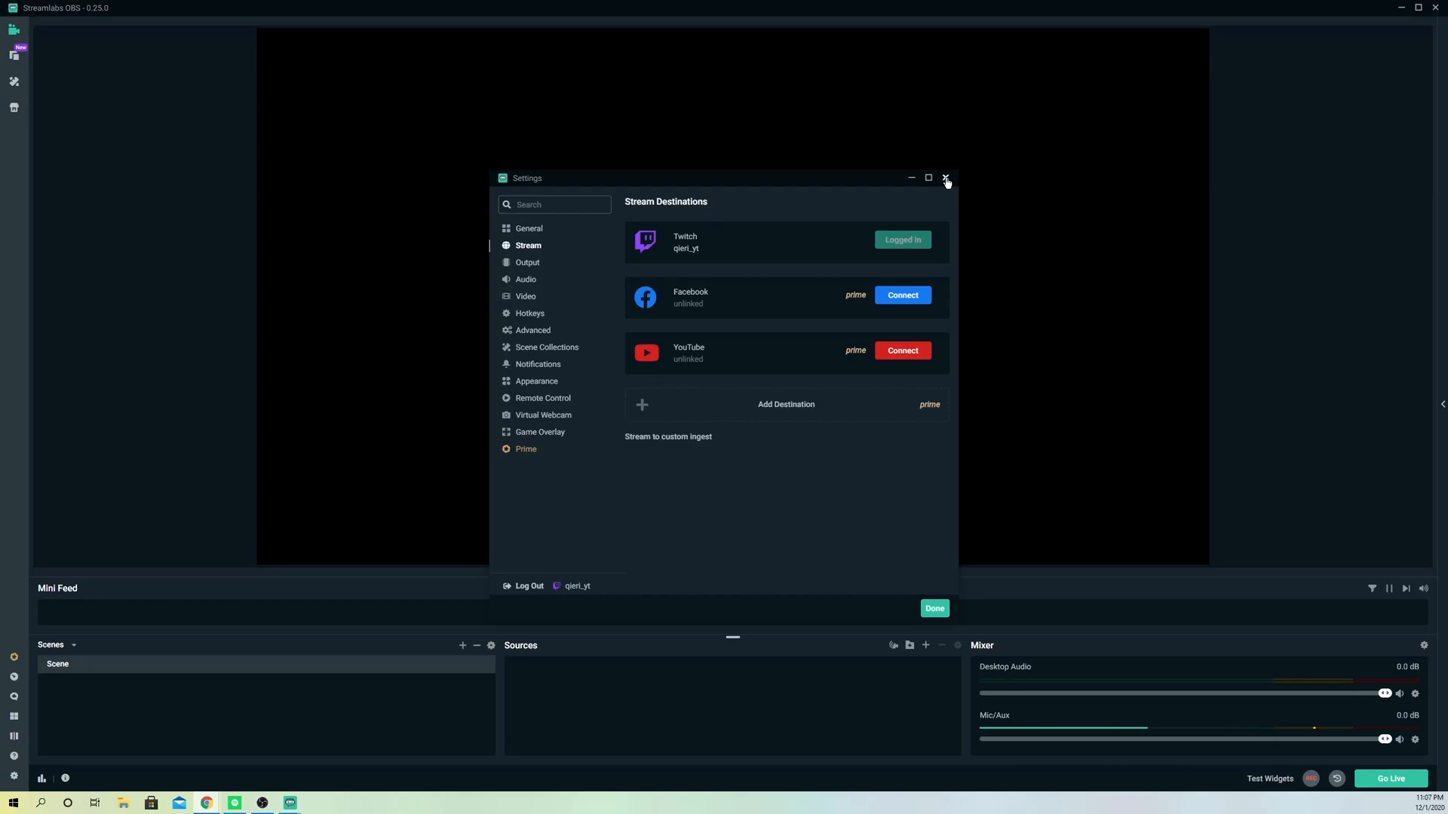
Step: Close Settings, leaving the main editor with the single empty Scene
{"action": "left_click", "coordinate": [945, 178]}
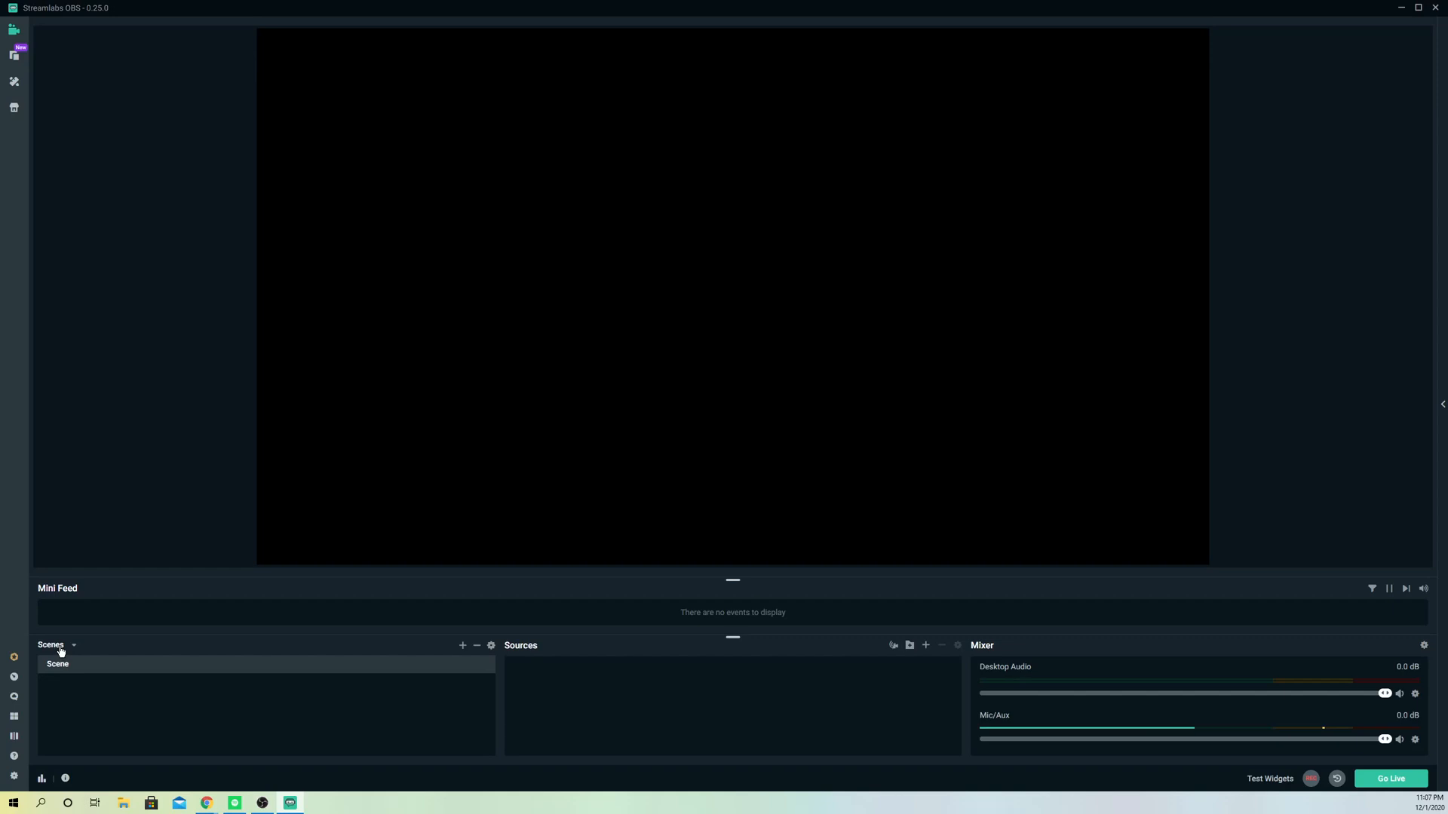
{"action": "left_click", "coordinate": [74, 646]}
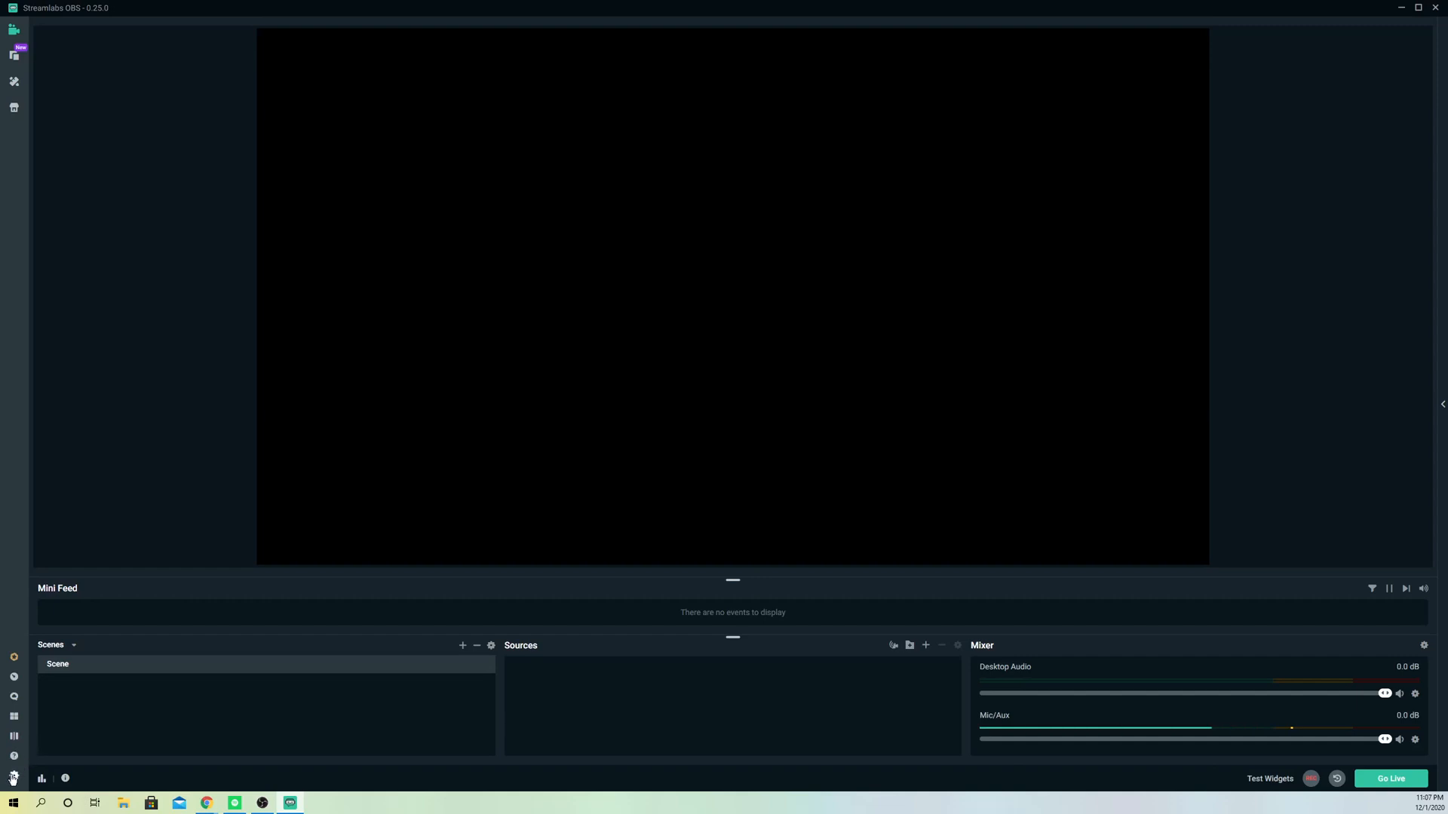
Step: Import SSS.overlay from Downloads via Settings > Scene Collections
{"action": "left_click", "coordinate": [13, 778]}
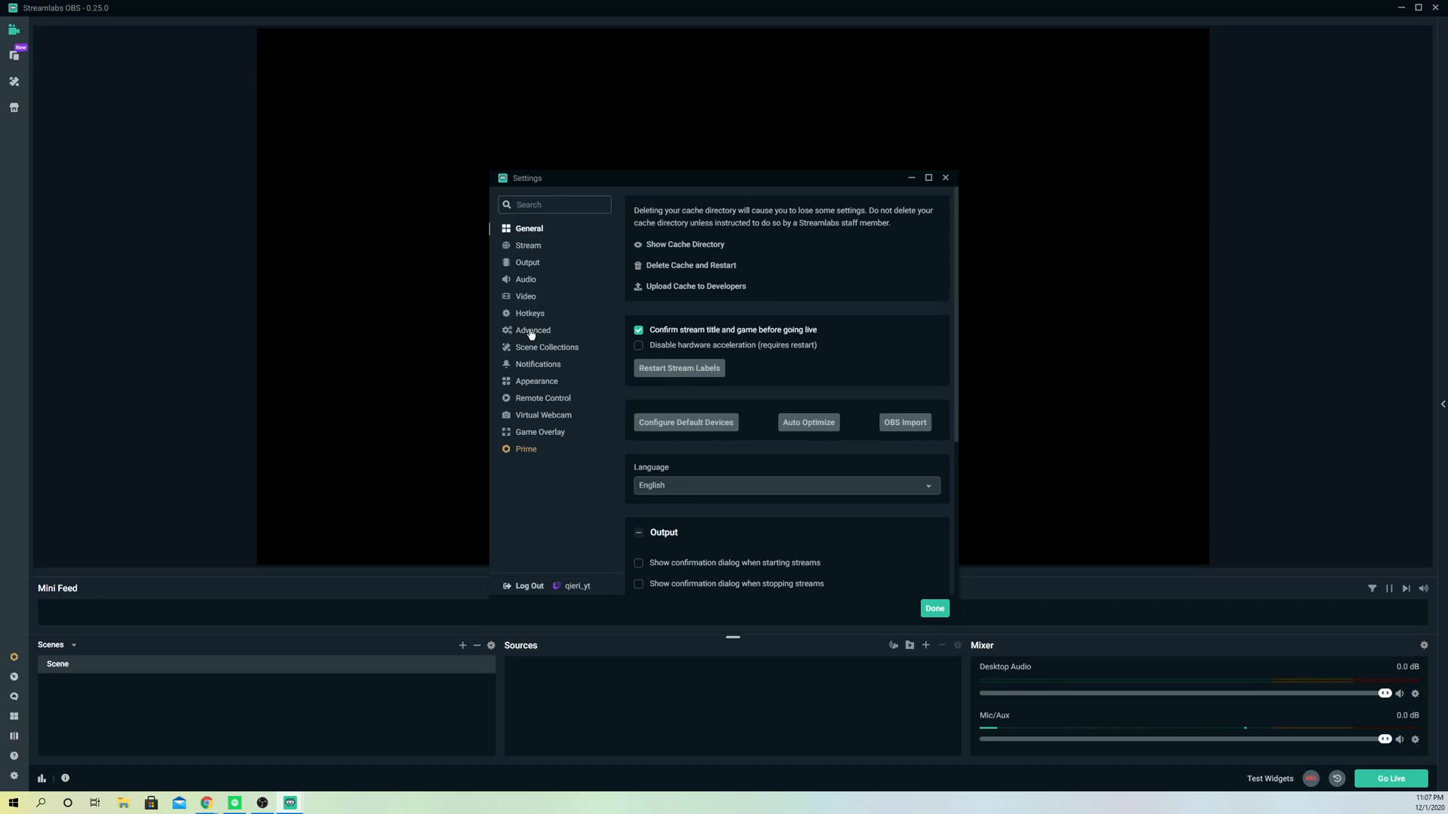
{"action": "left_click", "coordinate": [547, 347]}
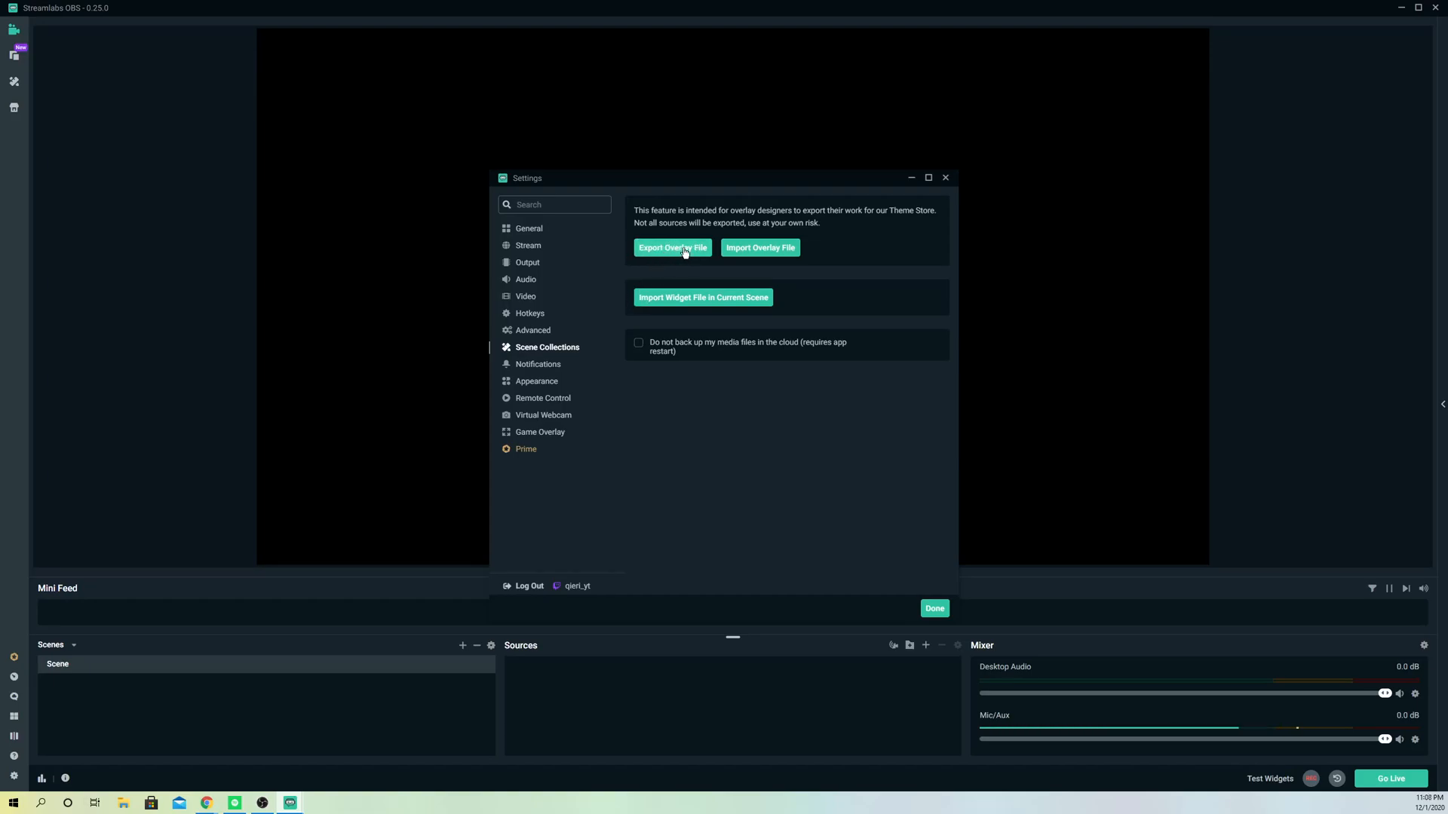
{"action": "mouse_move", "coordinate": [743, 247]}
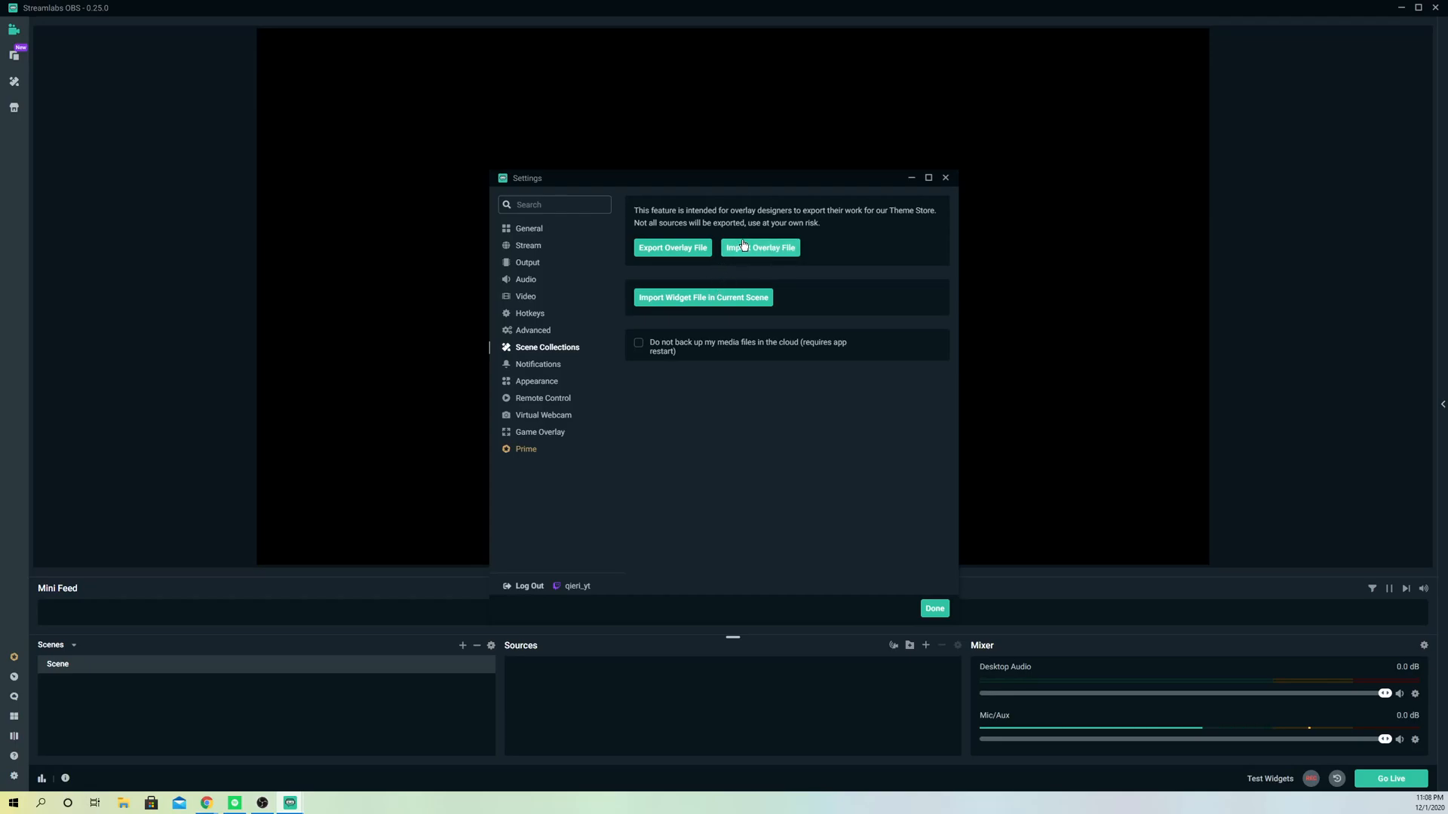
{"action": "left_click", "coordinate": [759, 247]}
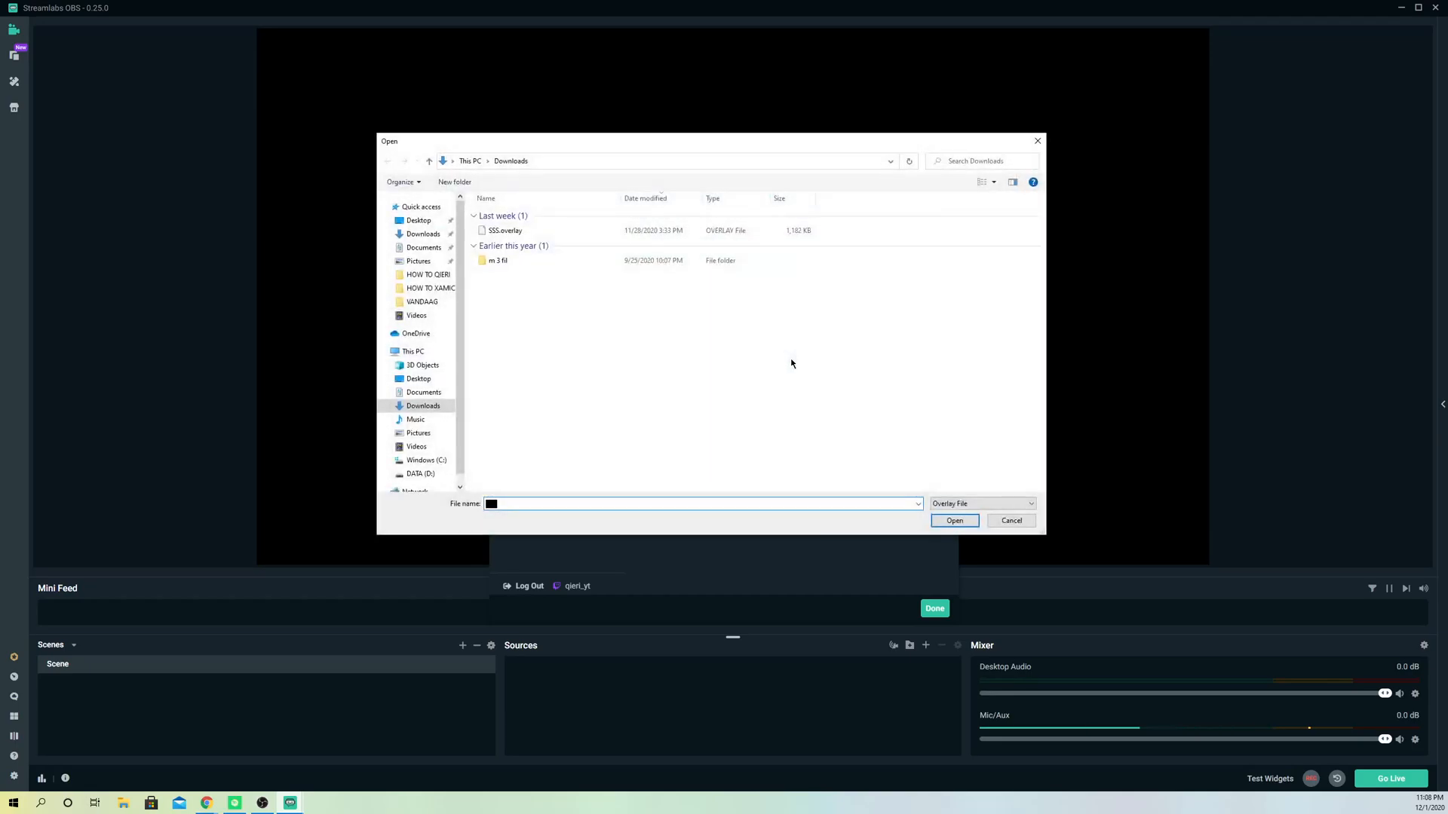
{"action": "left_click", "coordinate": [505, 230]}
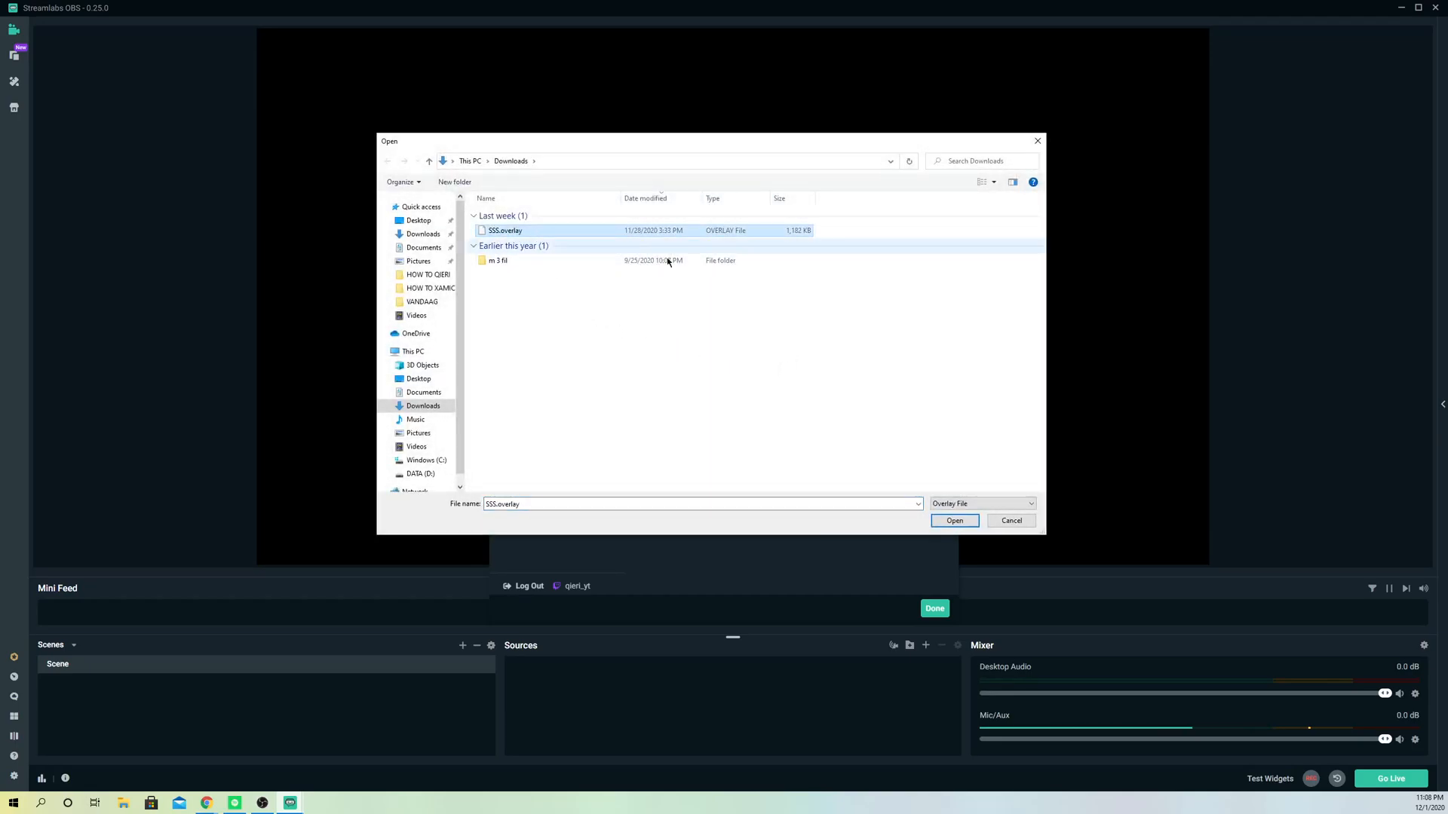
{"action": "left_click", "coordinate": [954, 521]}
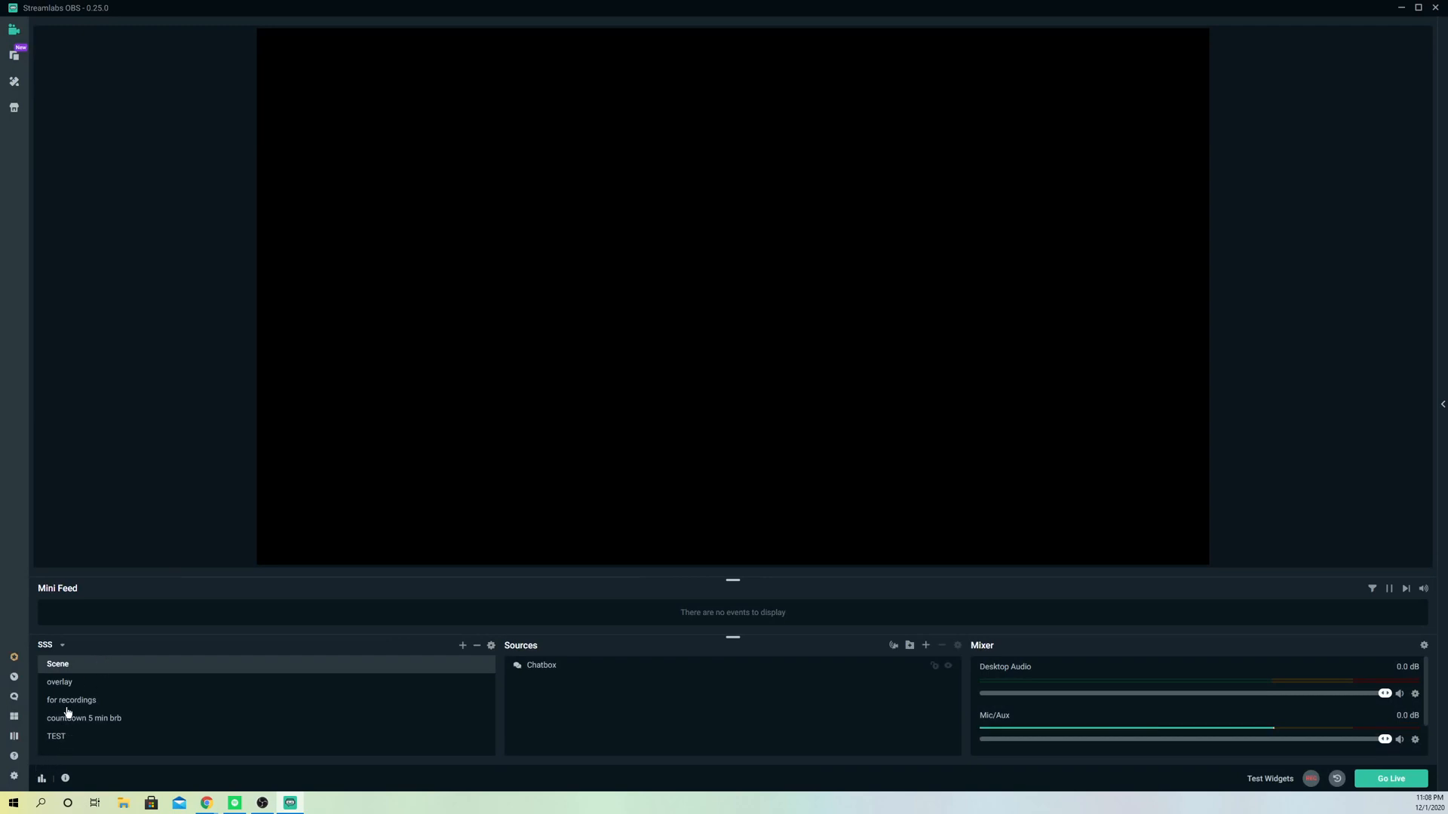
Step: Preview the overlay and countdown 5 min brb scenes, then select 'for recordings'
{"action": "left_click", "coordinate": [58, 682]}
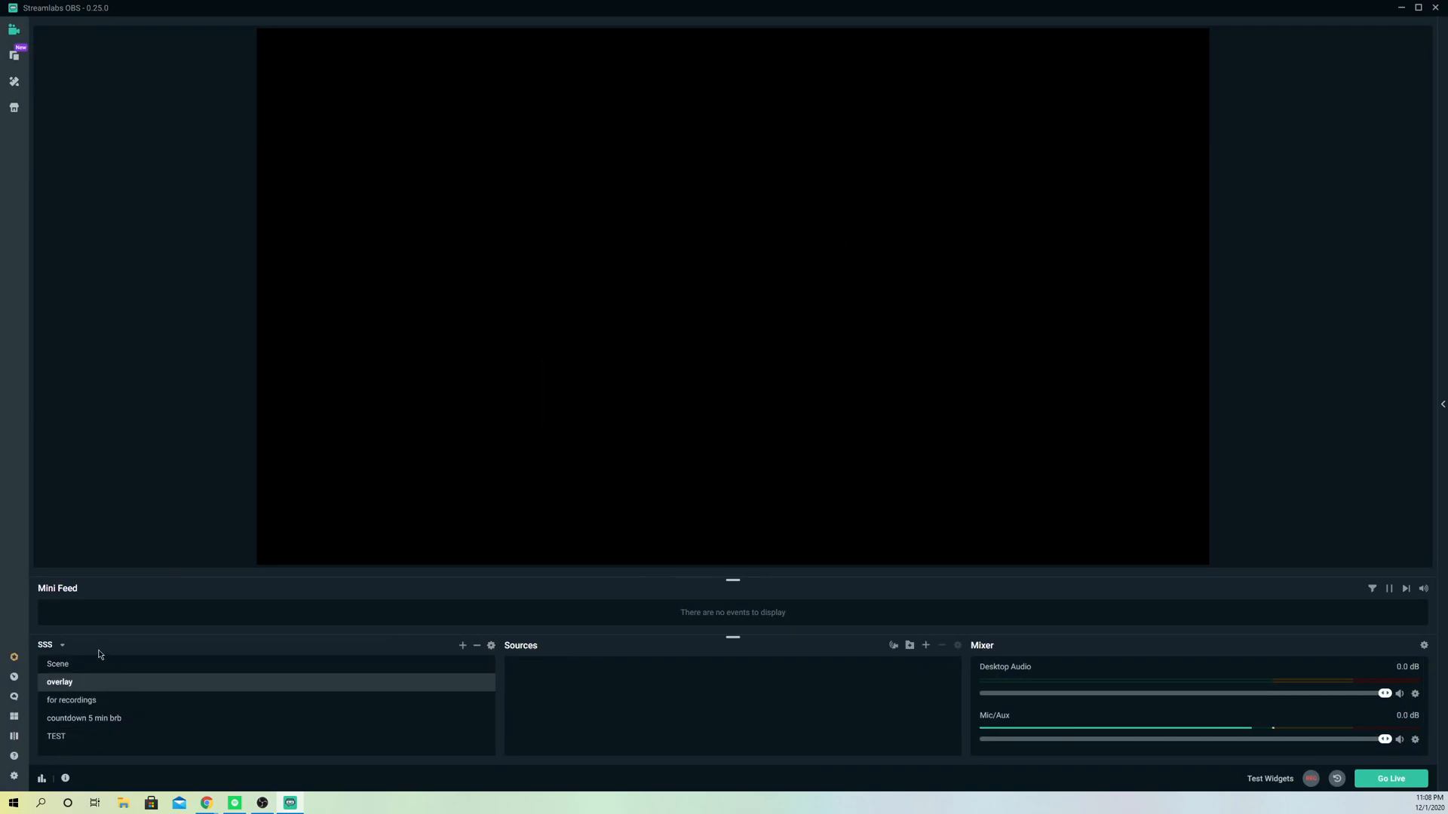
{"action": "left_click", "coordinate": [83, 718]}
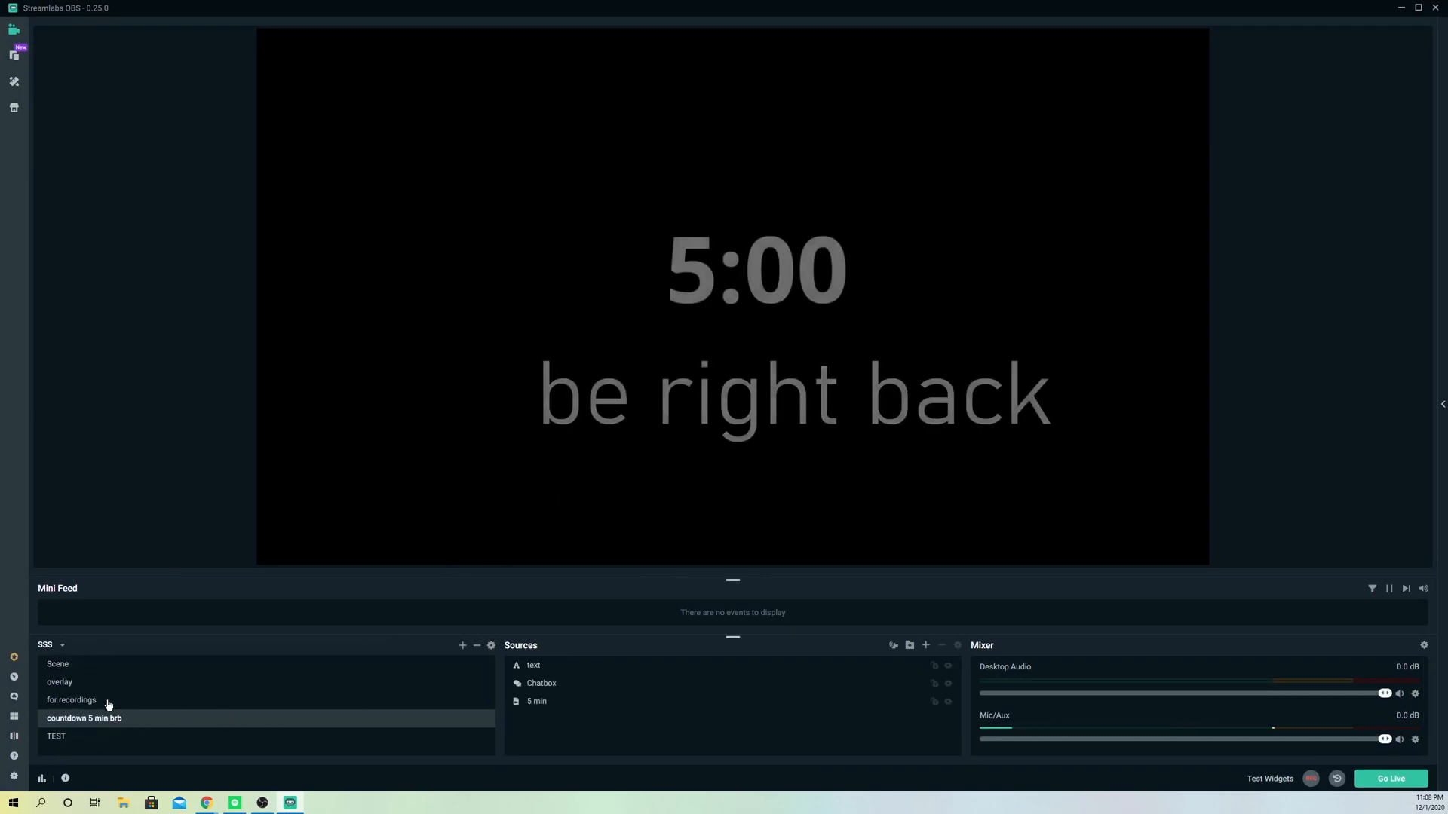
{"action": "left_click", "coordinate": [71, 700]}
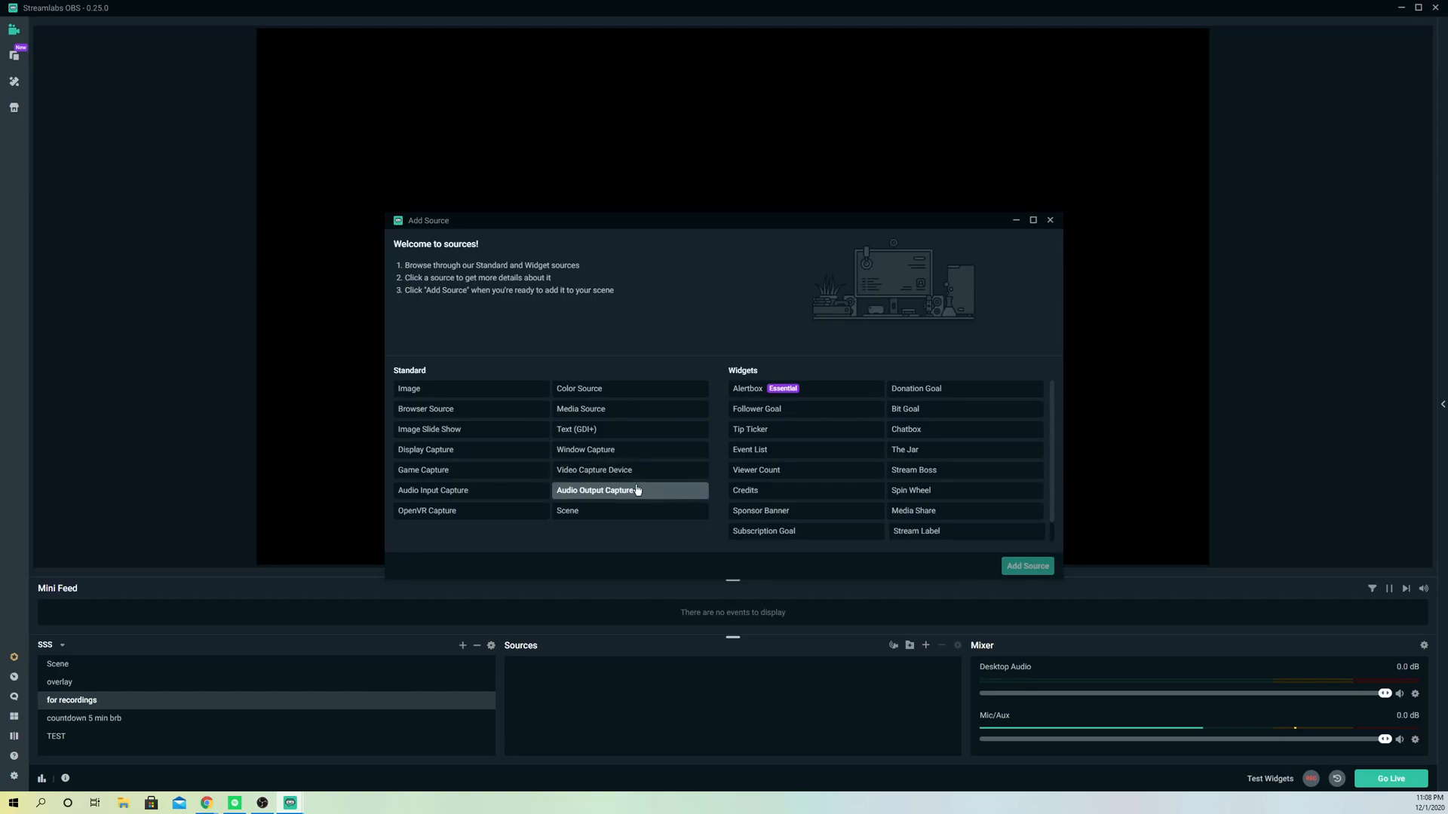
Step: Add a Display Capture source with its default name and settings to 'for recordings'
{"action": "left_click", "coordinate": [425, 450]}
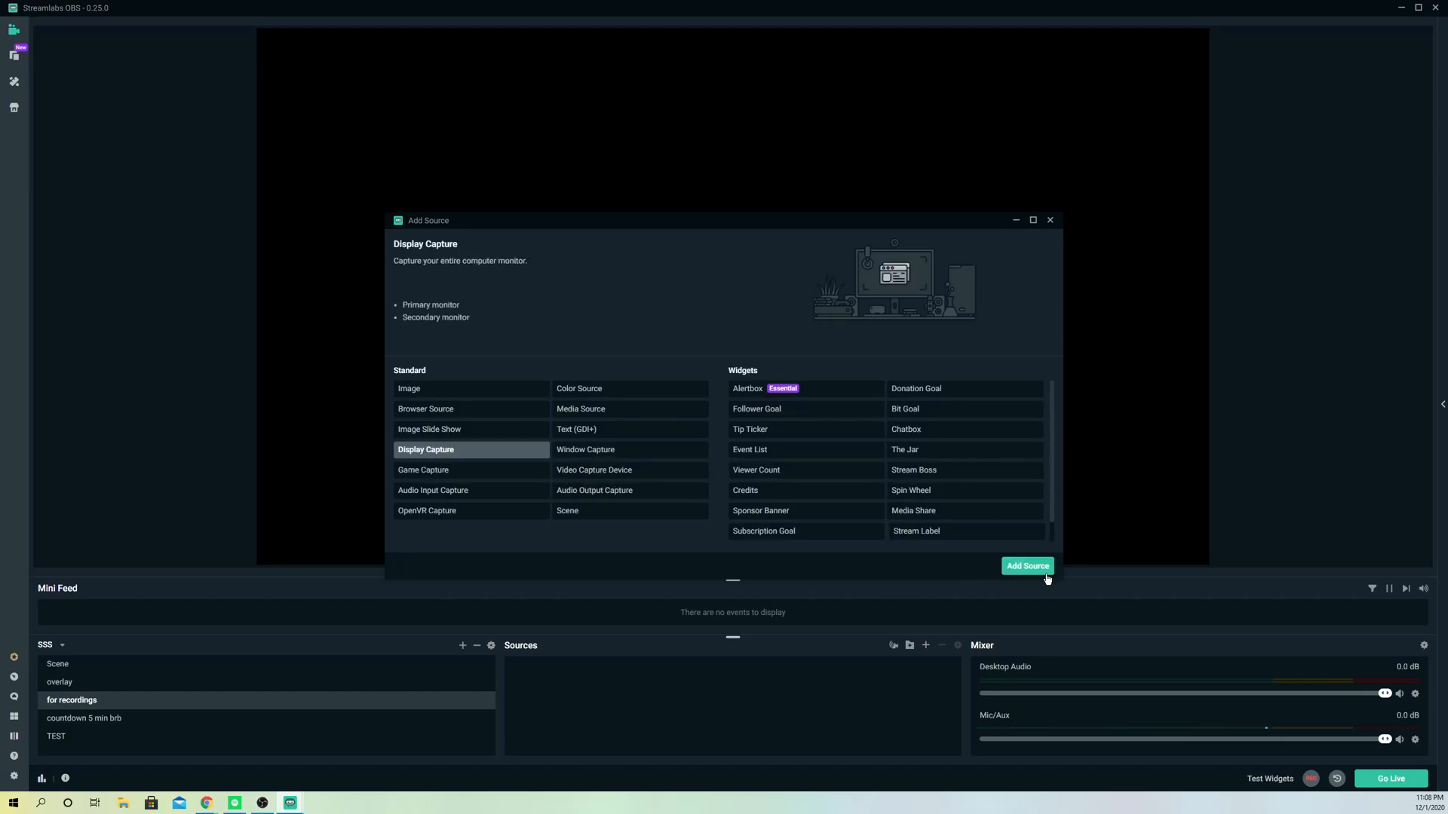
{"action": "left_click", "coordinate": [1025, 566]}
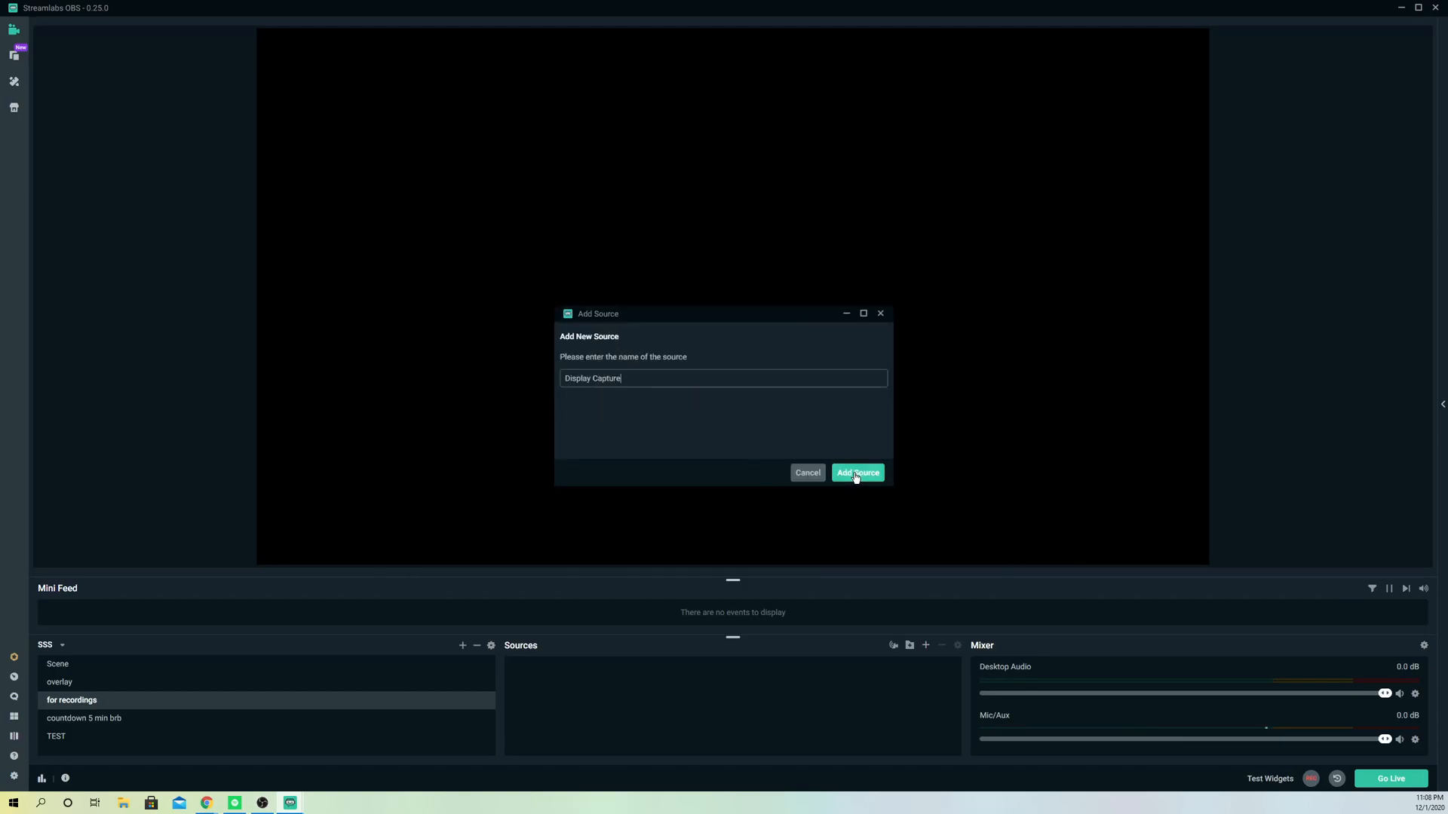
{"action": "left_click", "coordinate": [856, 472]}
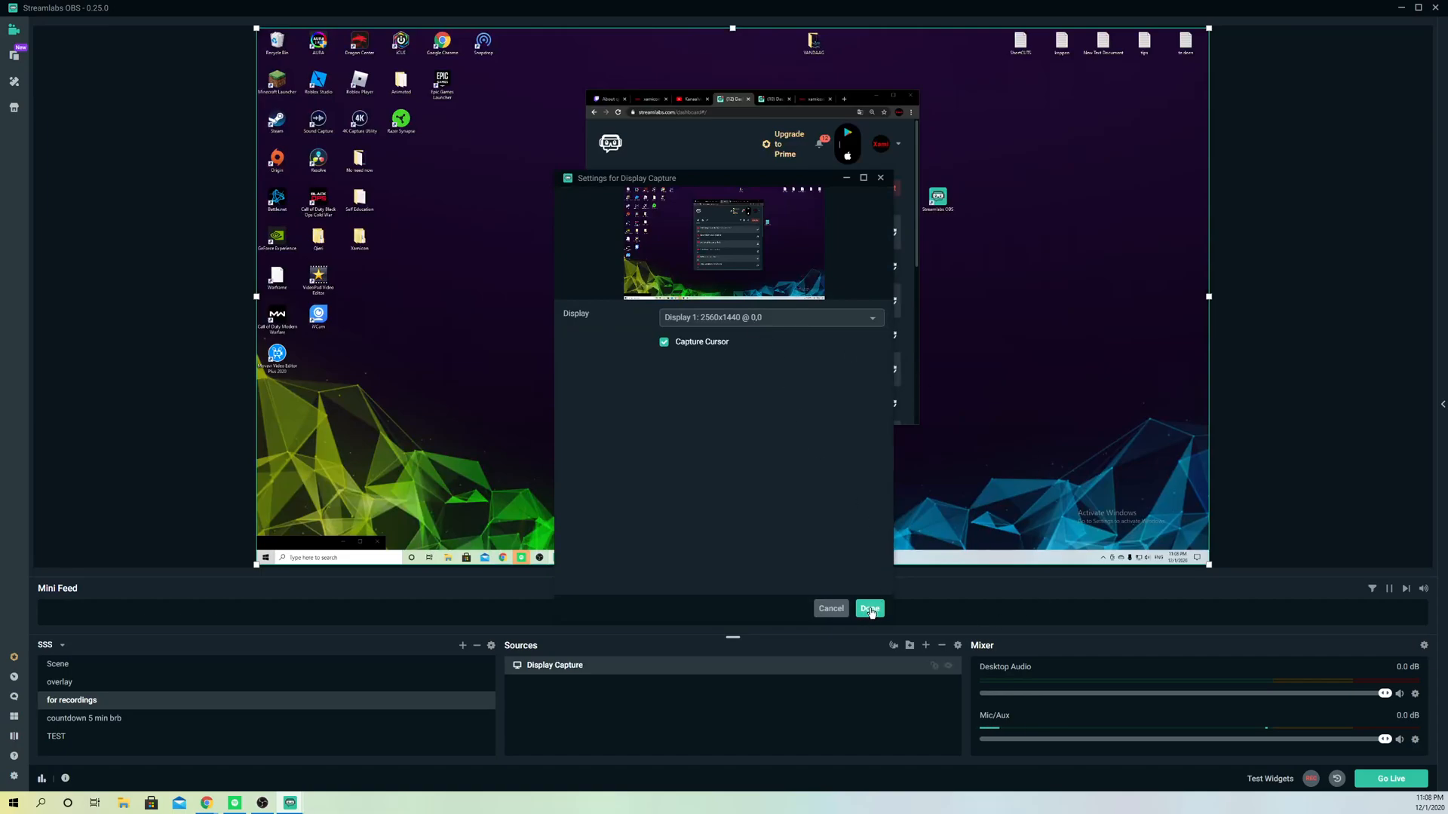
{"action": "left_click", "coordinate": [868, 609]}
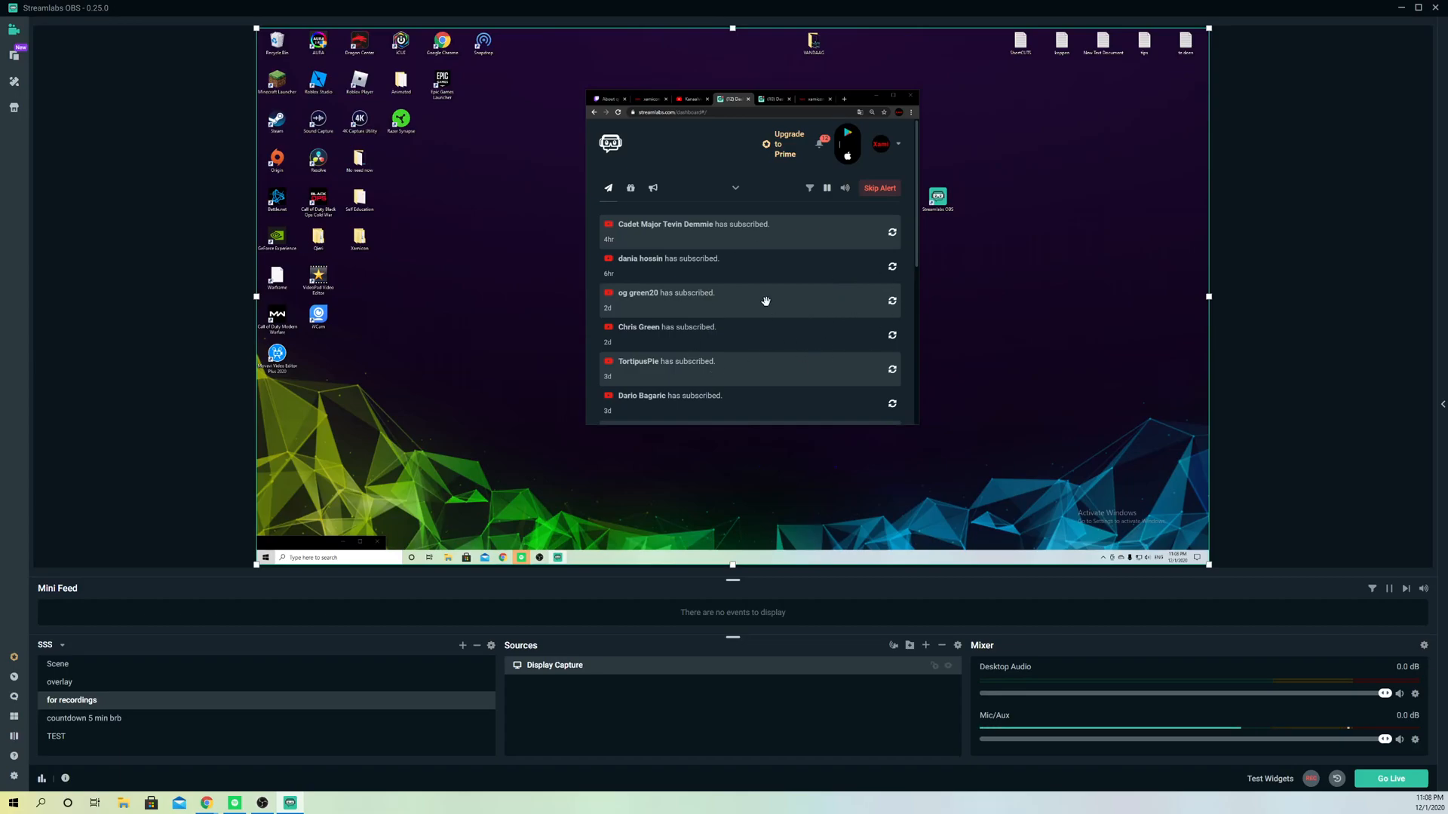
{"action": "mouse_move", "coordinate": [877, 317]}
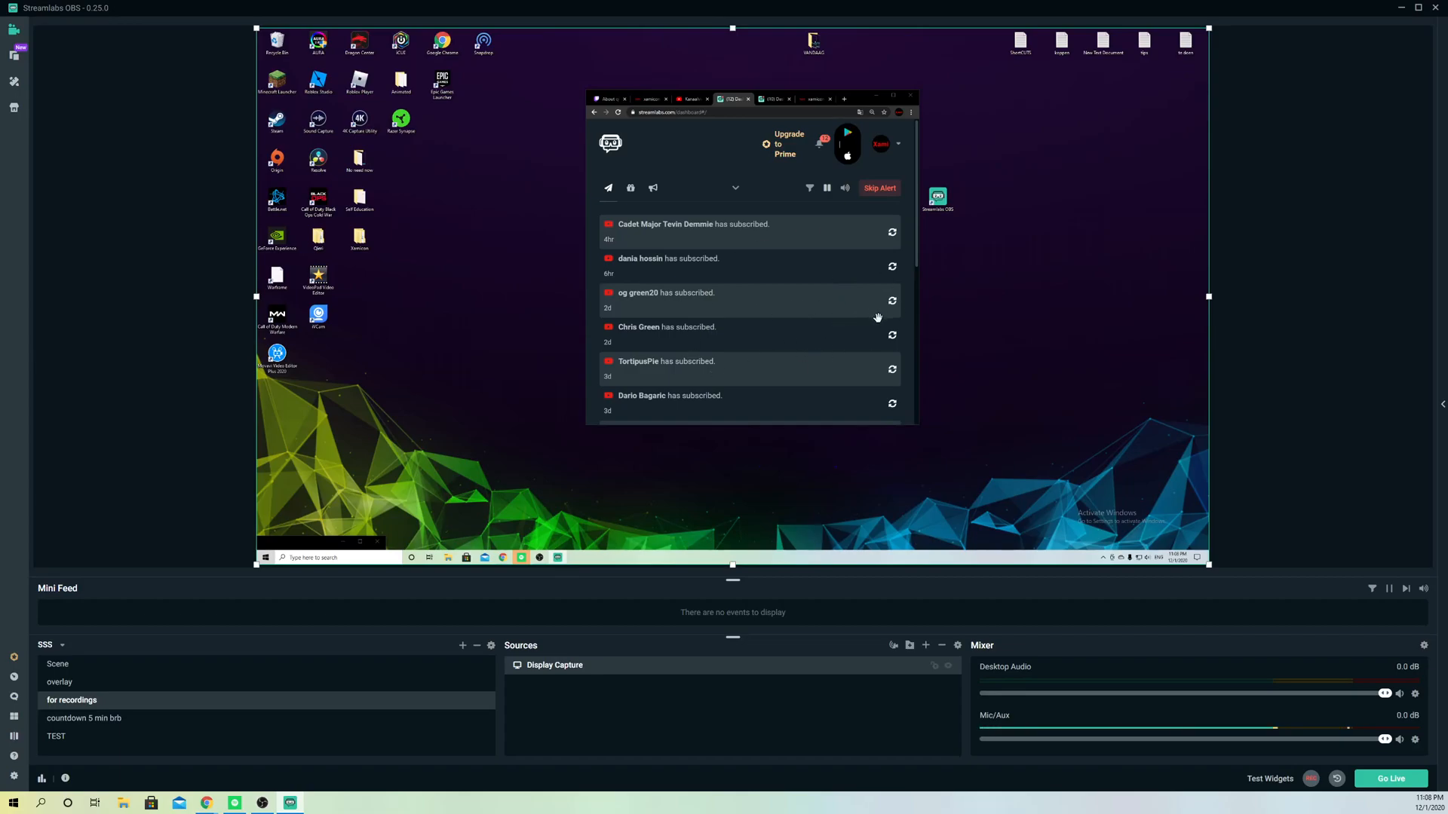
{"action": "mouse_move", "coordinate": [729, 220]}
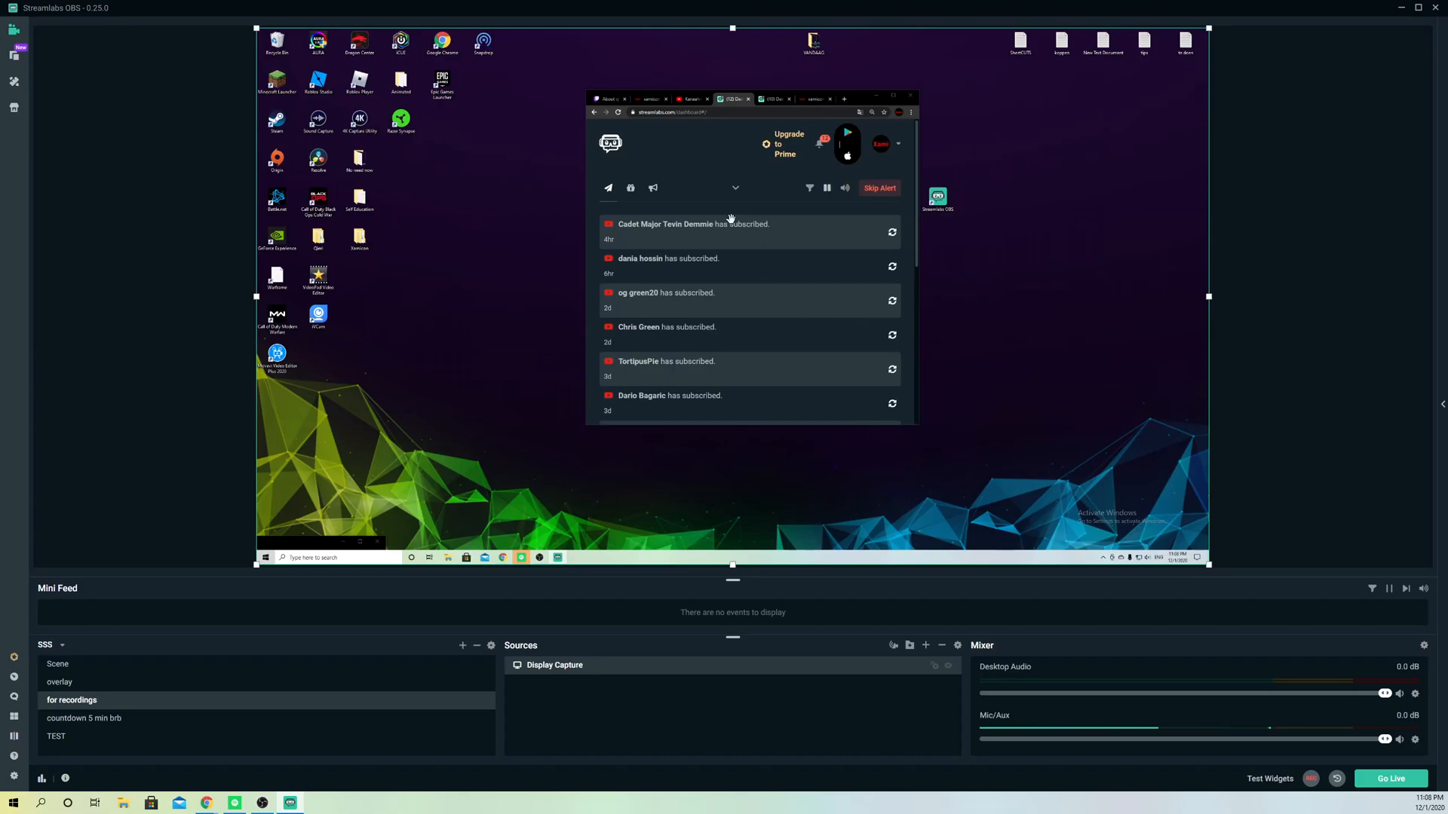
{"action": "mouse_move", "coordinate": [999, 279]}
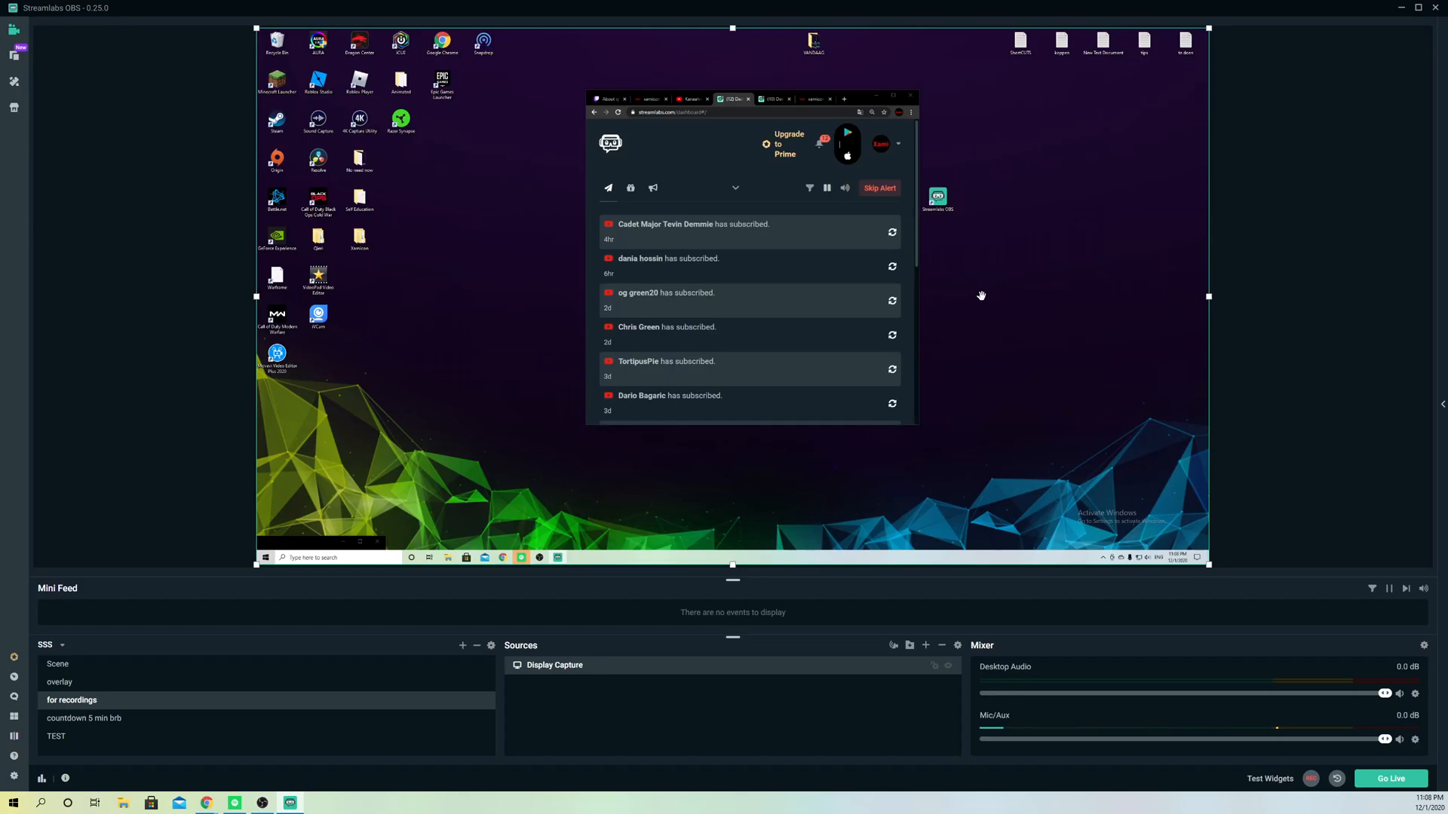
{"action": "mouse_move", "coordinate": [928, 201]}
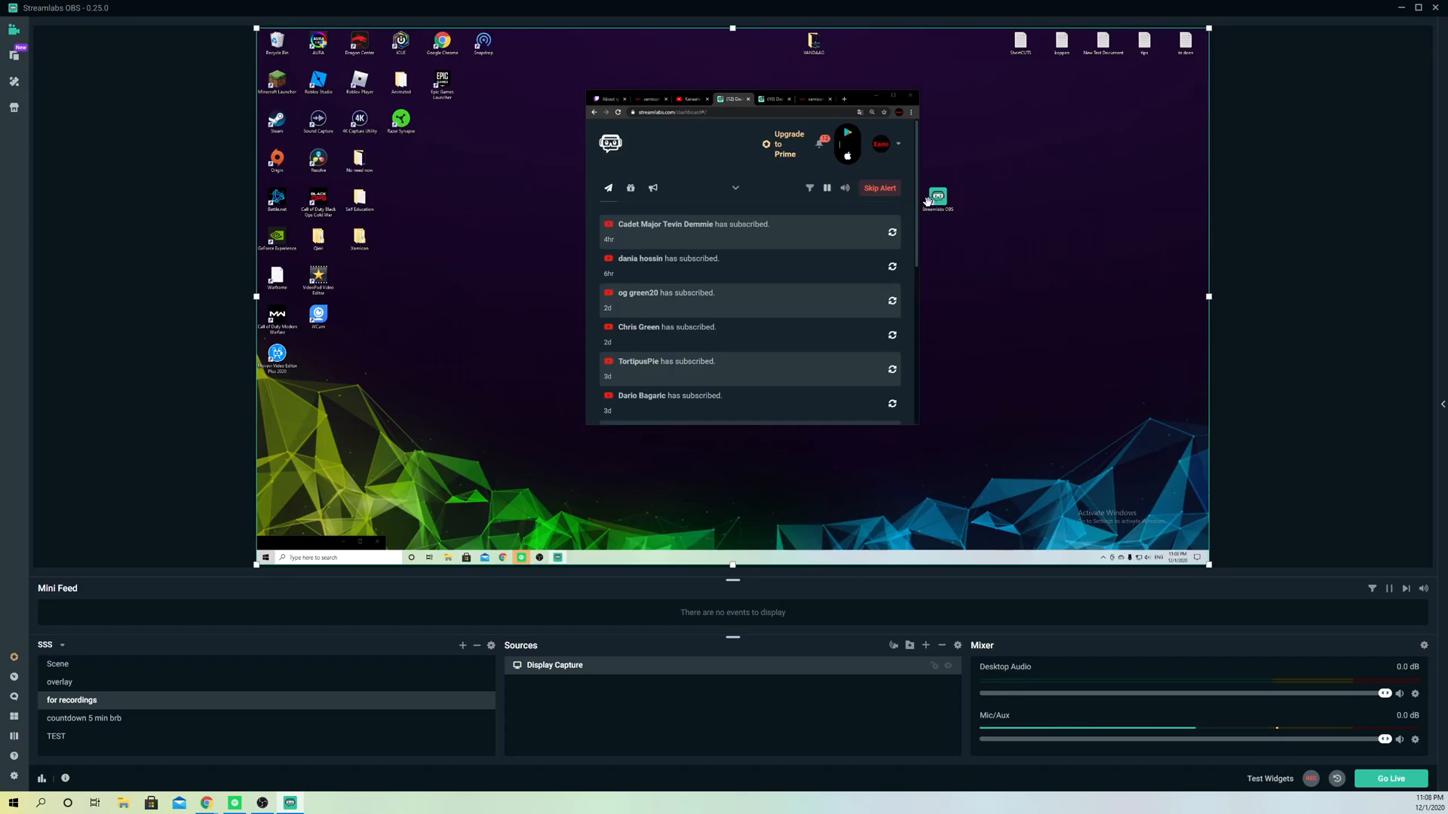